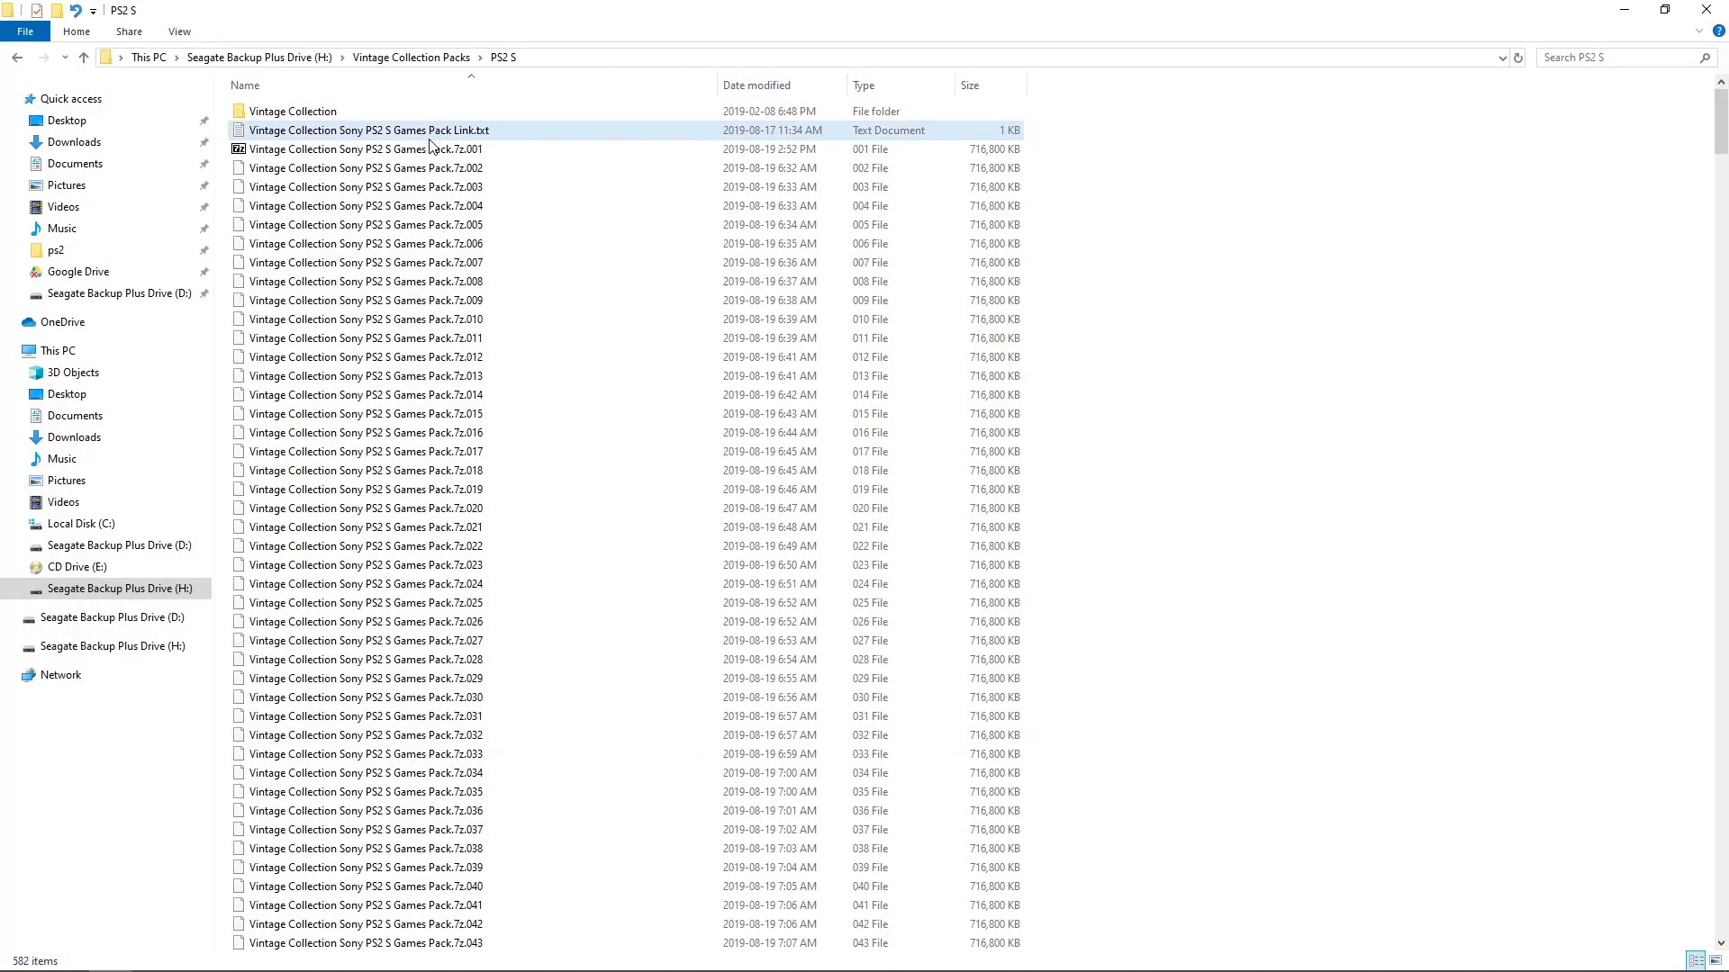
mouse_move(369, 129)
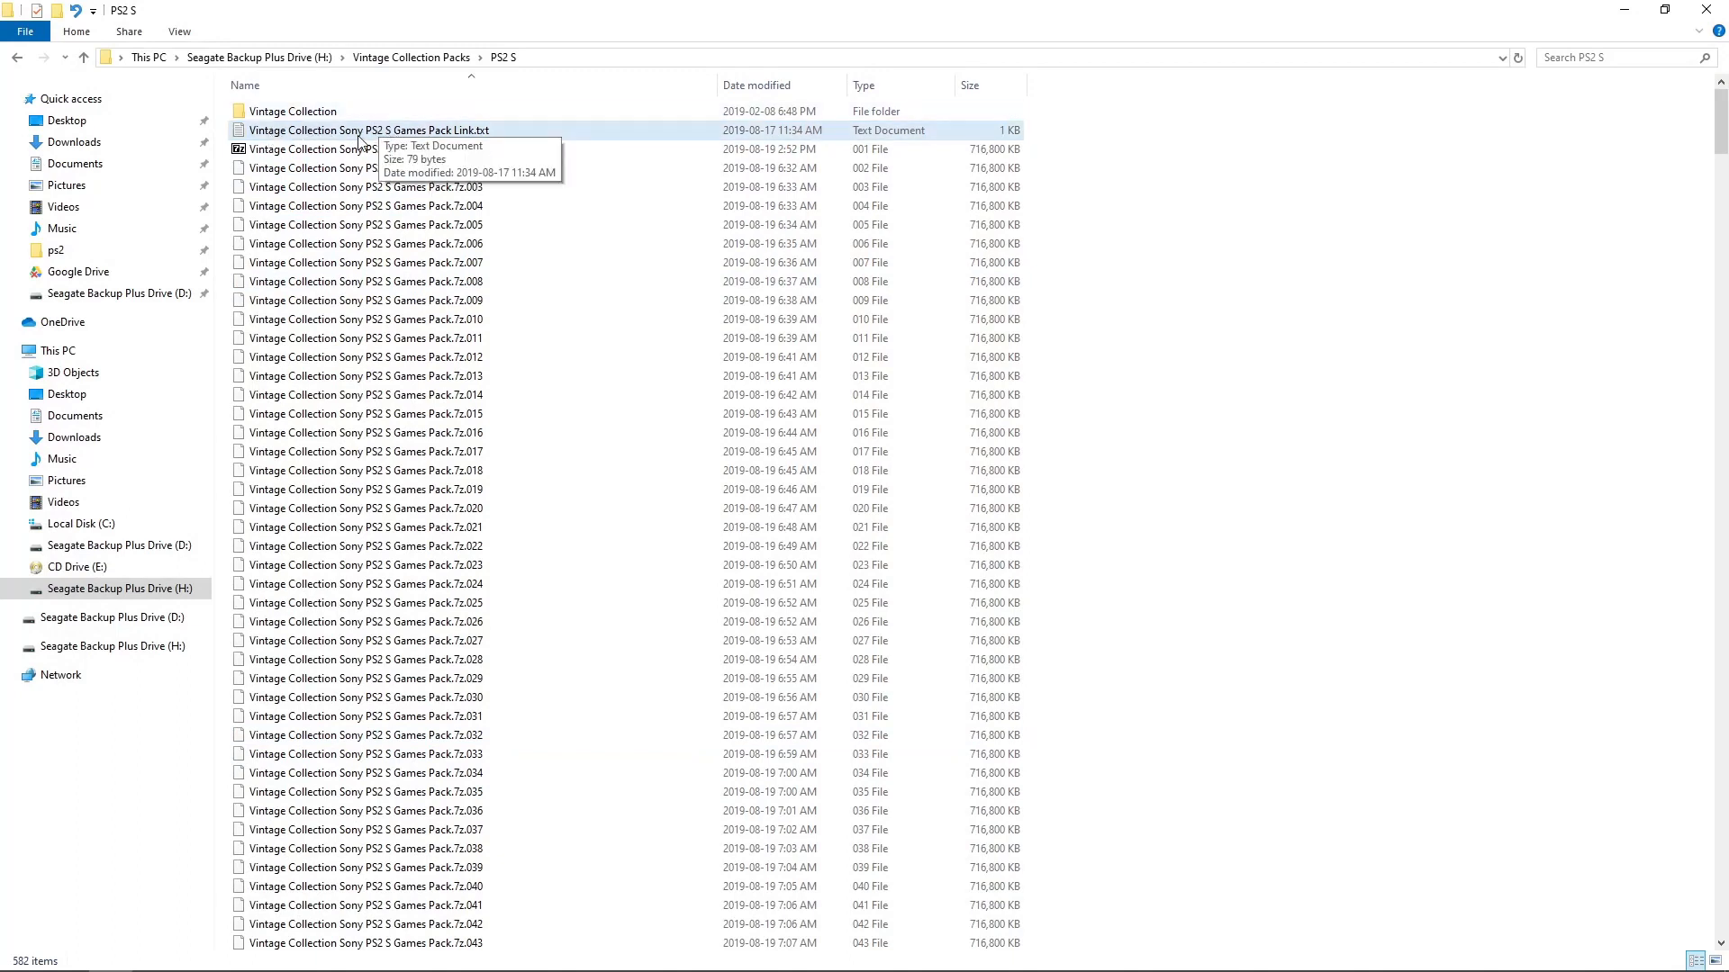
mouse_move(450, 137)
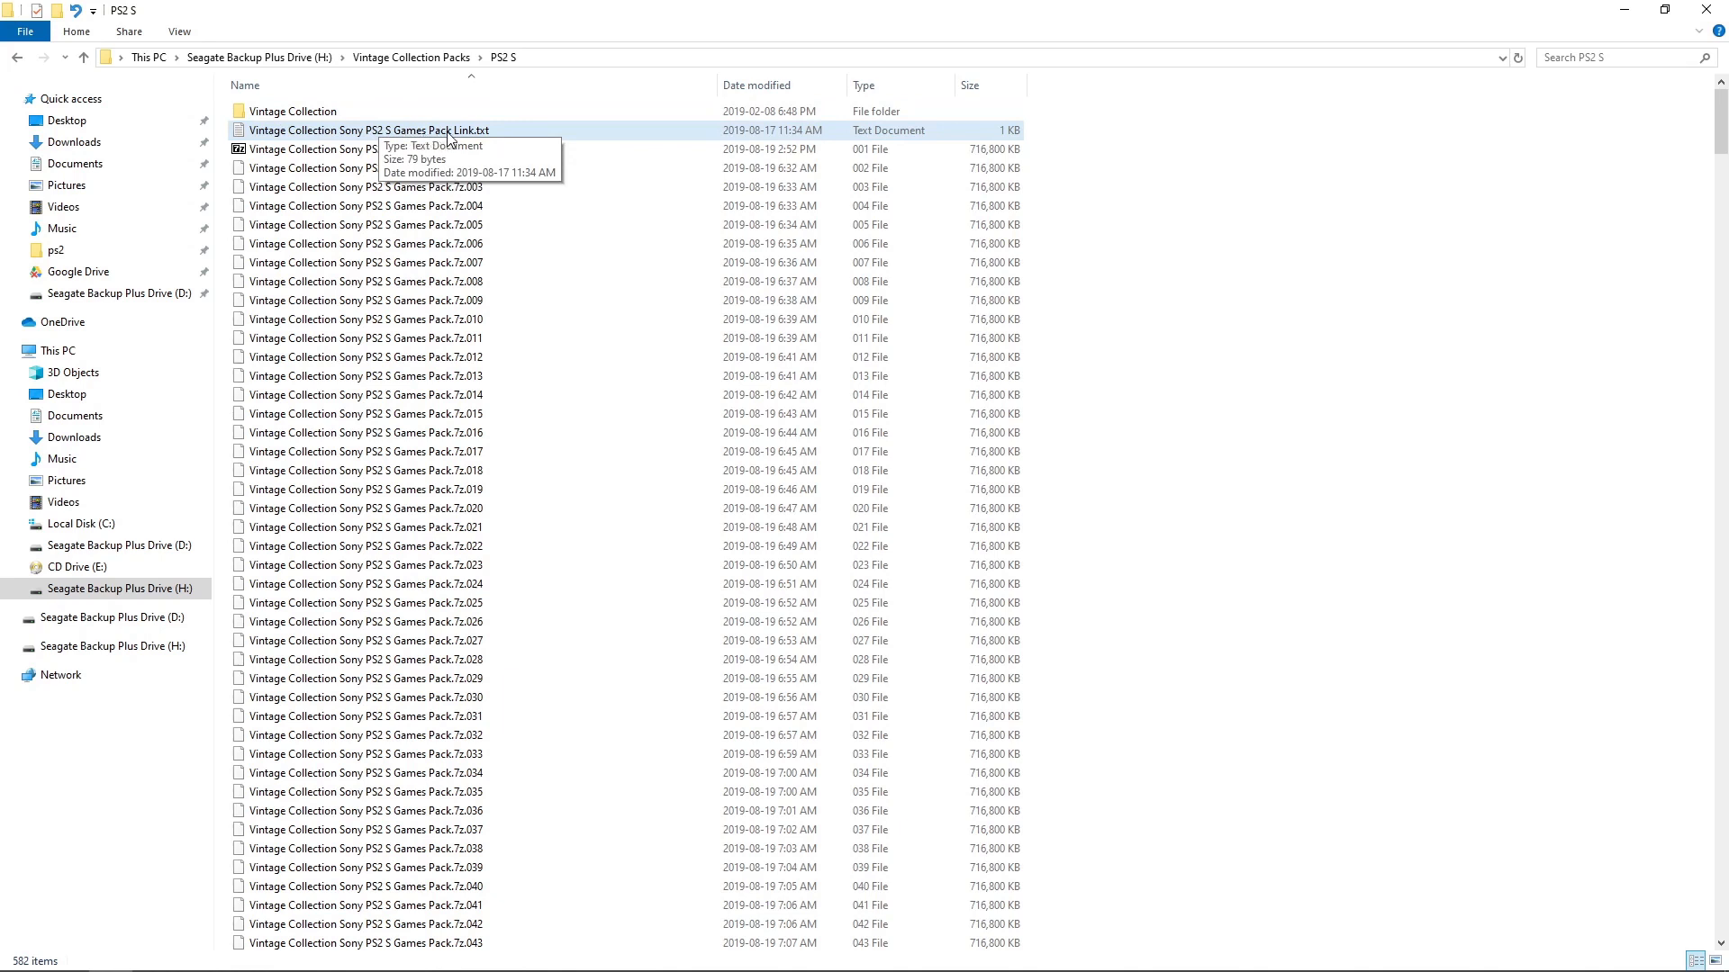
mouse_move(477, 142)
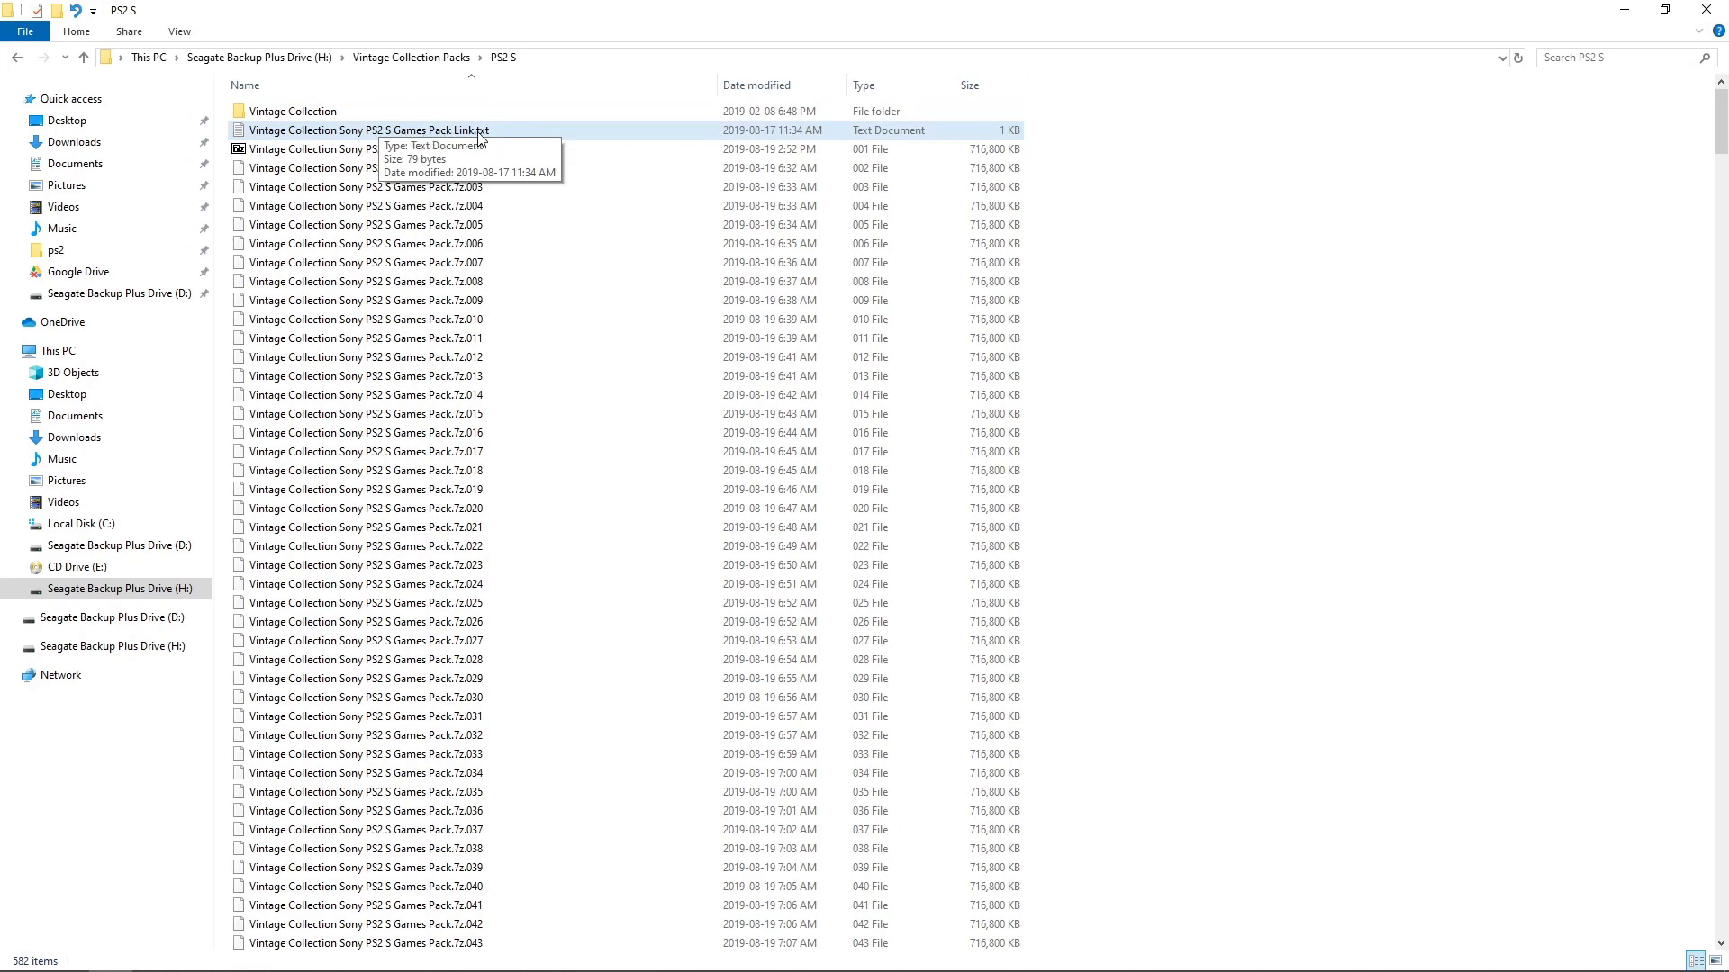
mouse_move(406, 251)
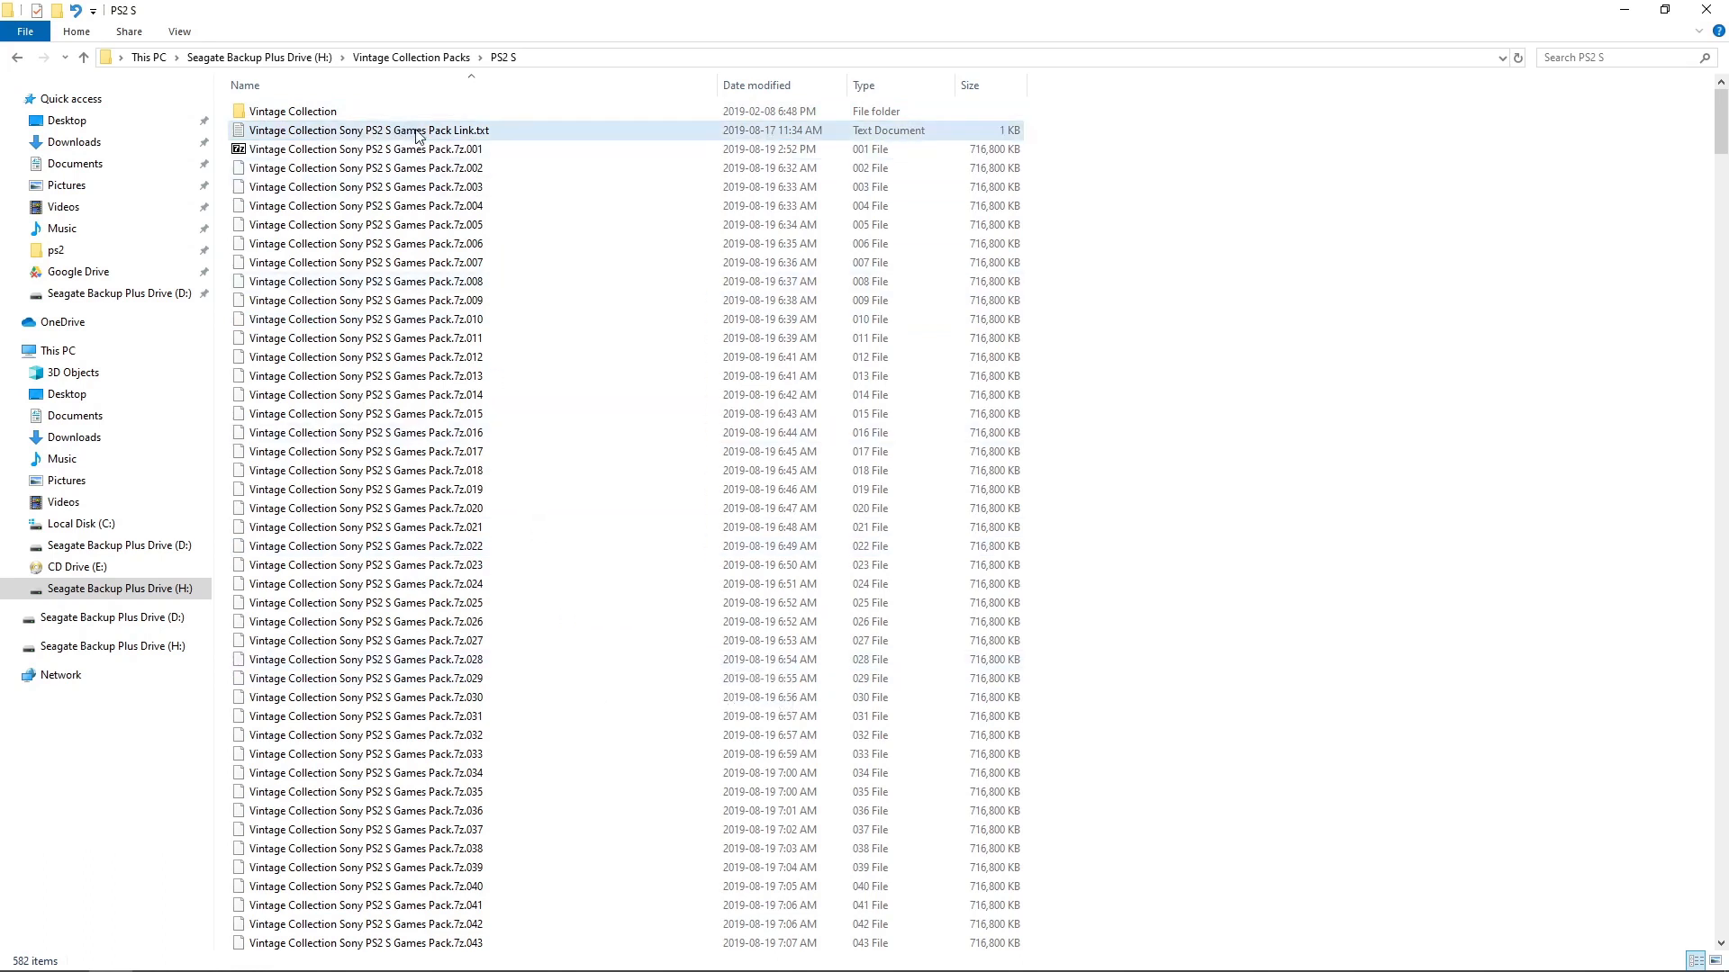
mouse_move(413, 137)
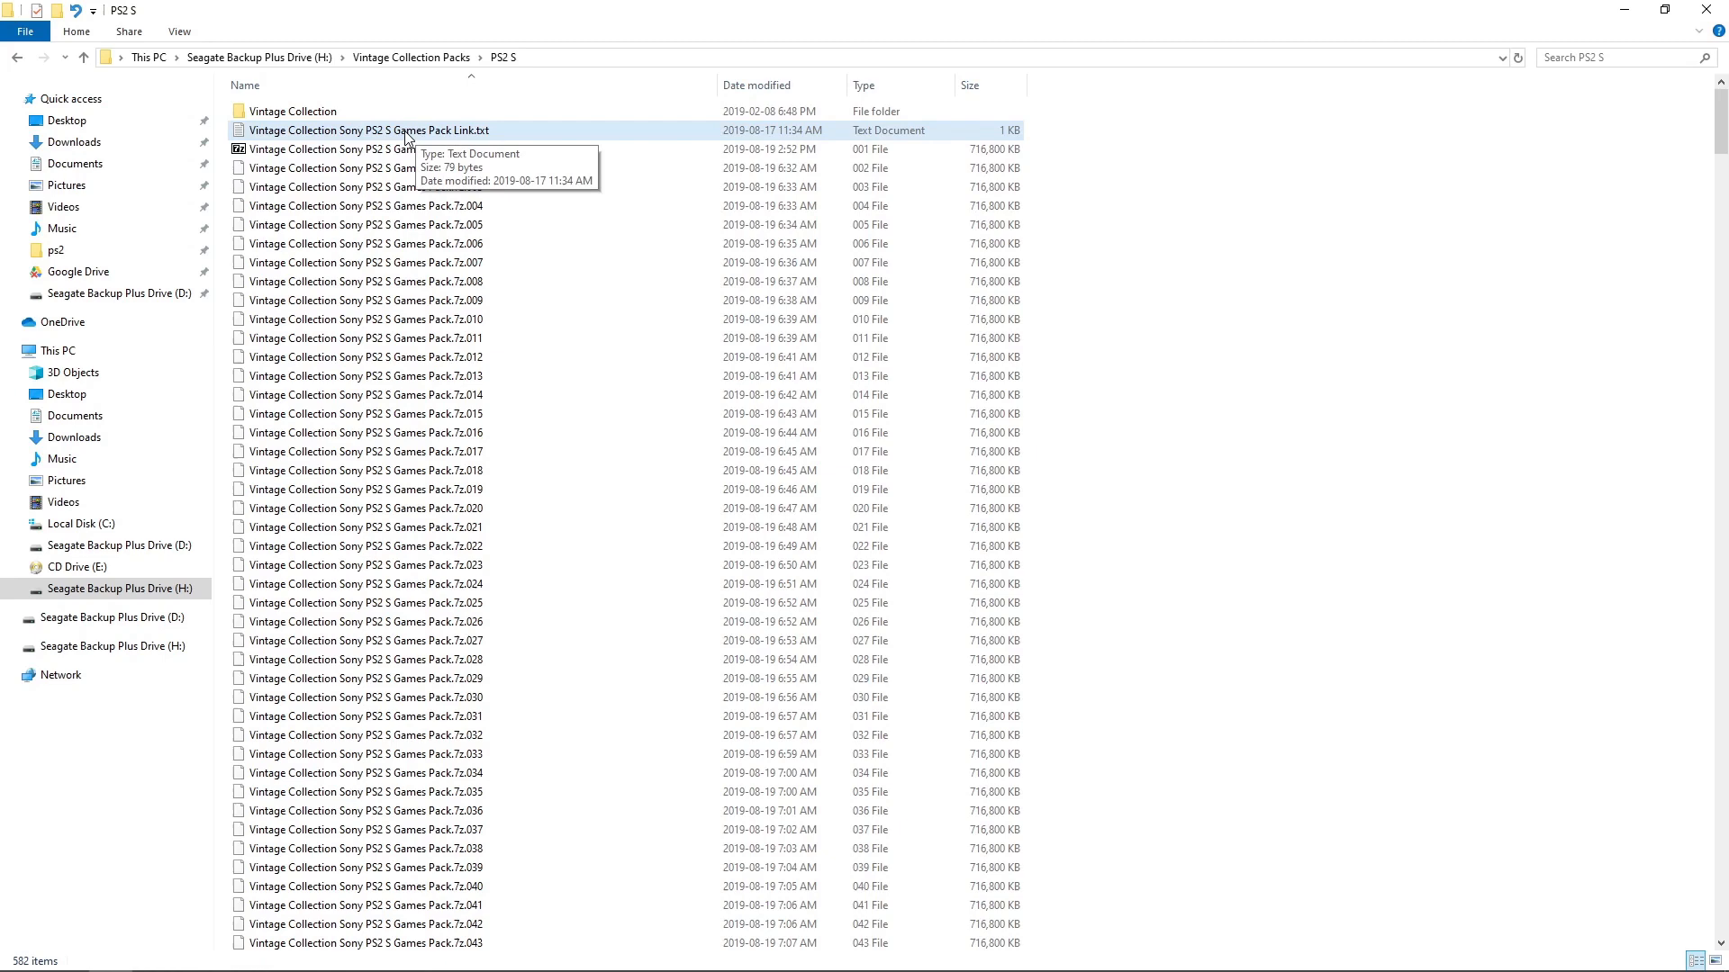
Open the PS2 S pack's Link.txt in Notepad and copy its arcadepunks web address
double_click(369, 129)
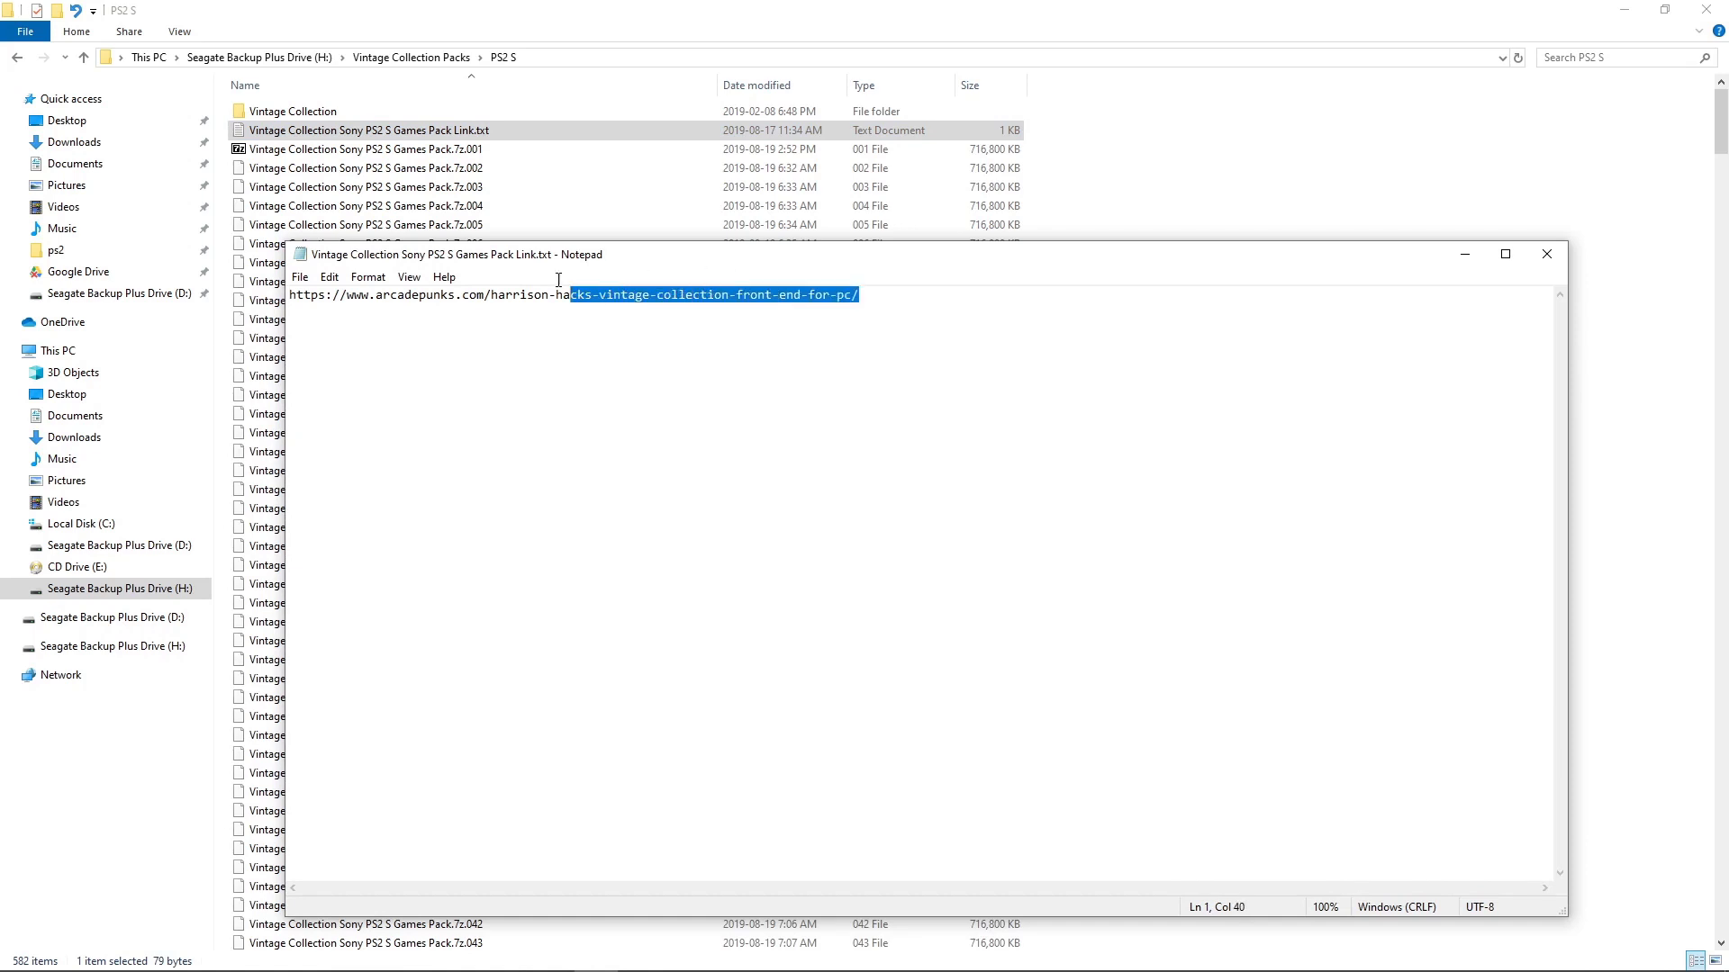
right_click(330, 298)
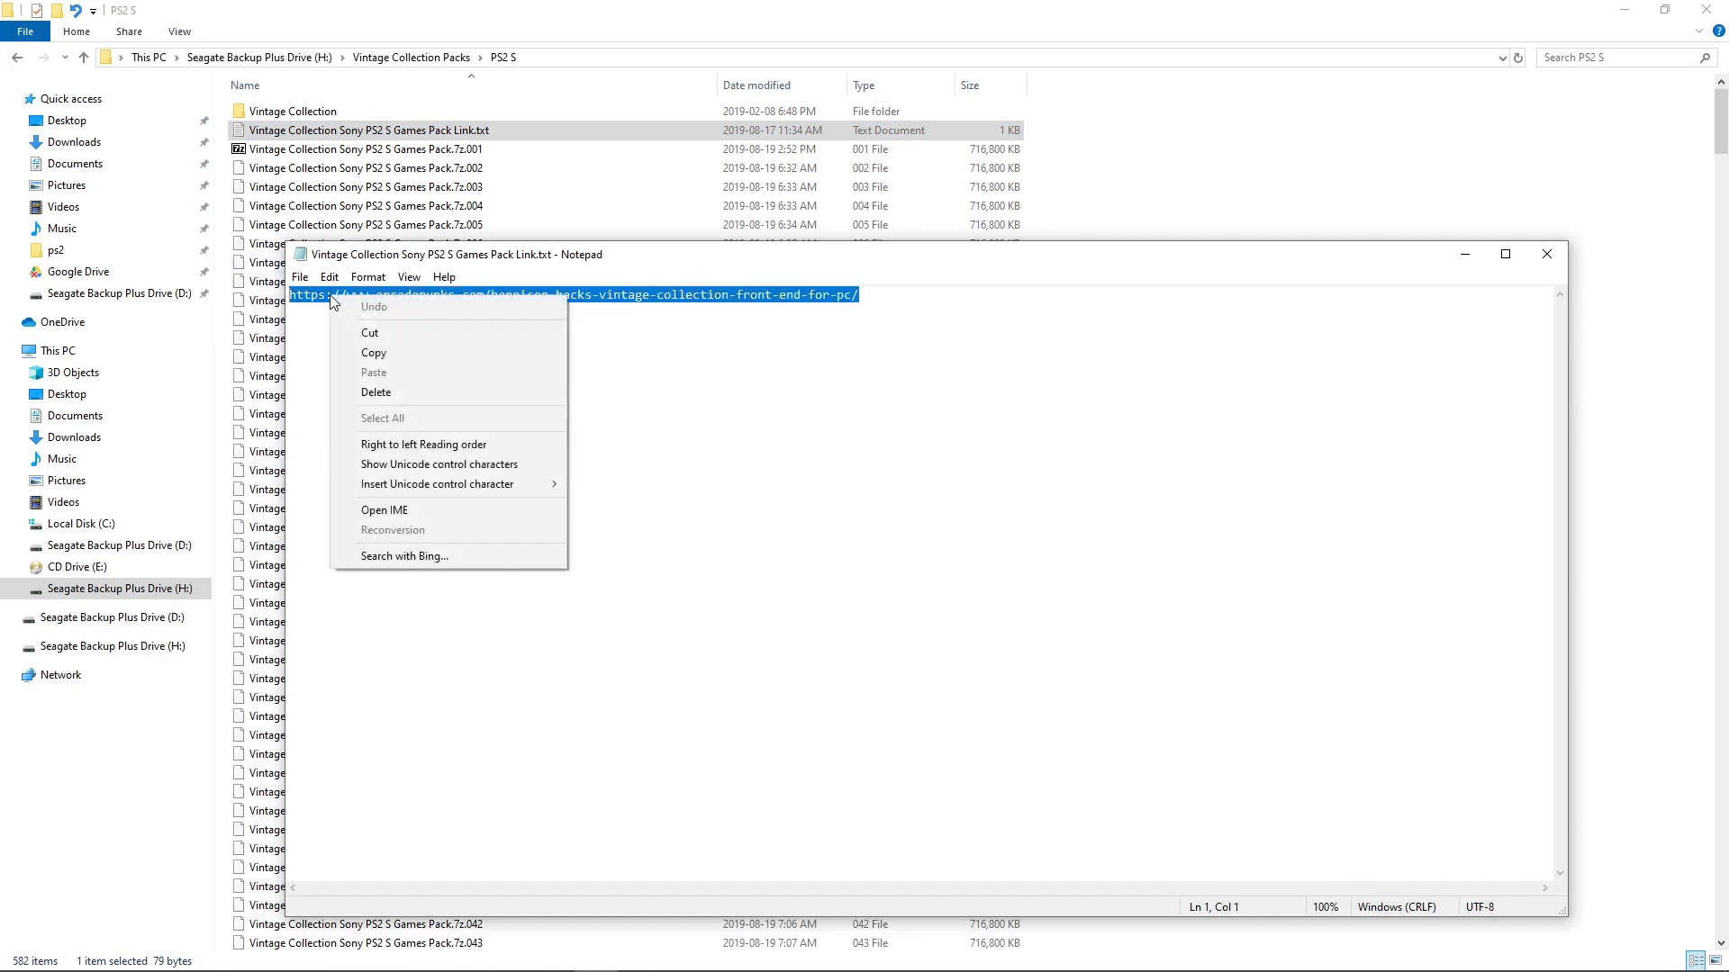
click(704, 500)
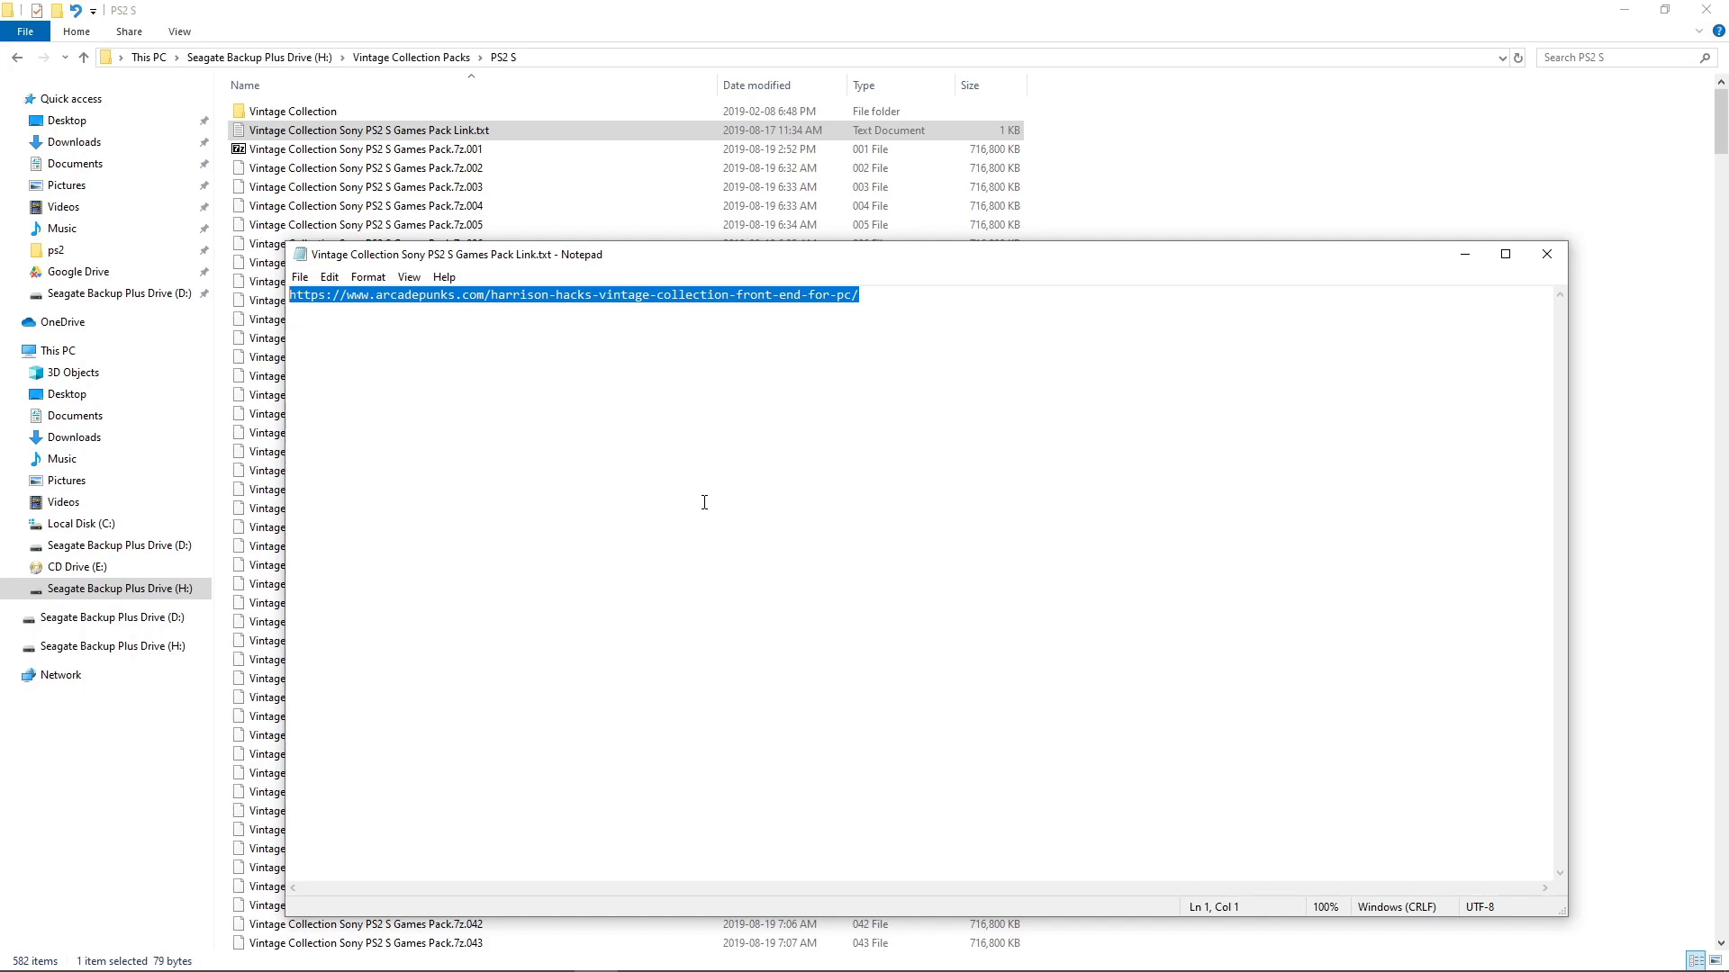
mouse_move(506, 365)
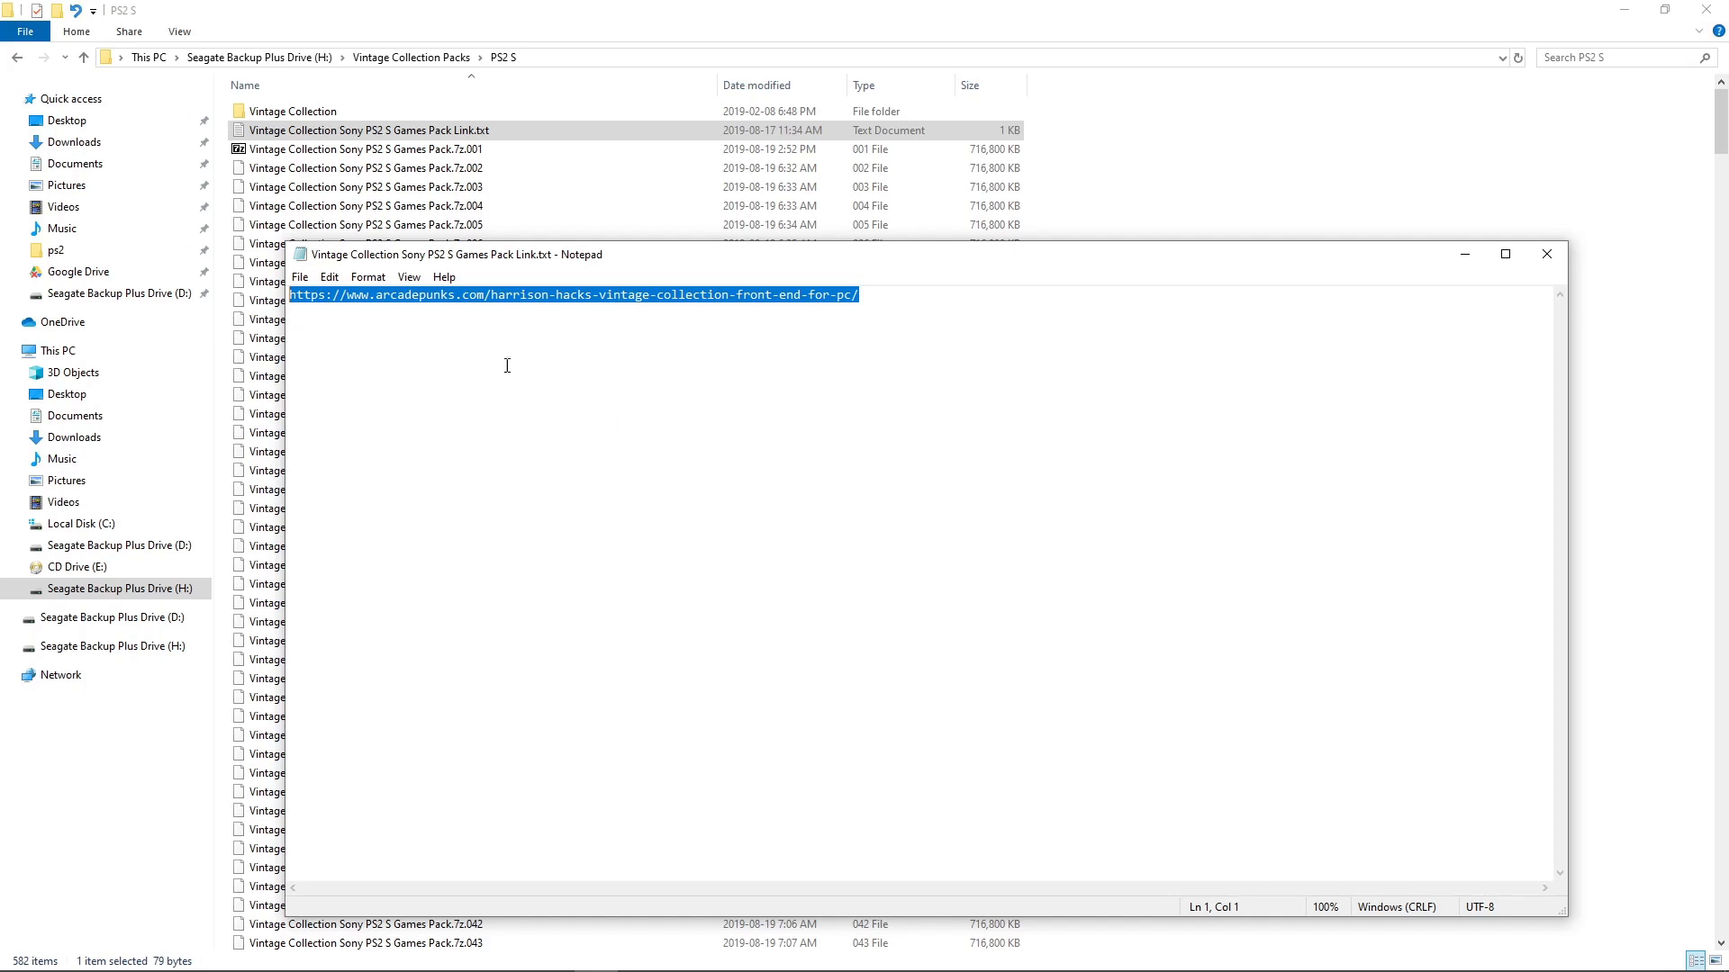
mouse_move(442, 298)
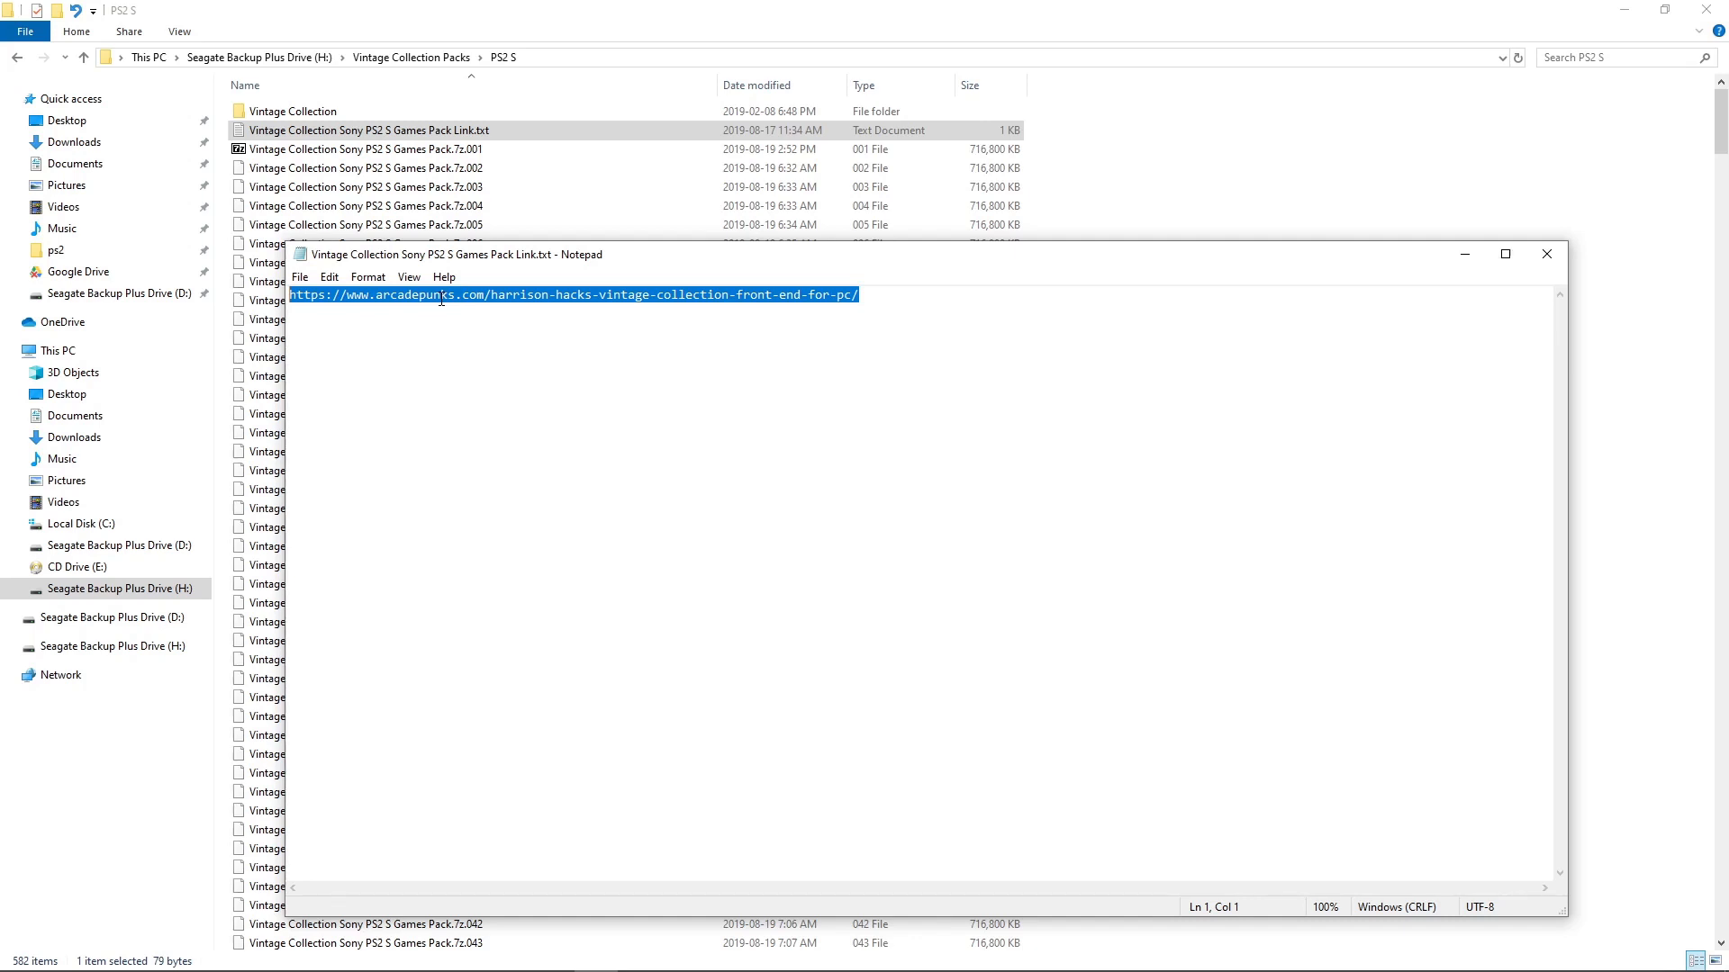
mouse_move(1263, 475)
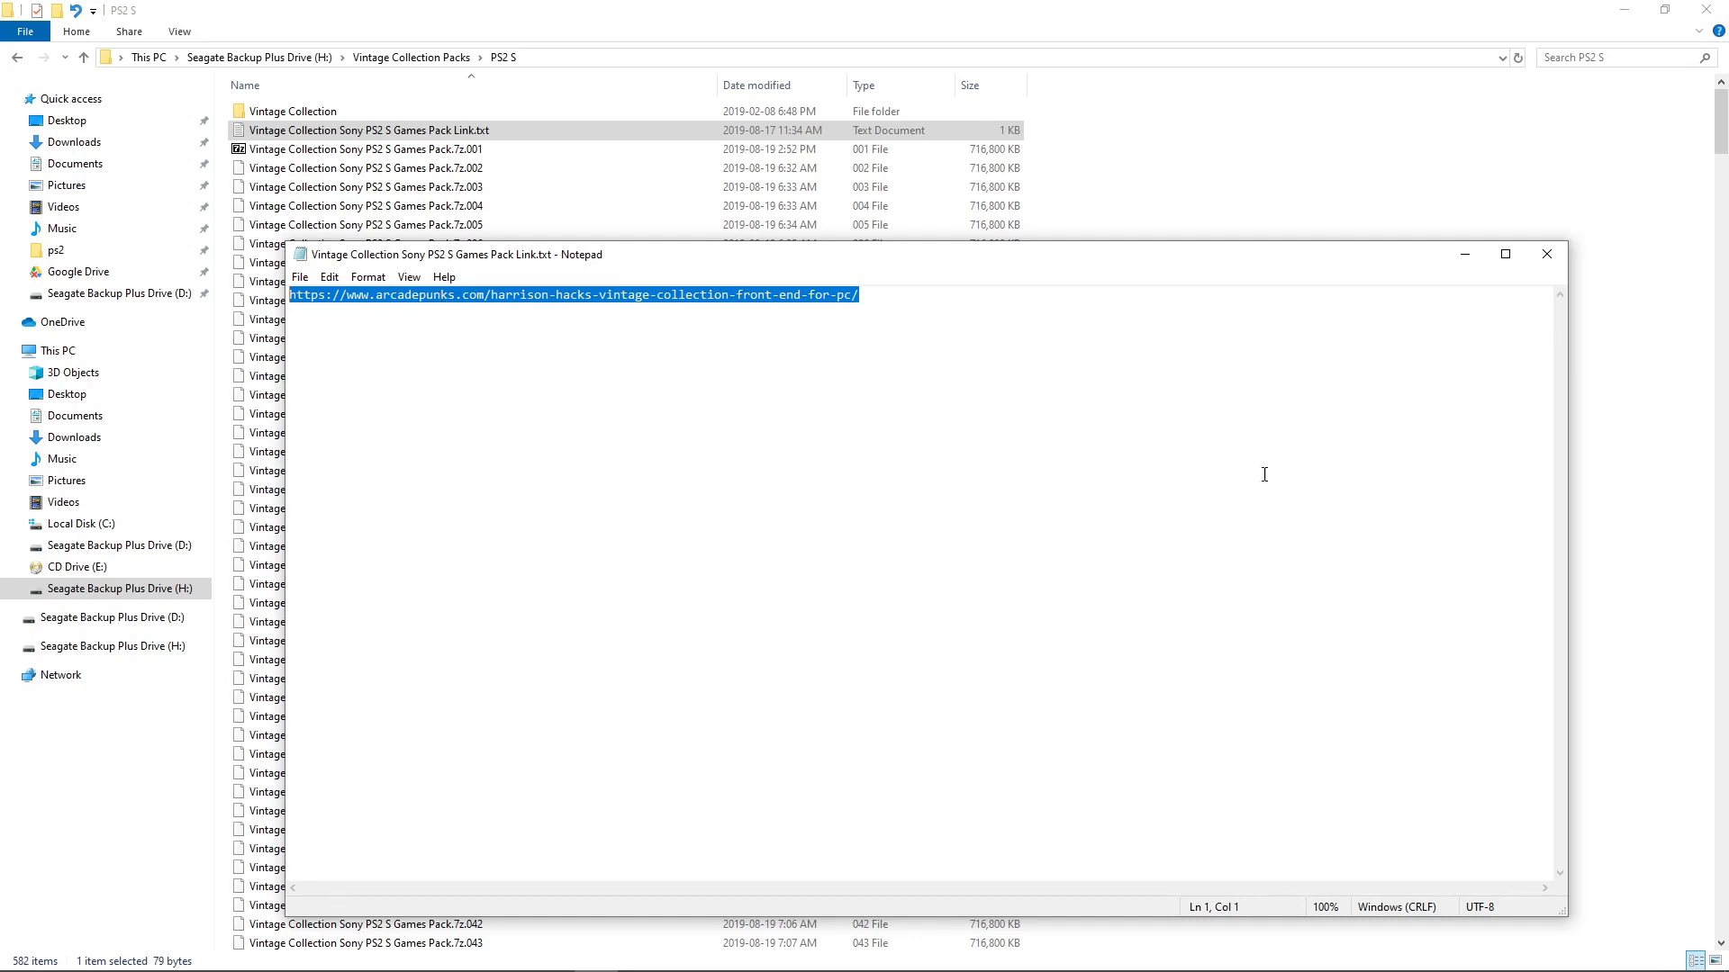
Close the link file, then confirm the 580 PS2 S archive parts total 396 GB and dismiss Properties
click(1545, 254)
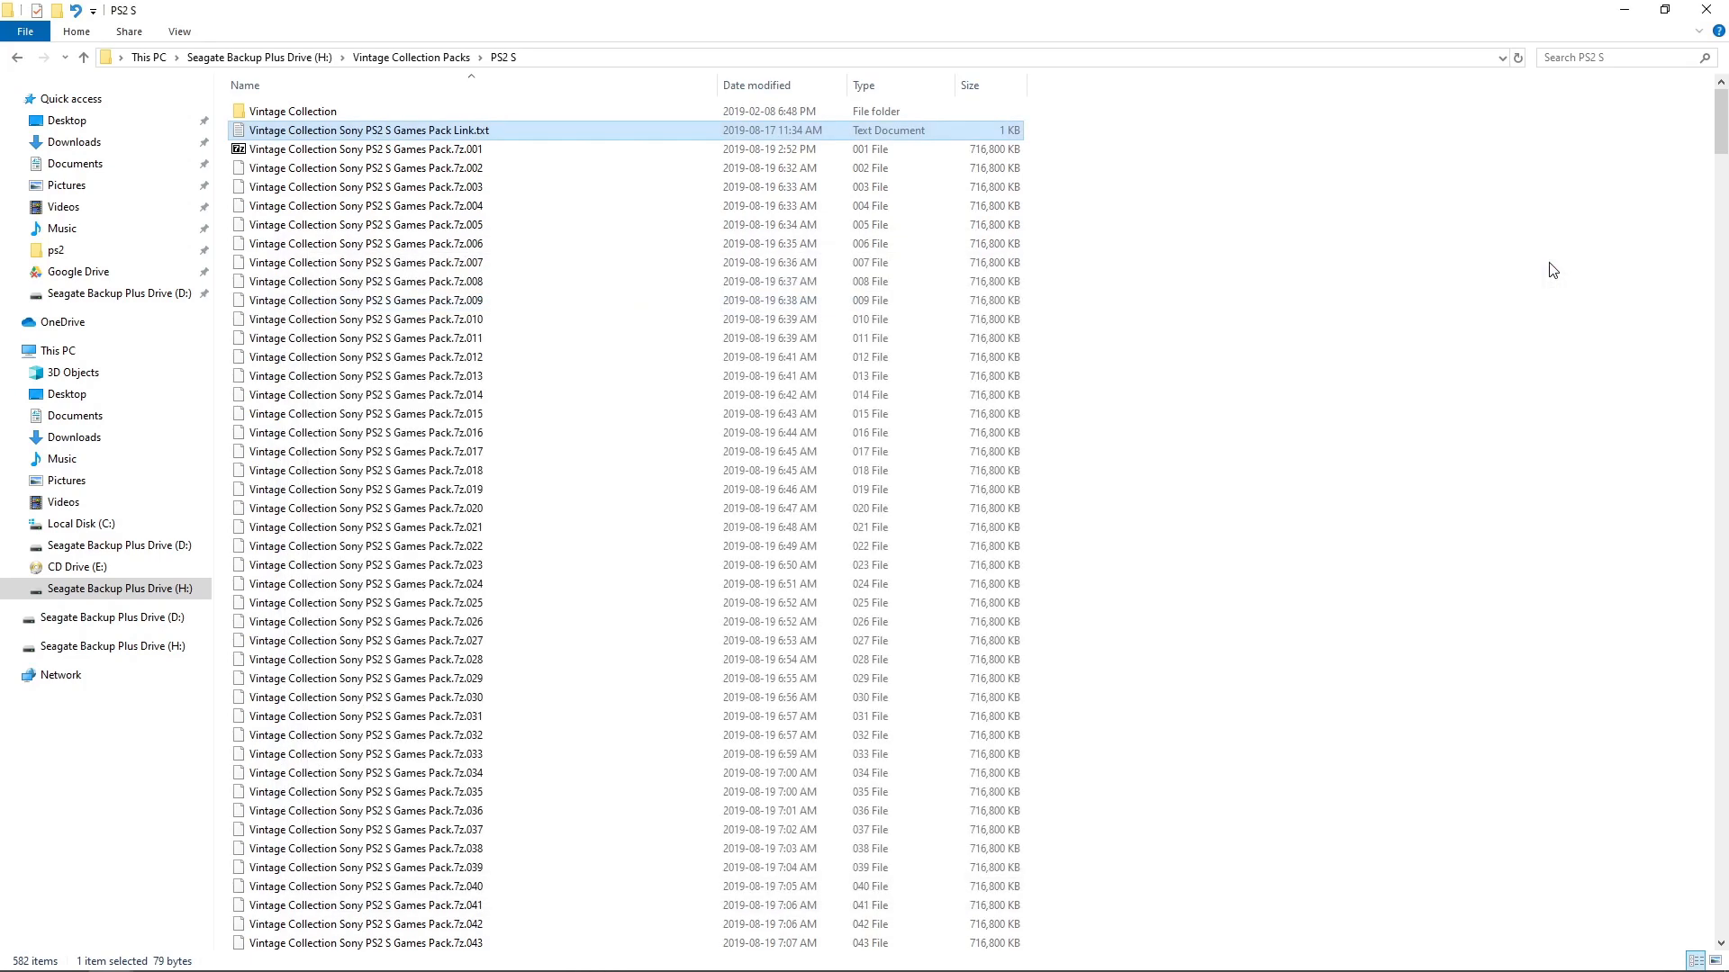
mouse_move(1057, 156)
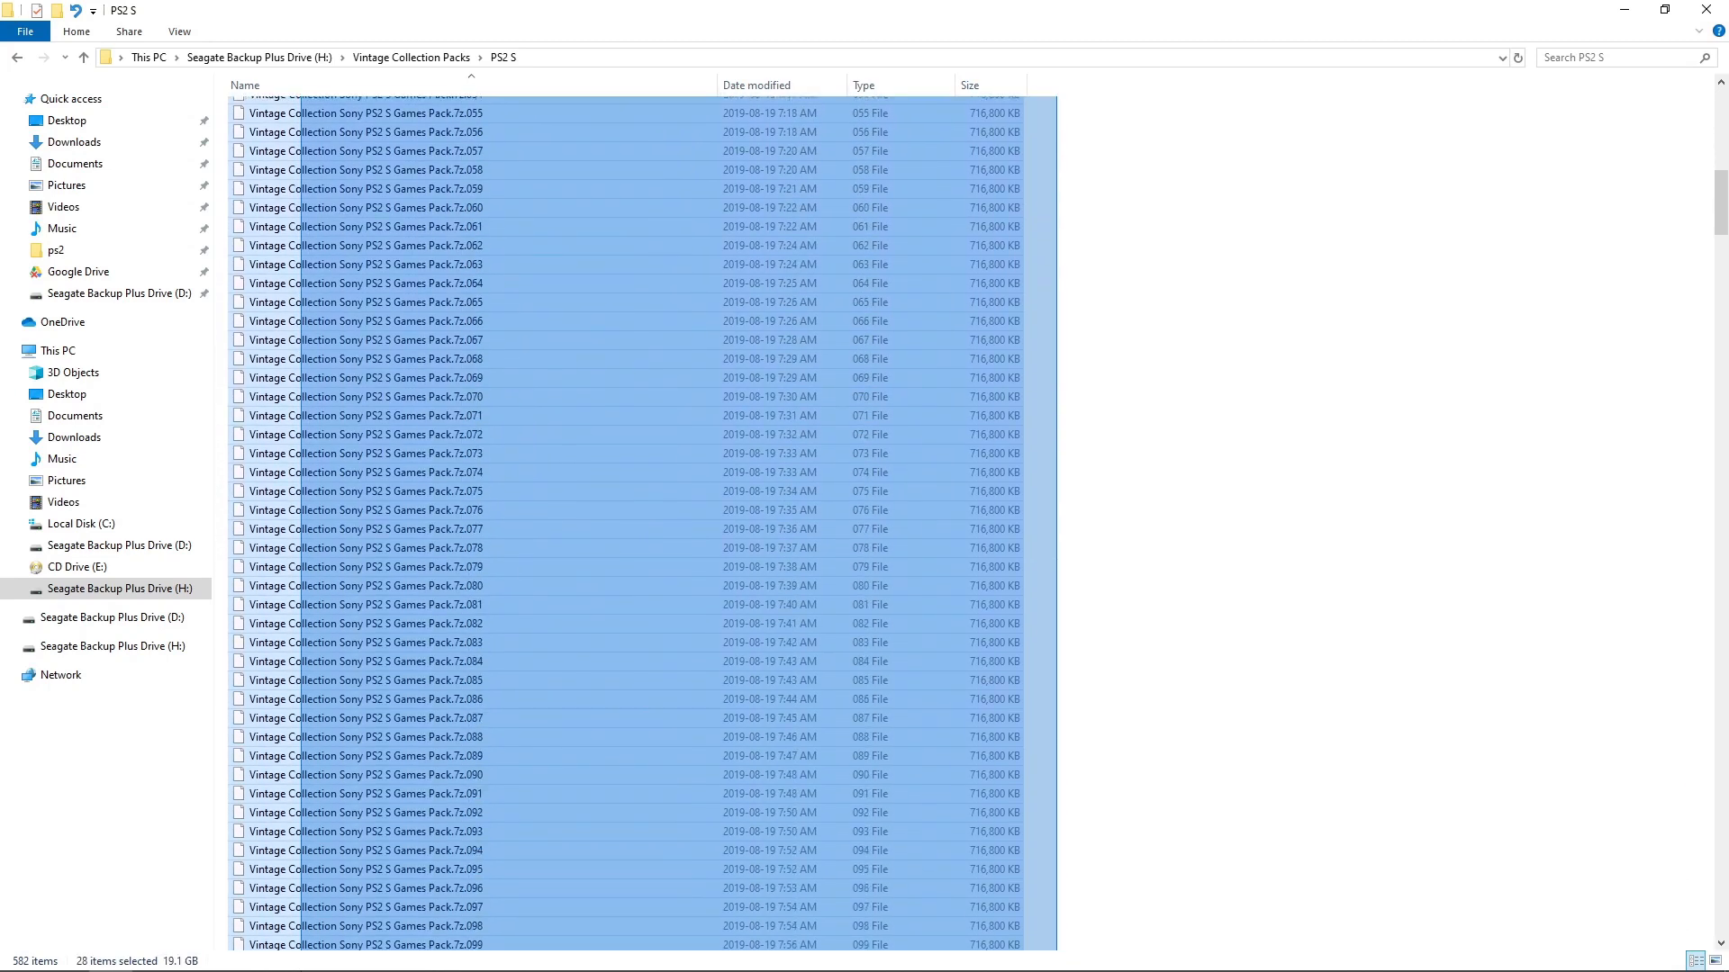
scroll(down, 3)
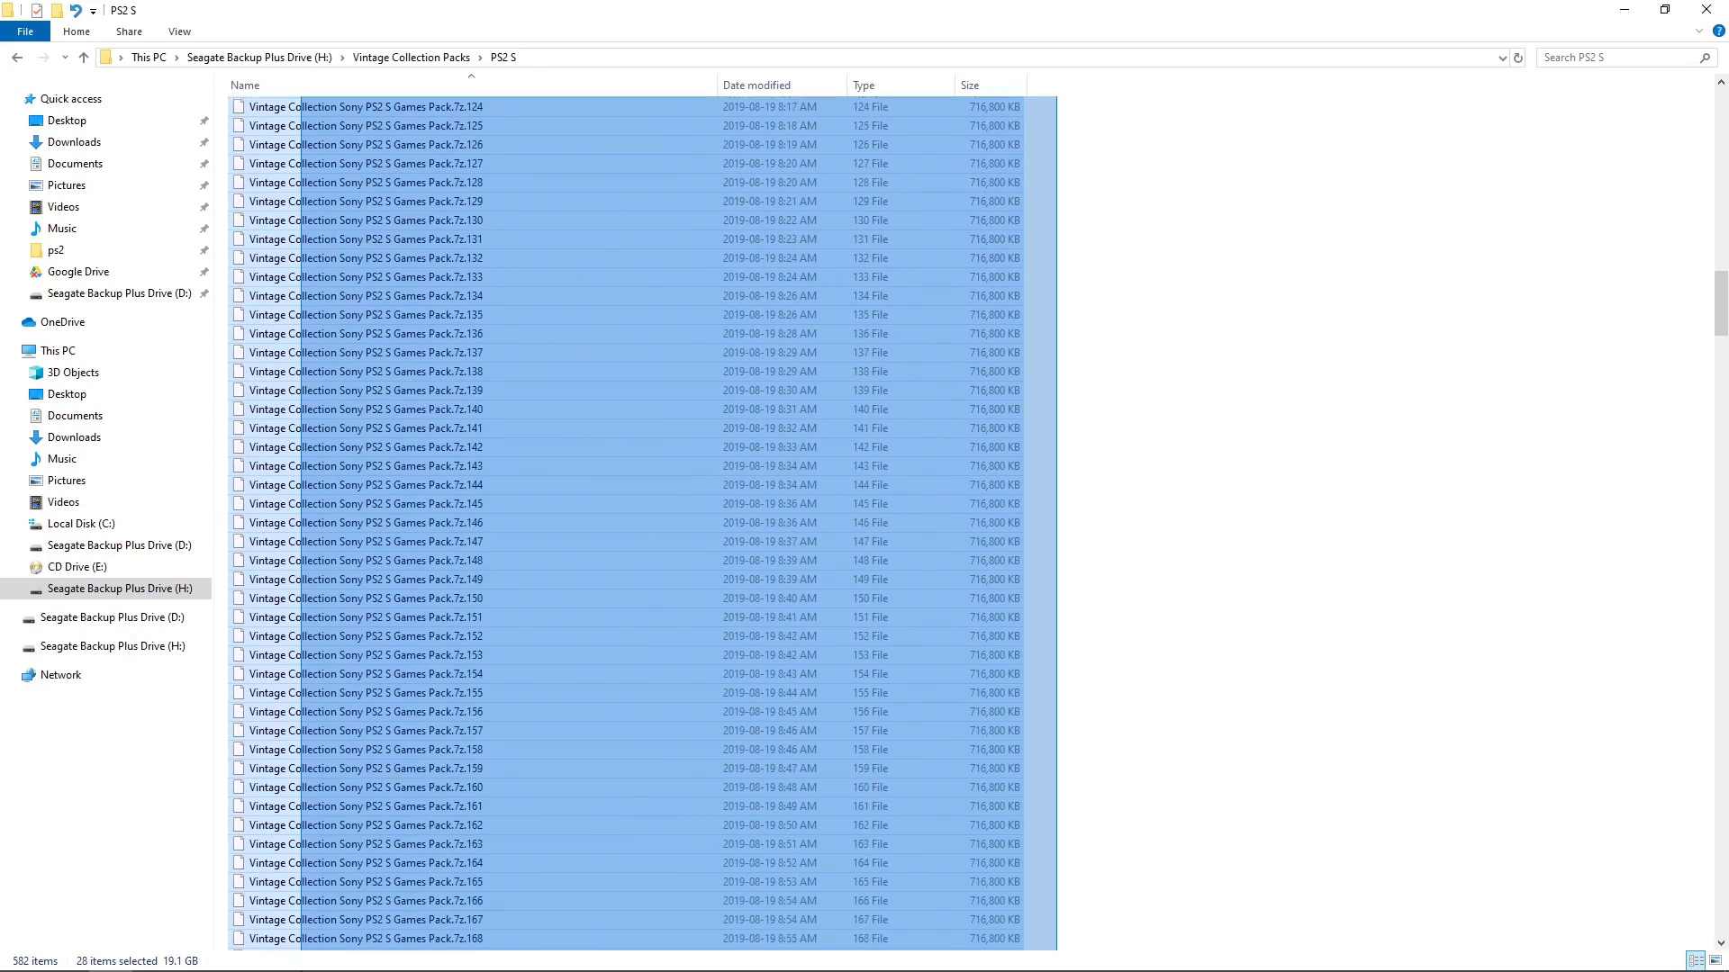
scroll(down, 3)
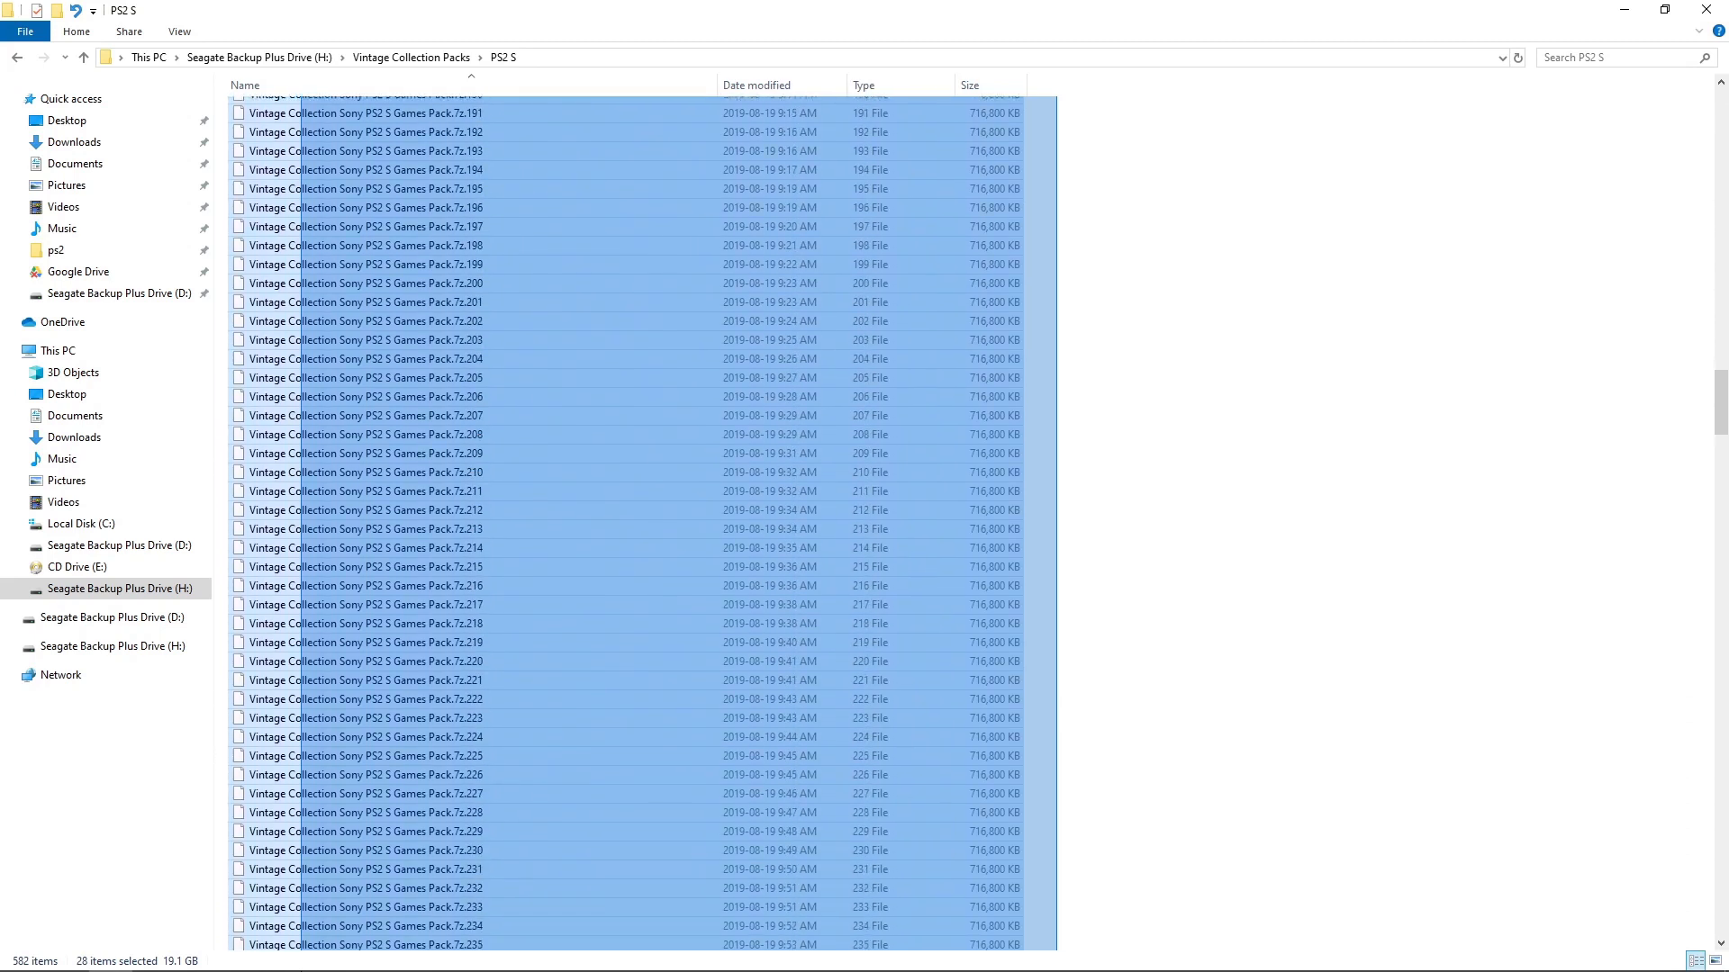
scroll(down, 3)
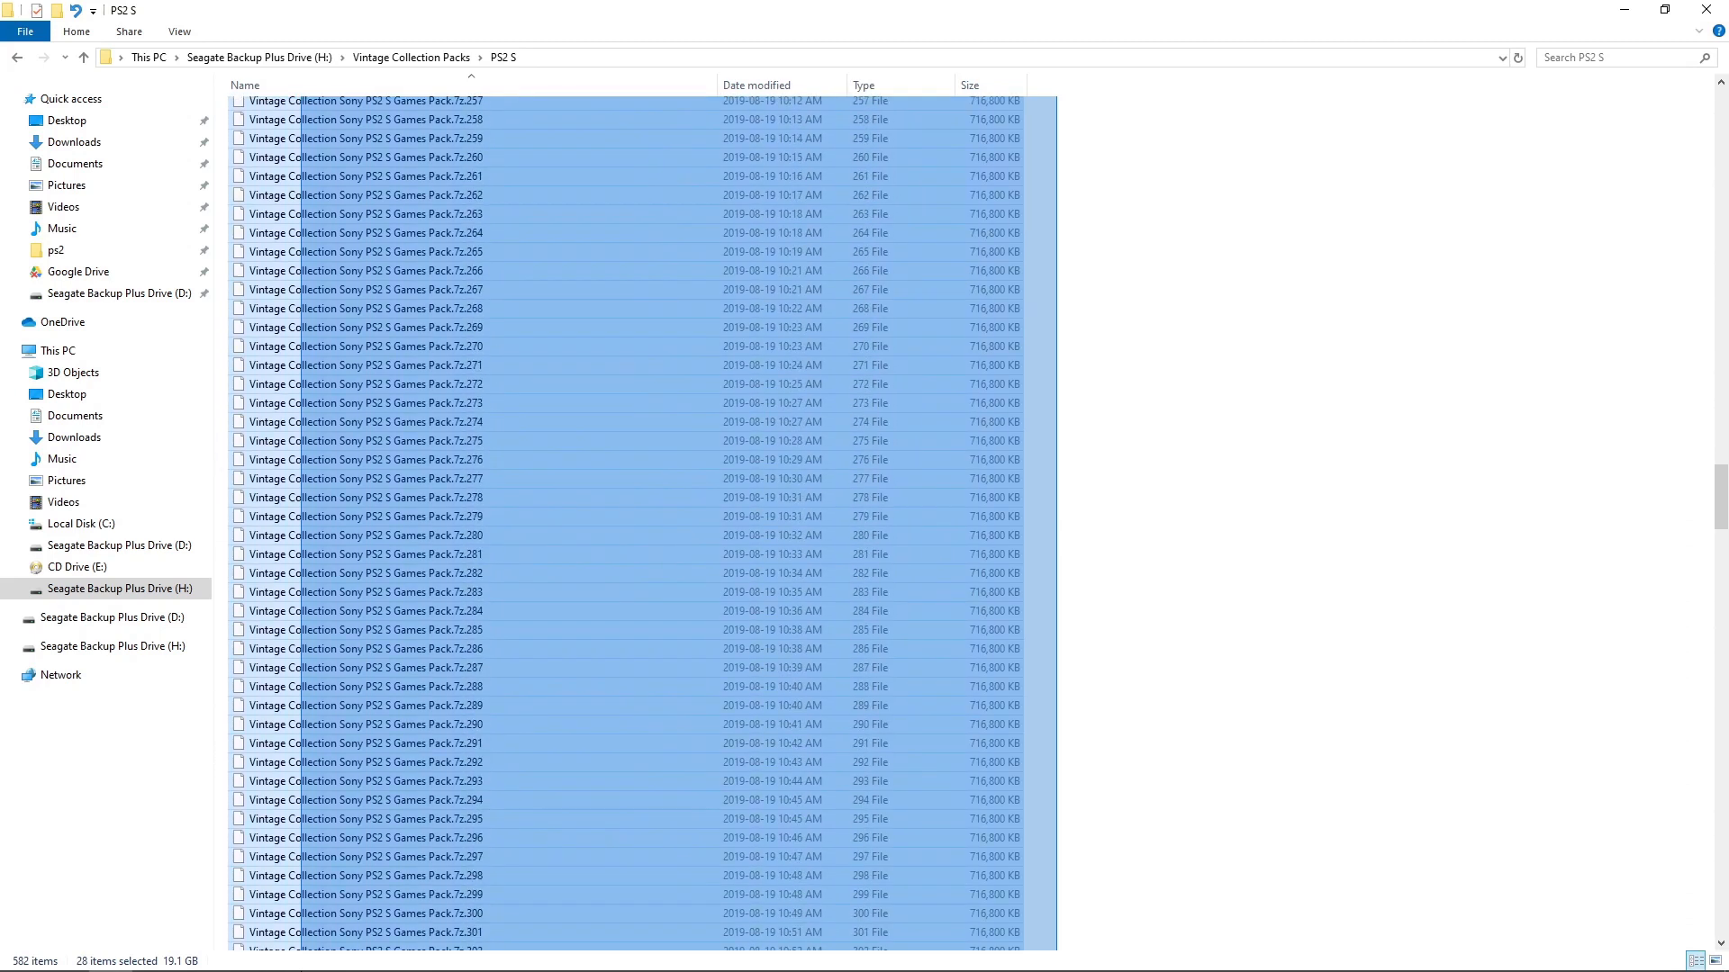
scroll(down, 3)
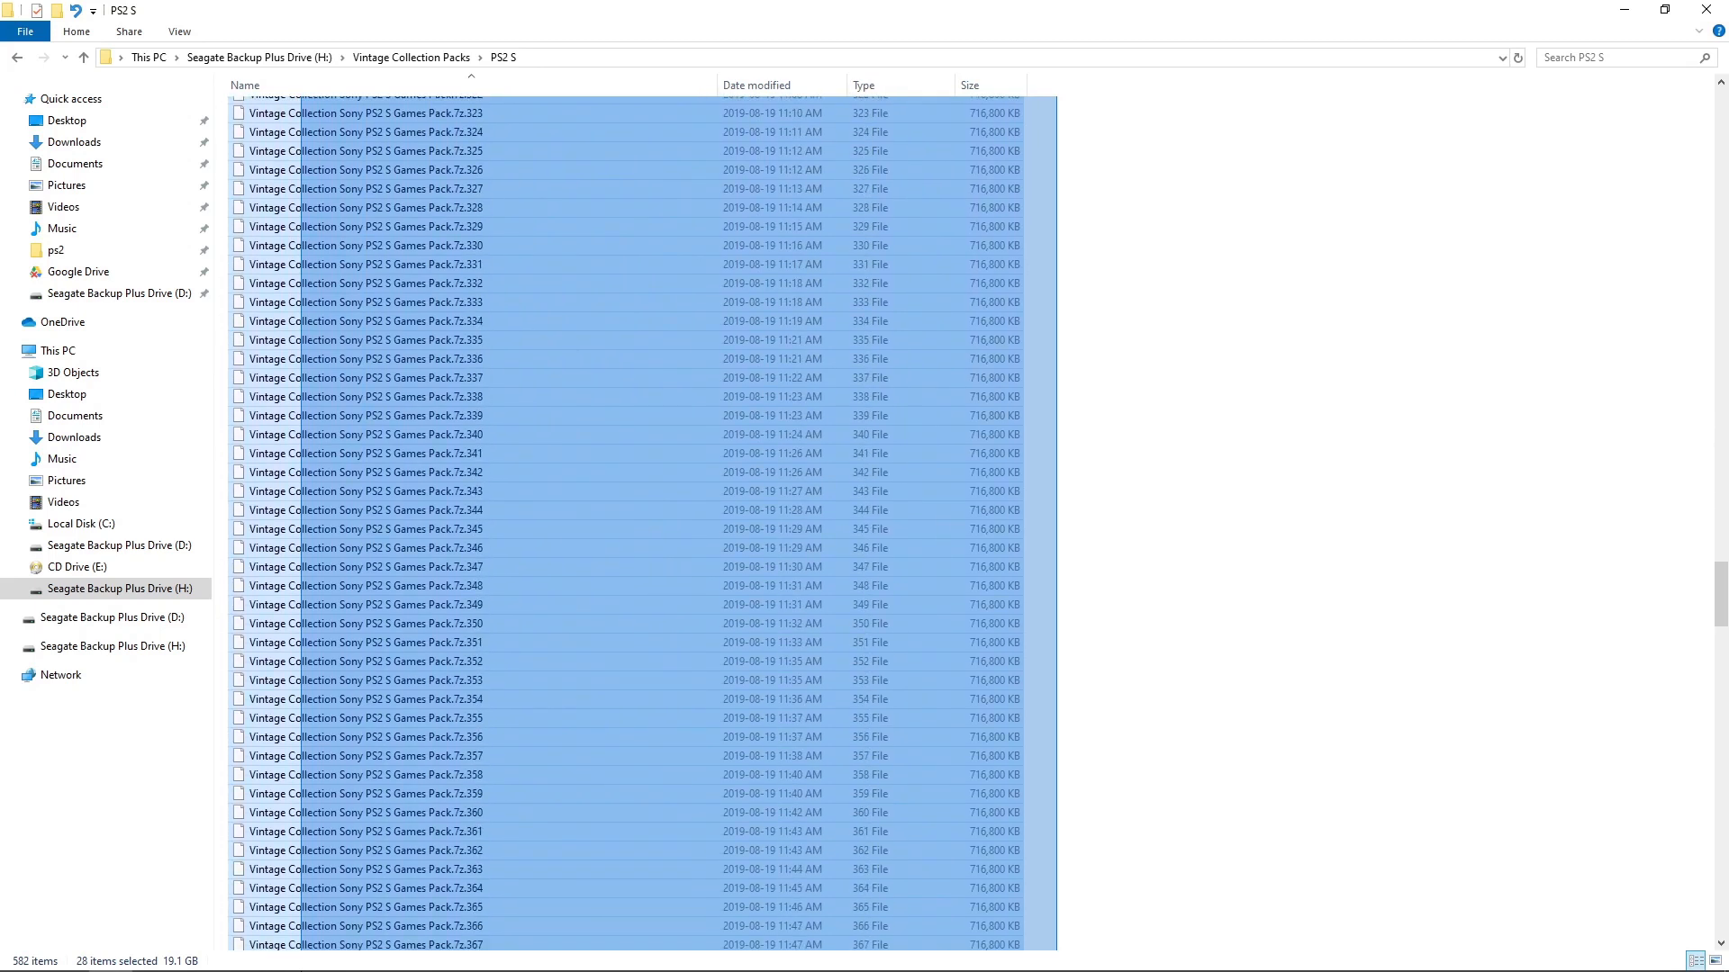
scroll(down, 3)
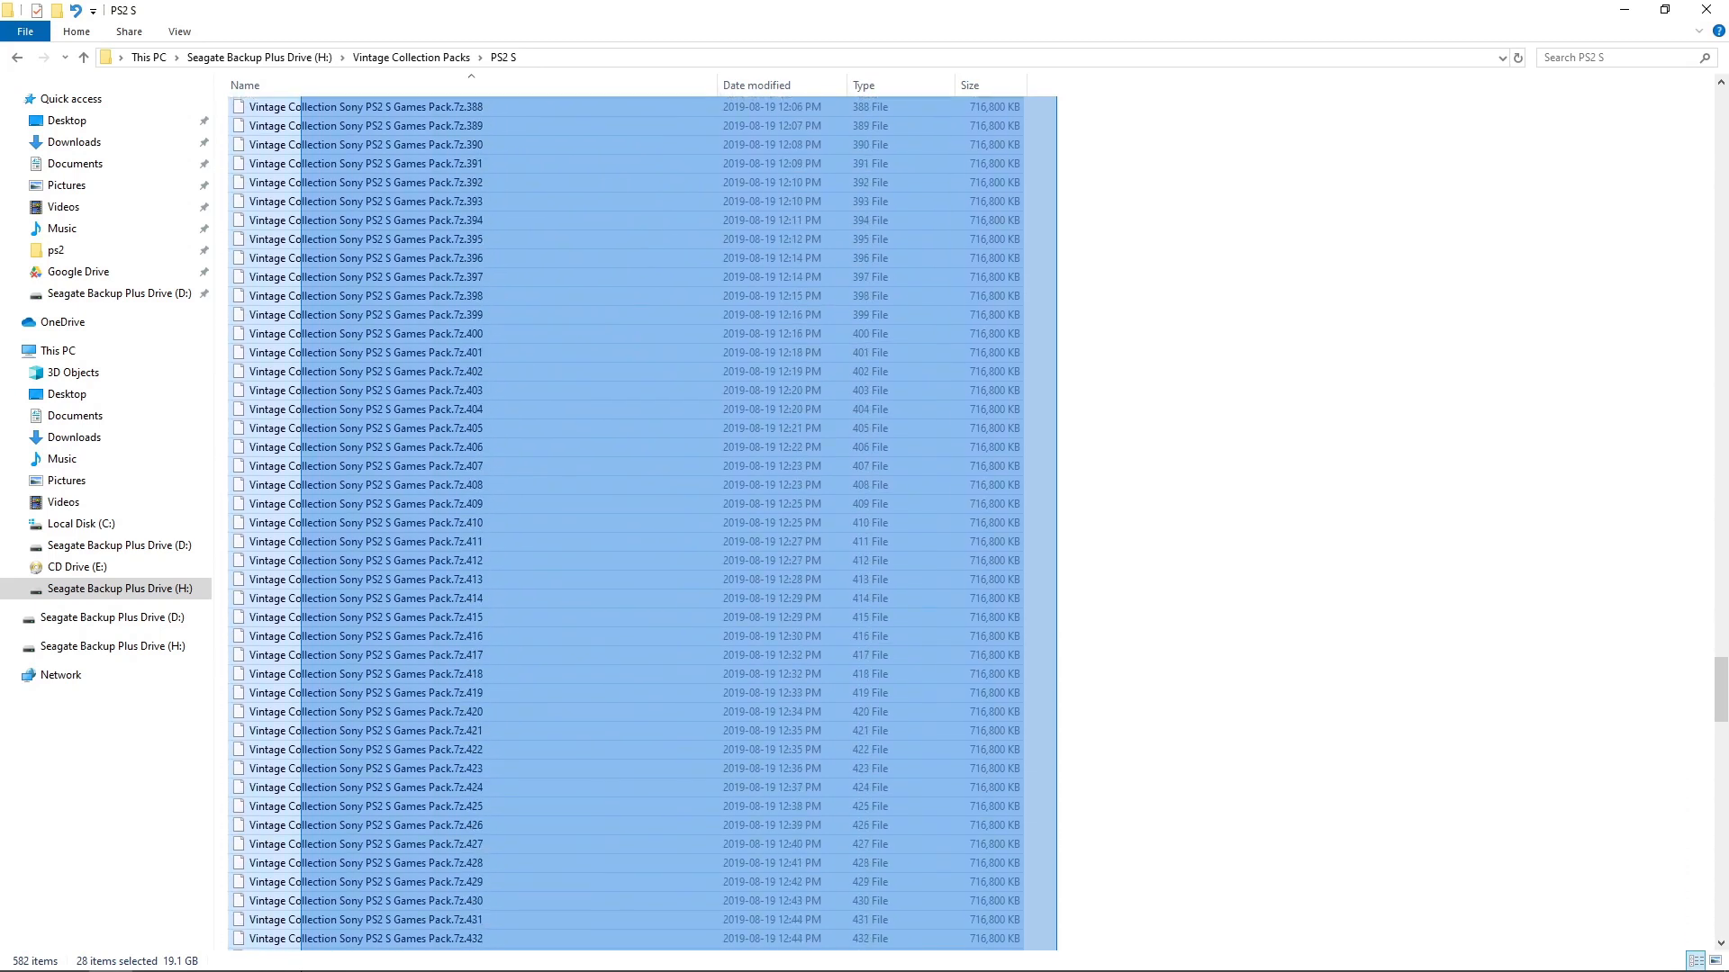
scroll(down, 3)
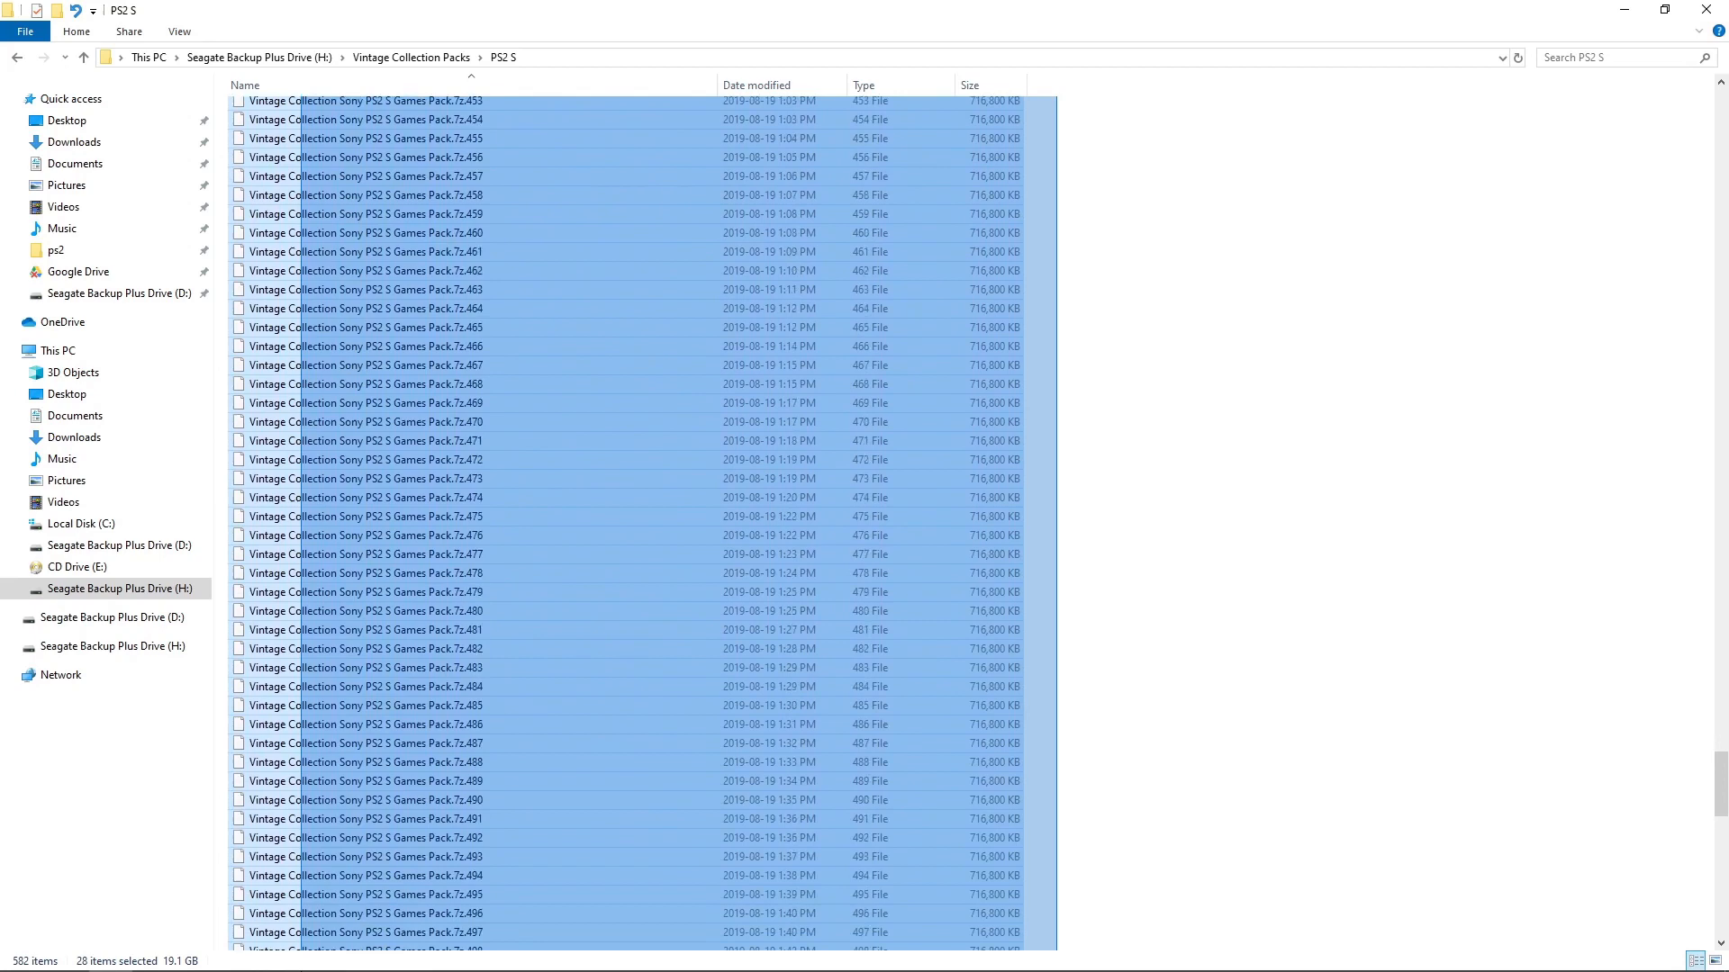
scroll(down, 3)
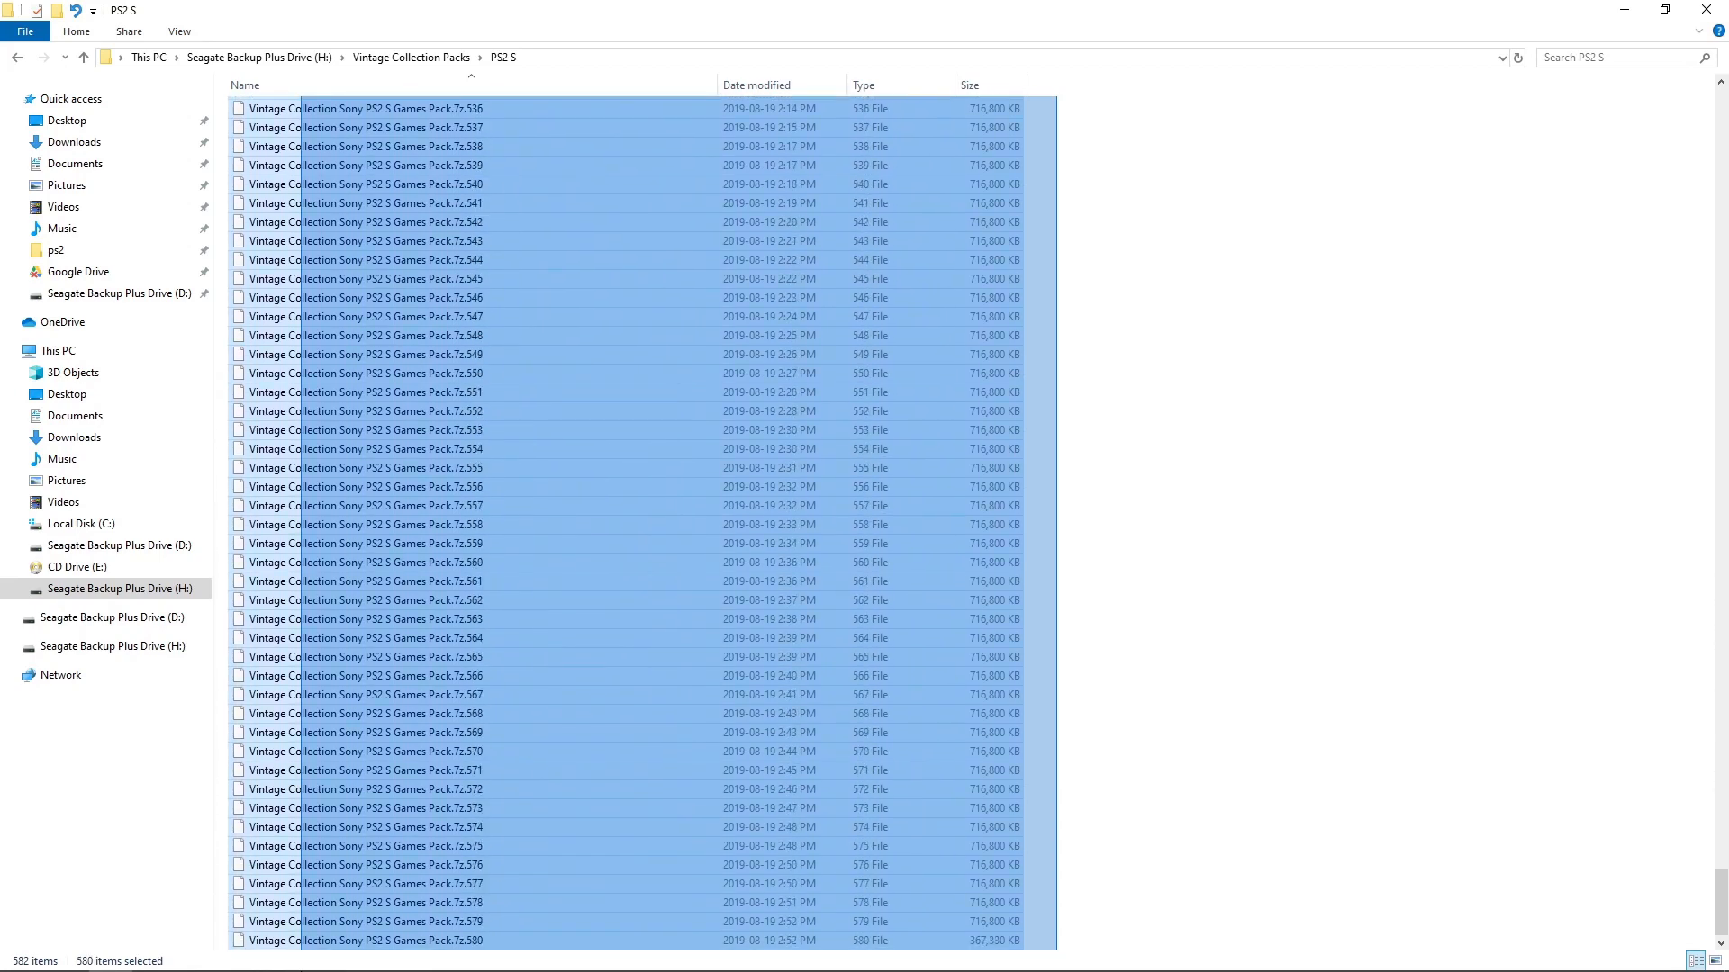
mouse_move(398, 783)
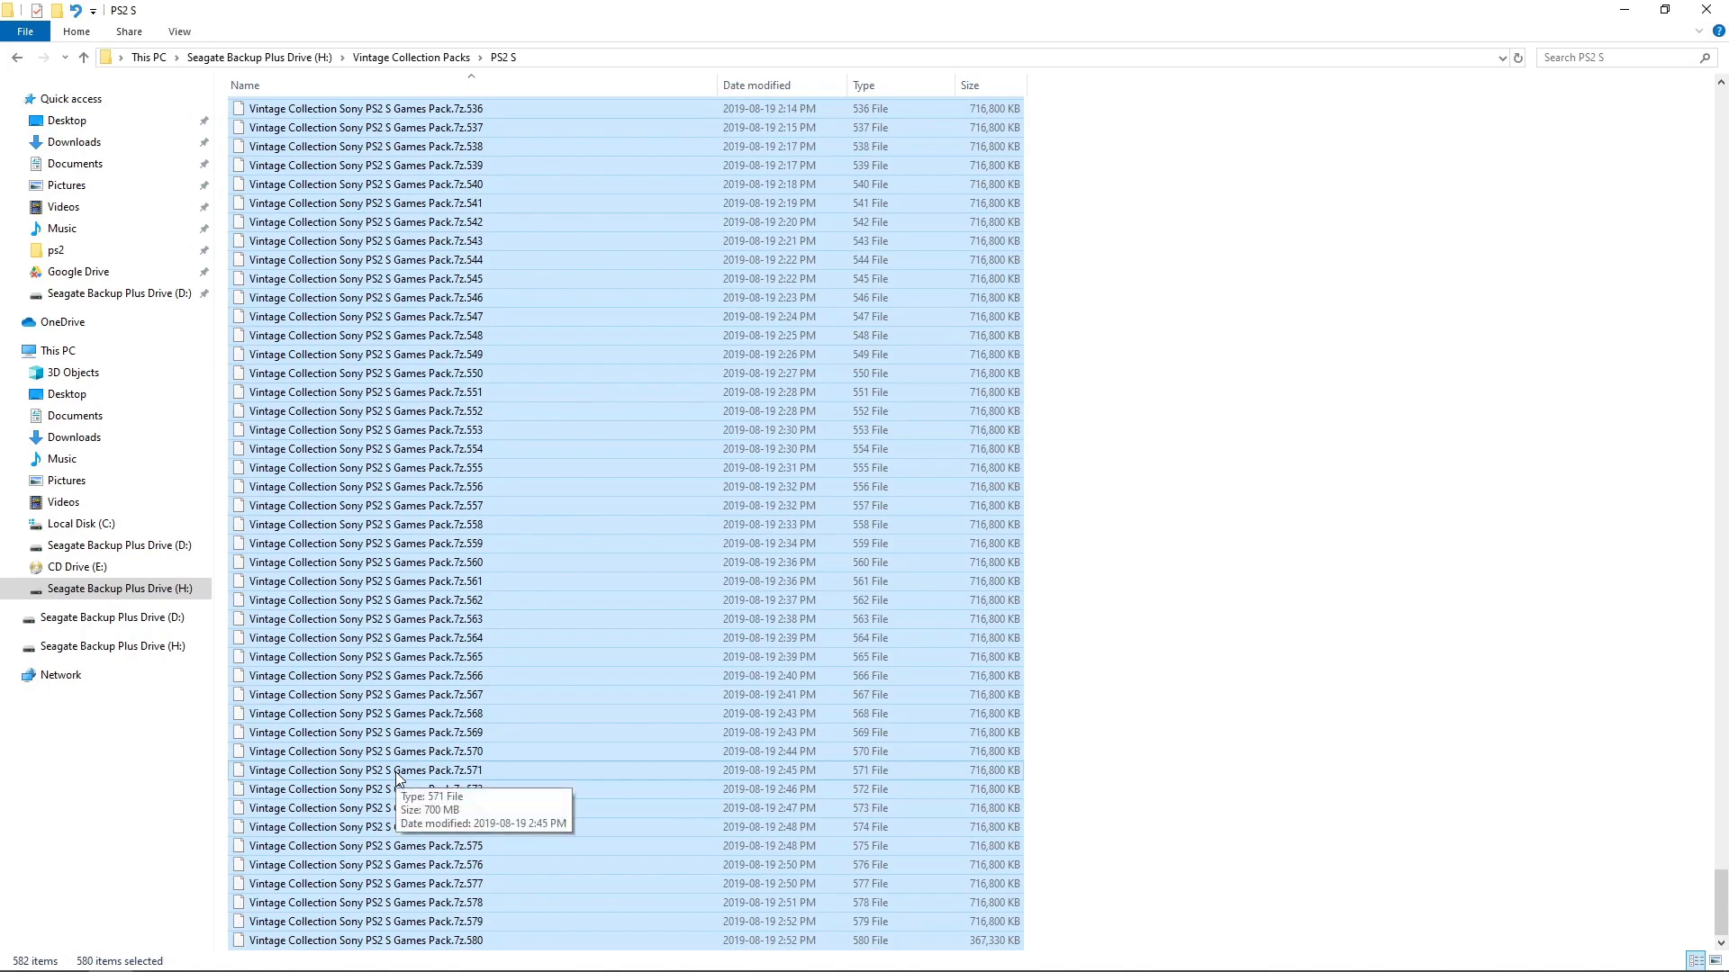
mouse_move(408, 776)
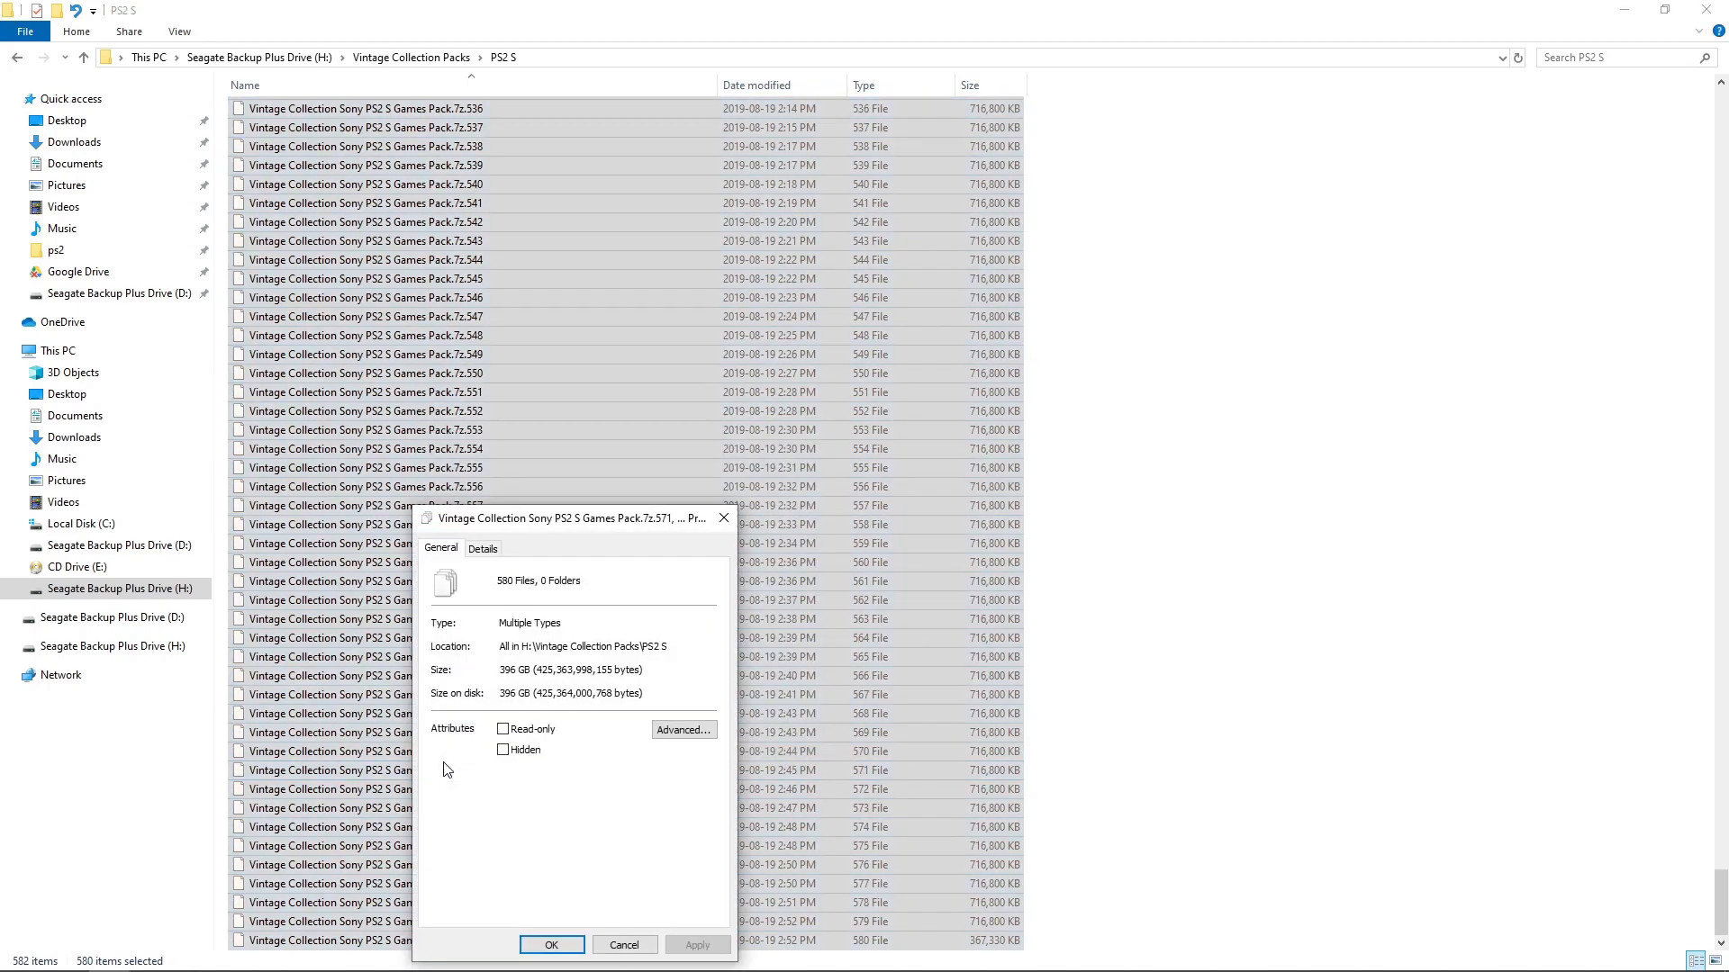
mouse_move(509, 674)
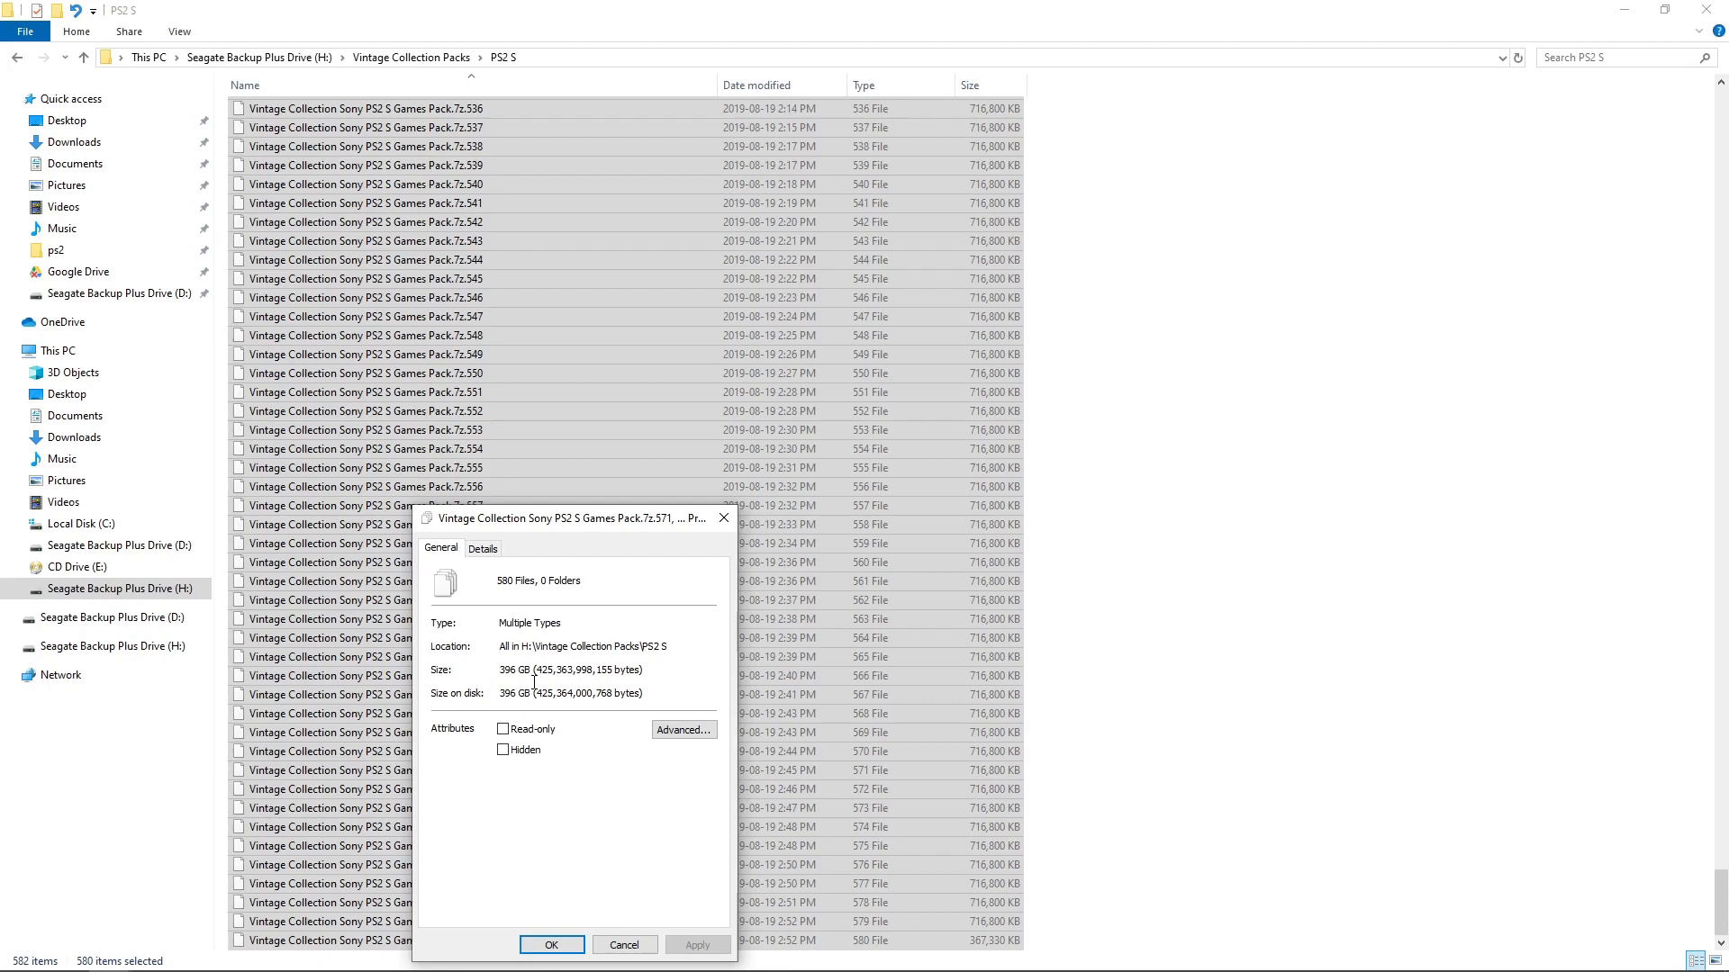
mouse_move(696, 606)
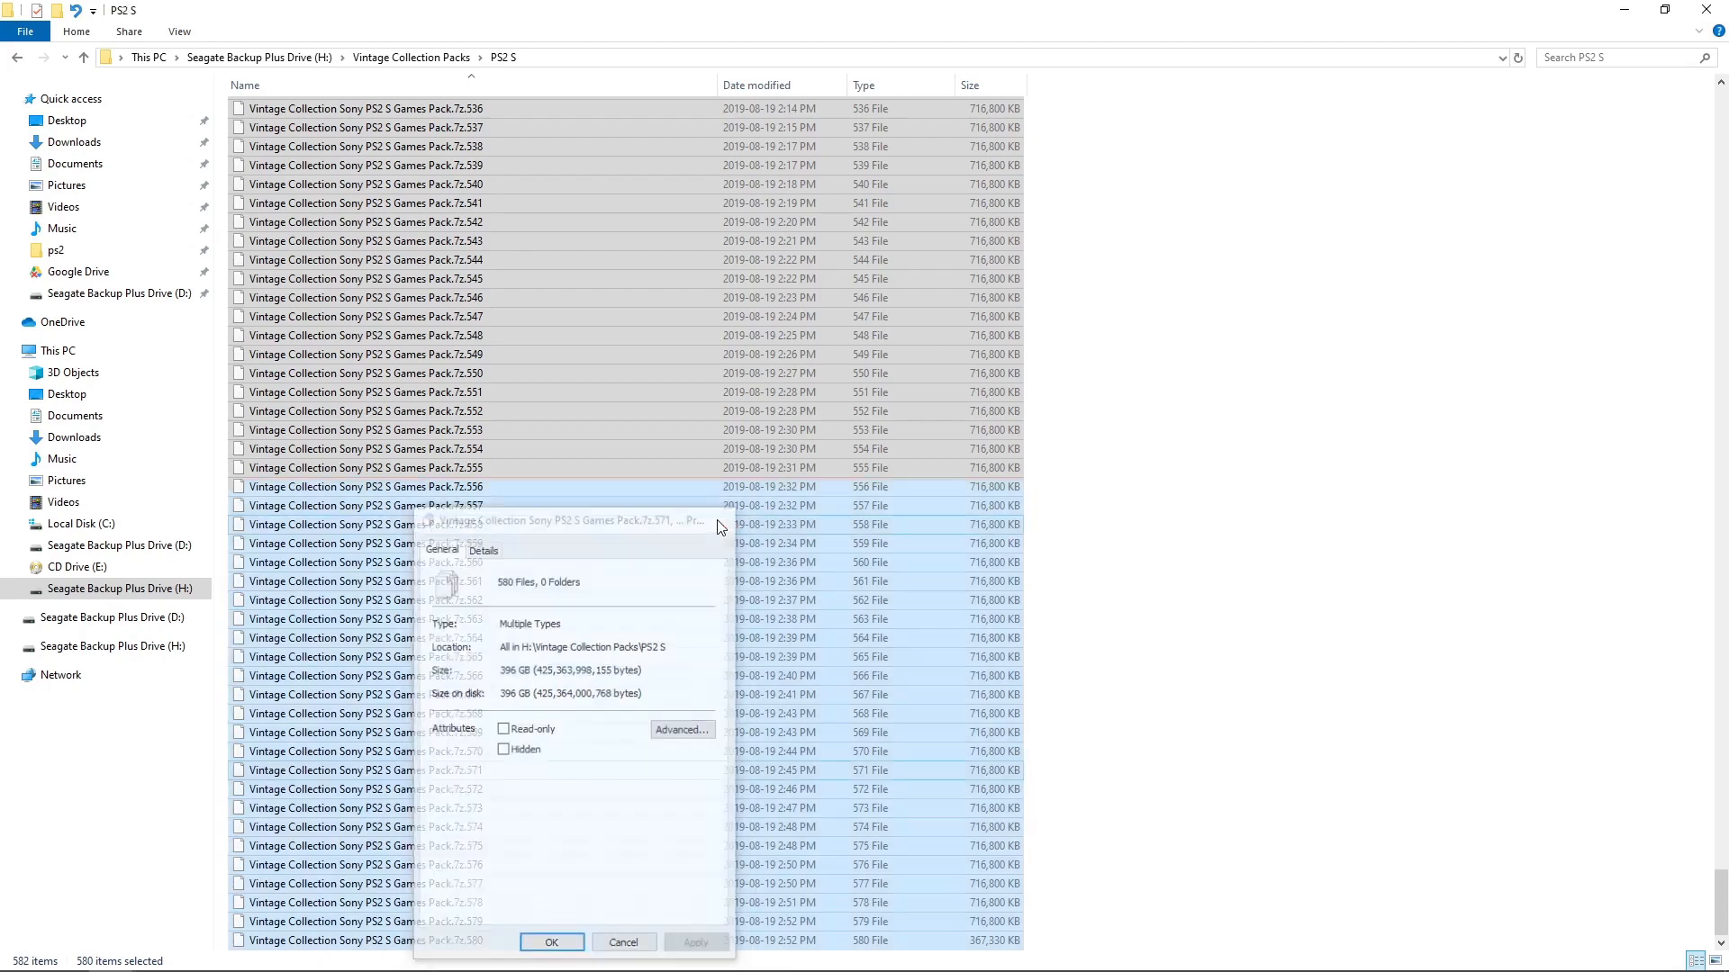
click(623, 942)
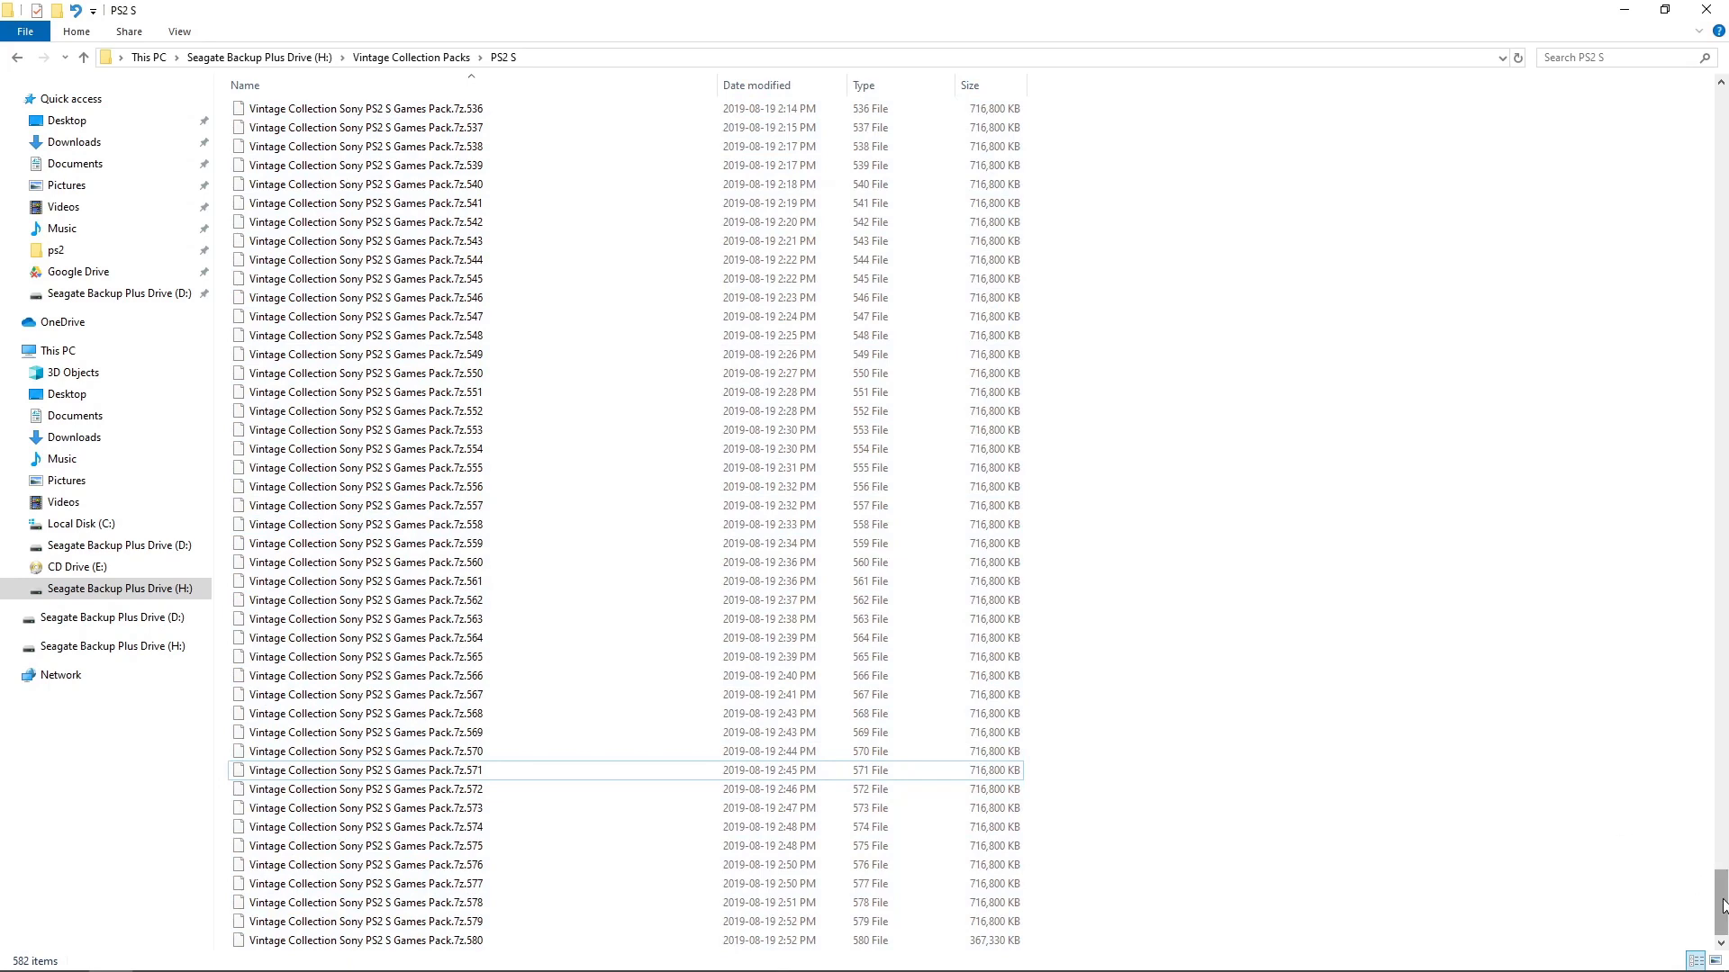
scroll(up, 3)
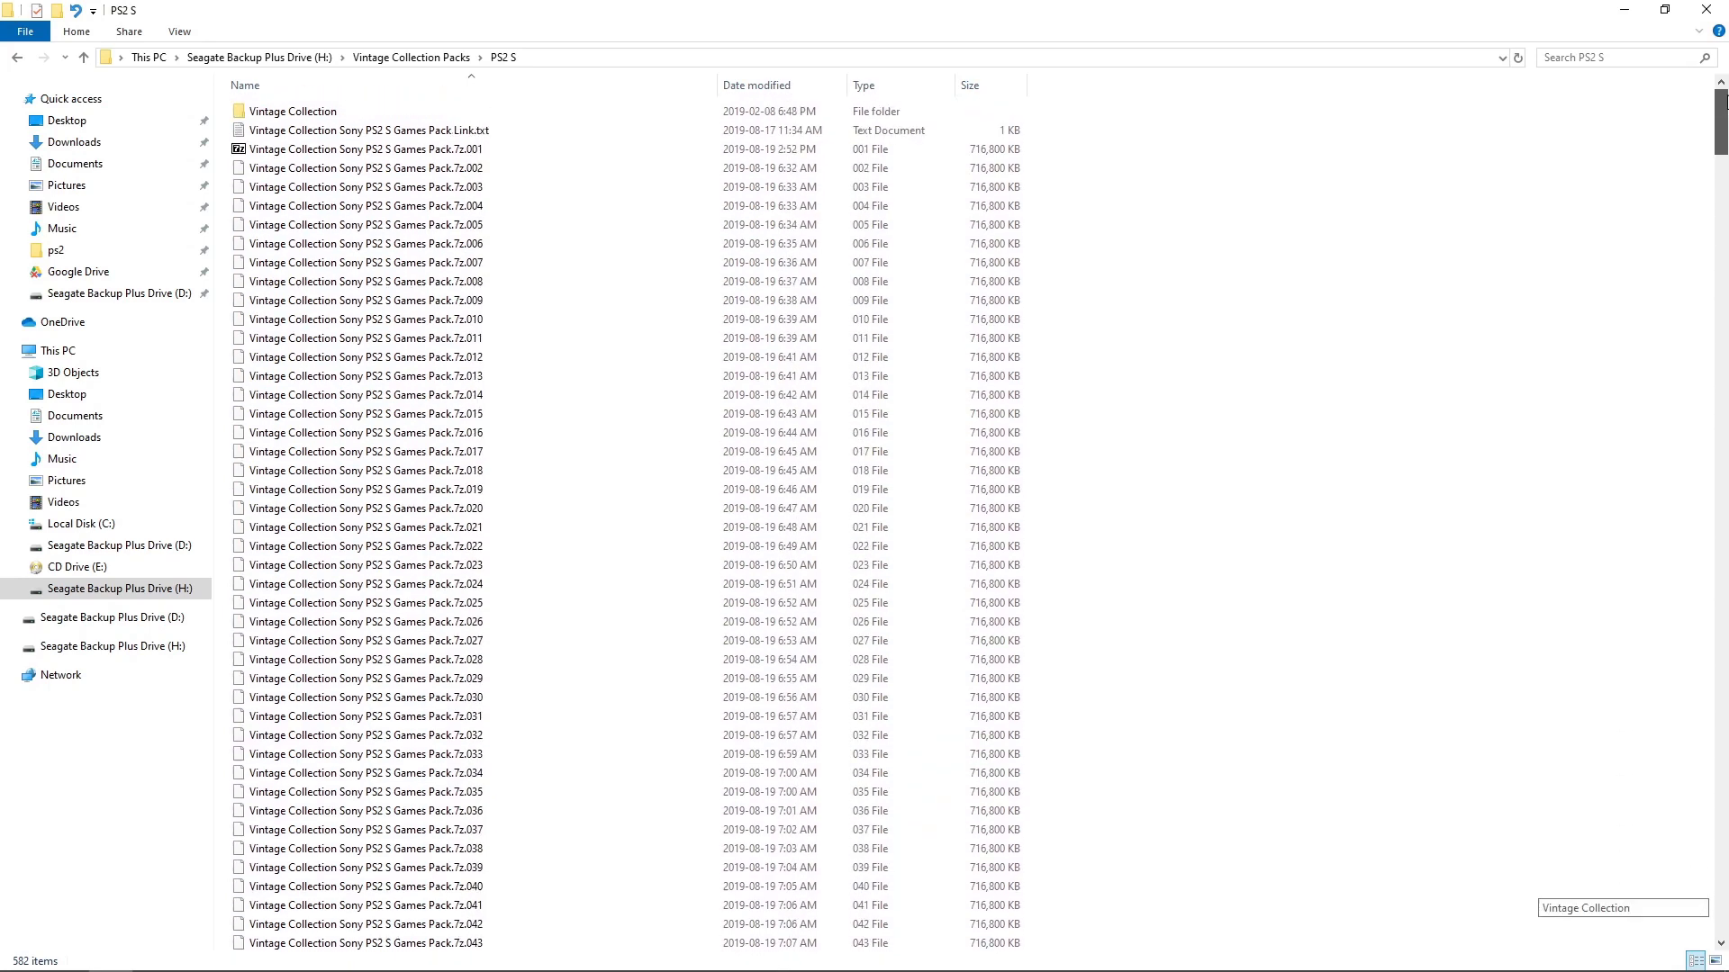
click(292, 110)
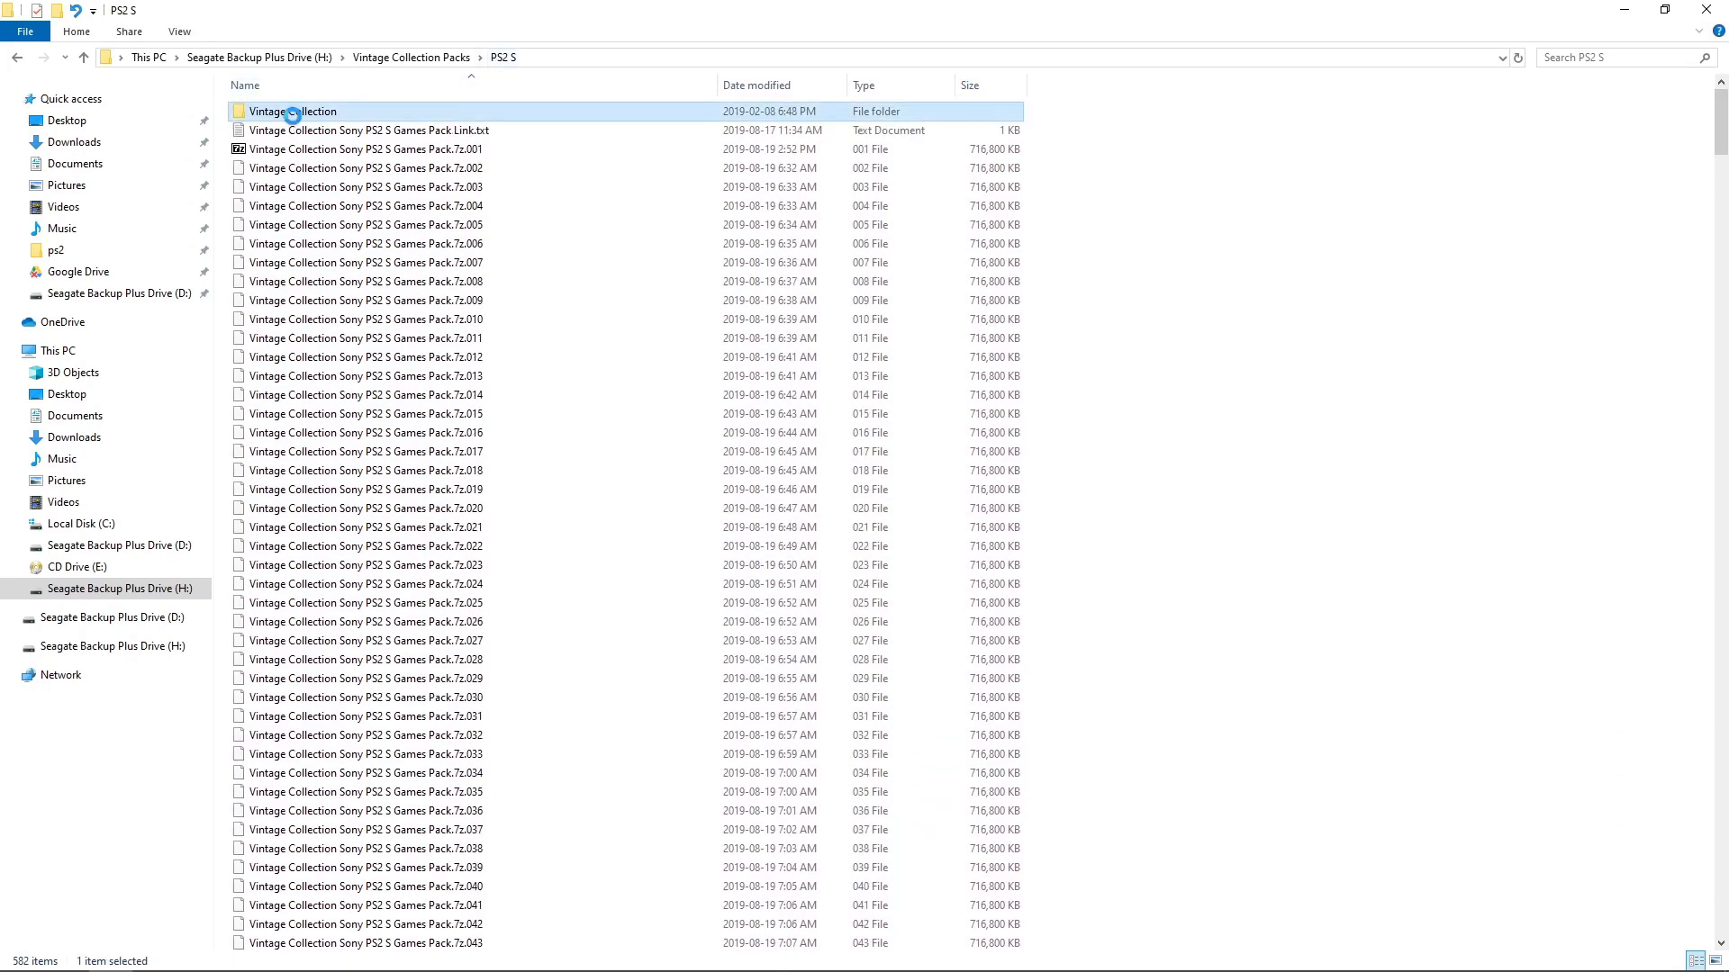
right_click(290, 110)
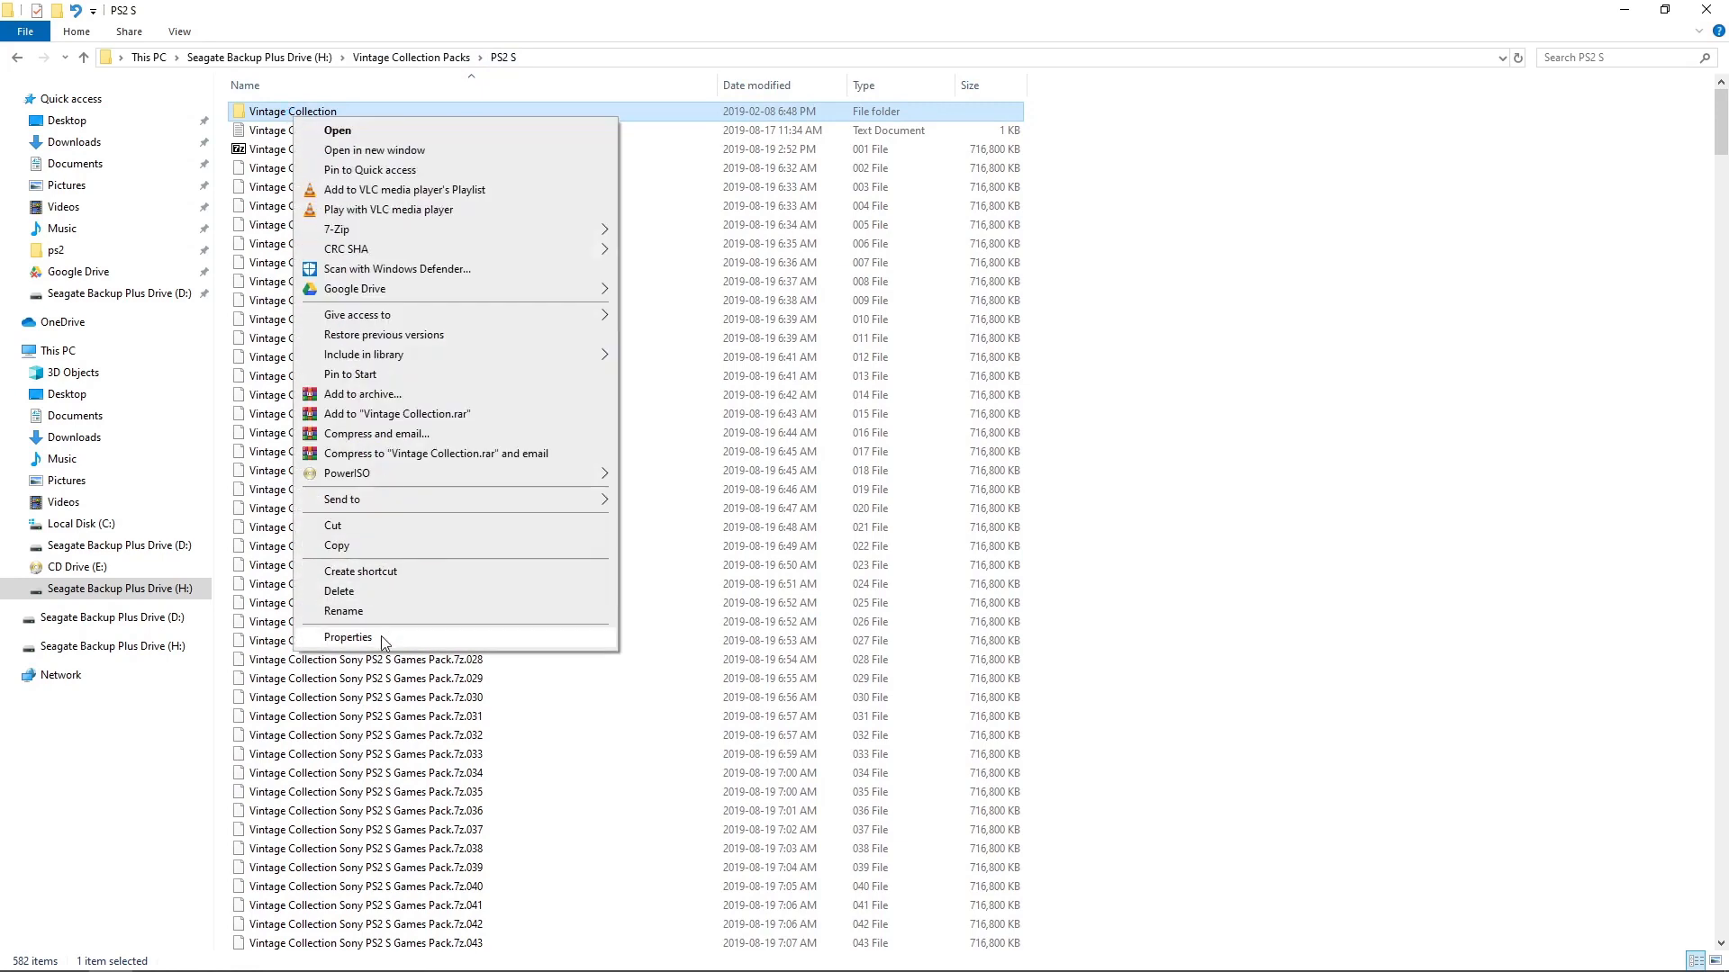
click(348, 637)
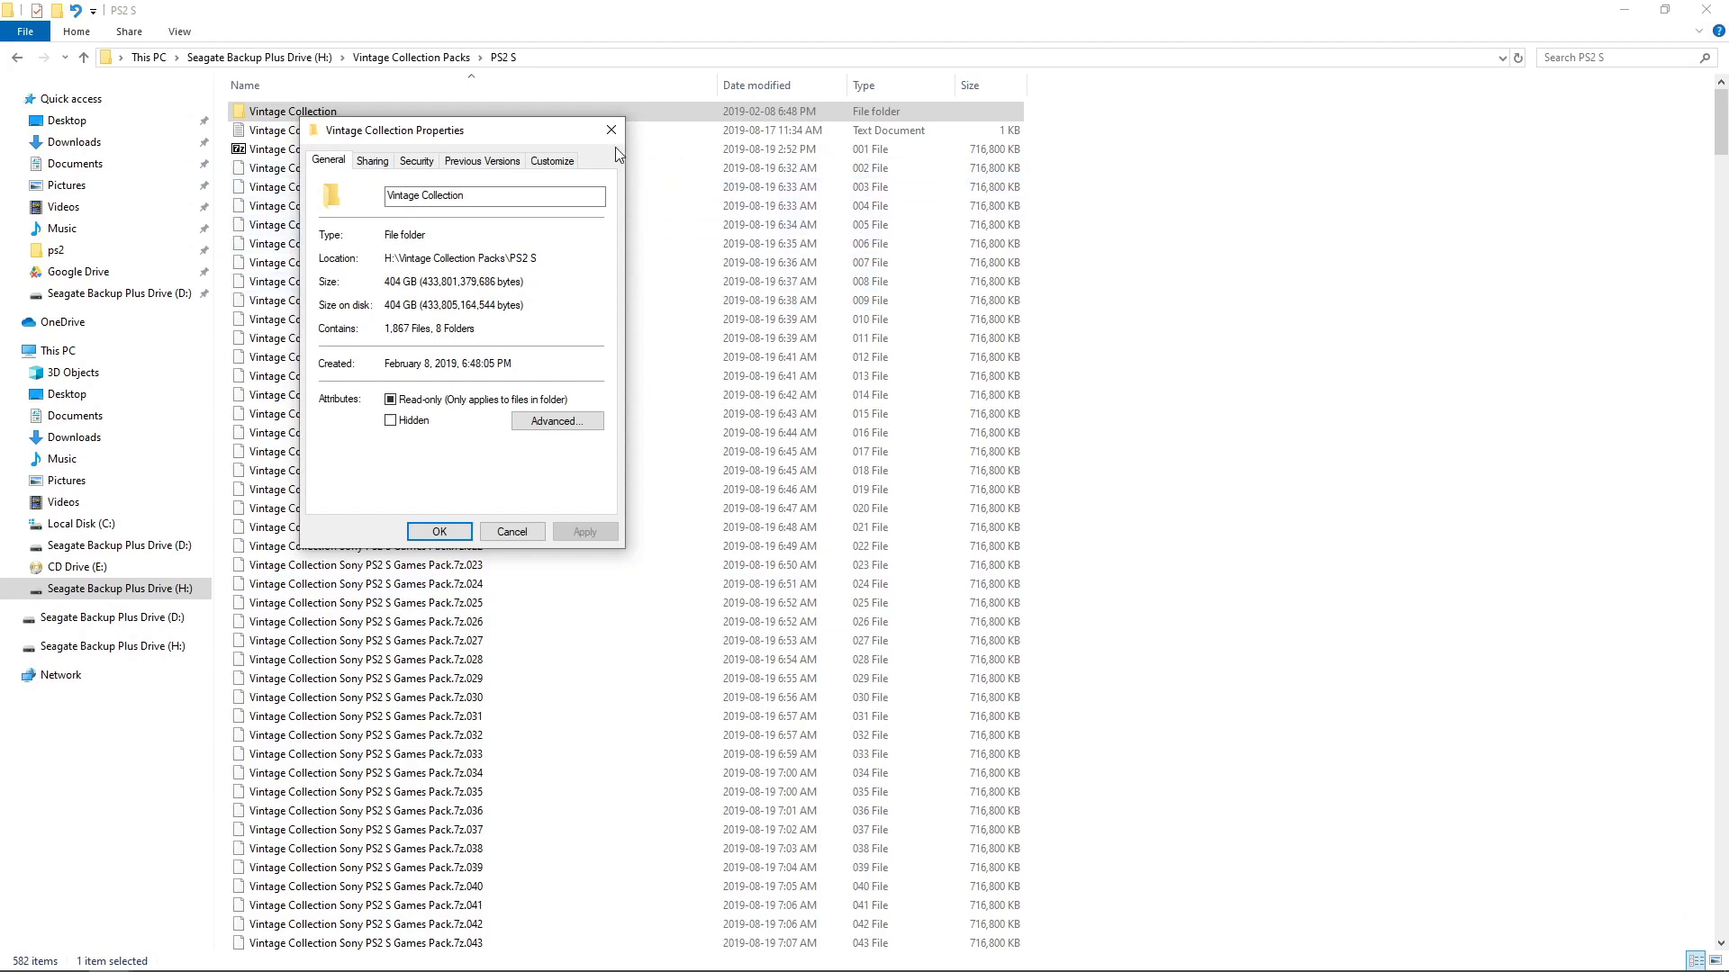
click(511, 531)
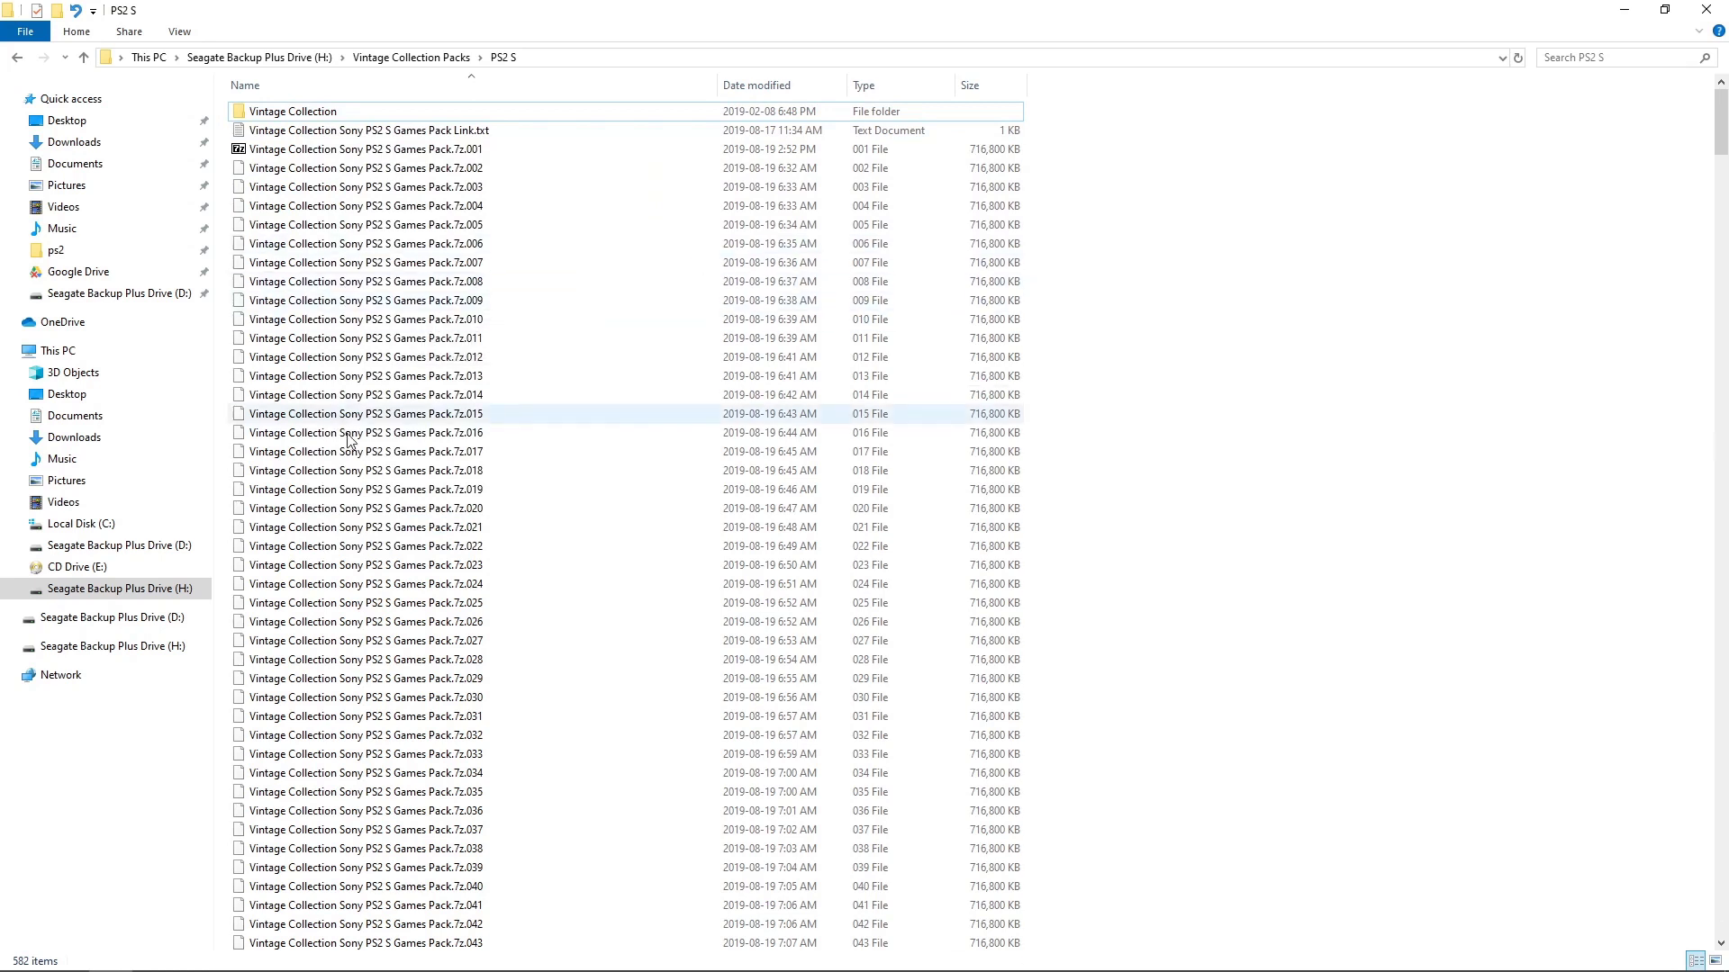
mouse_move(367, 167)
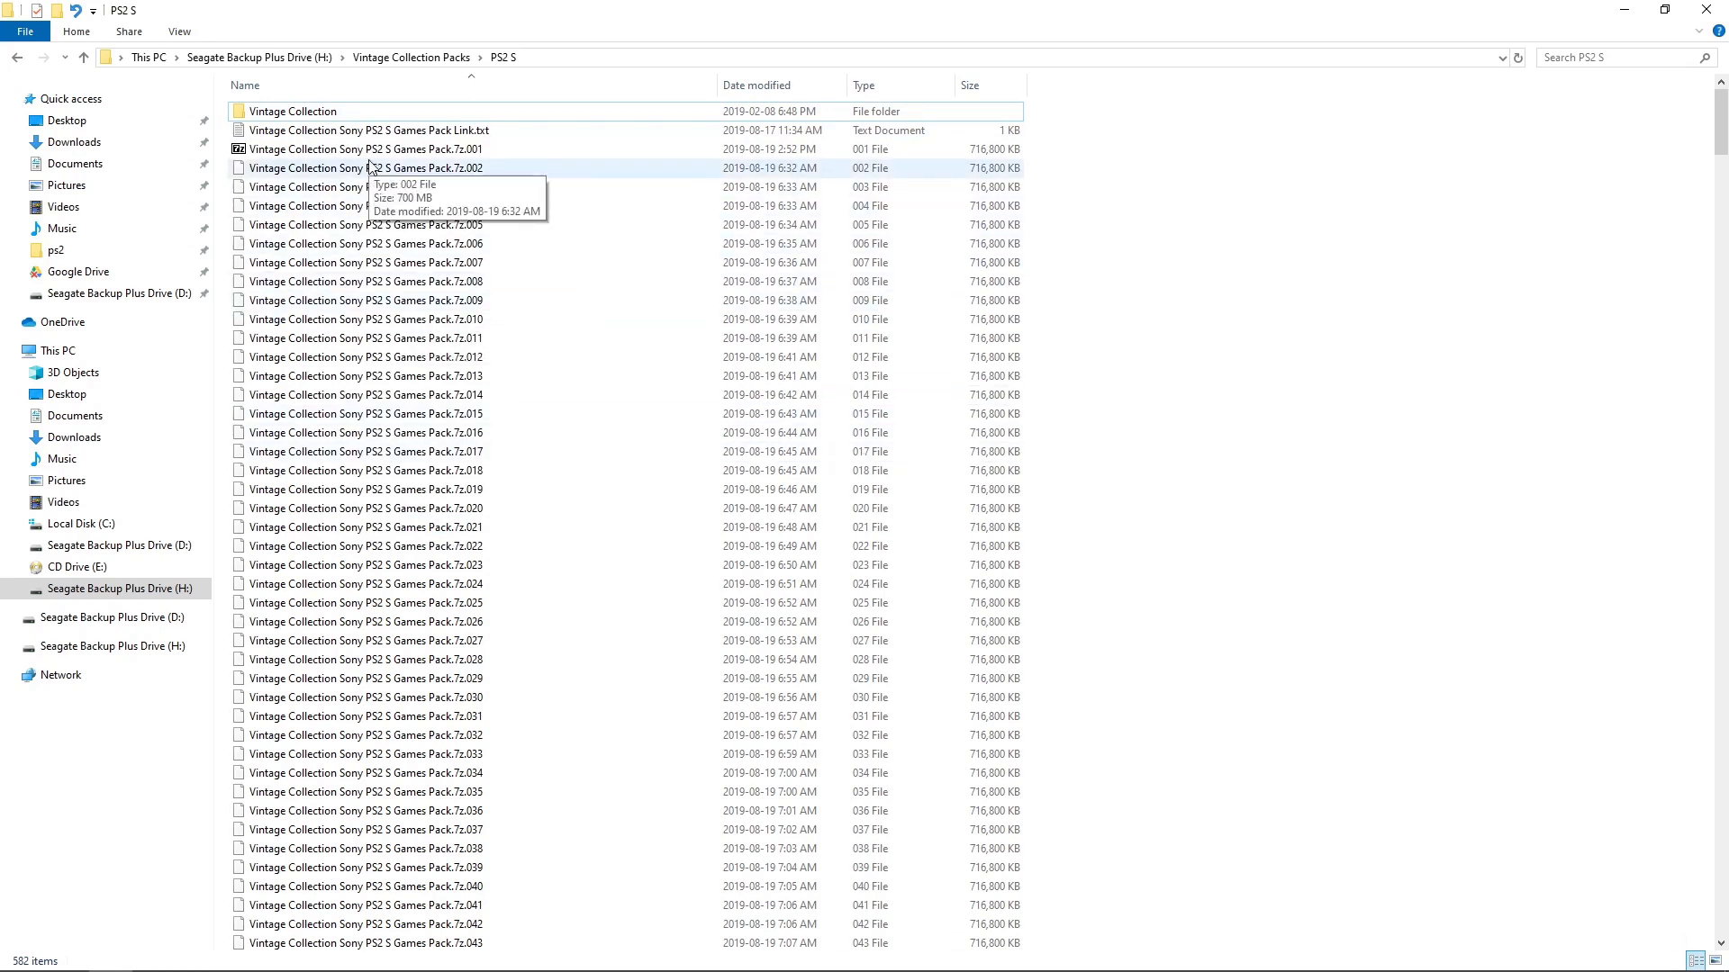
Dismiss the first .7z.001 part's menu and cut the extracted Vintage Collection folder
click(367, 149)
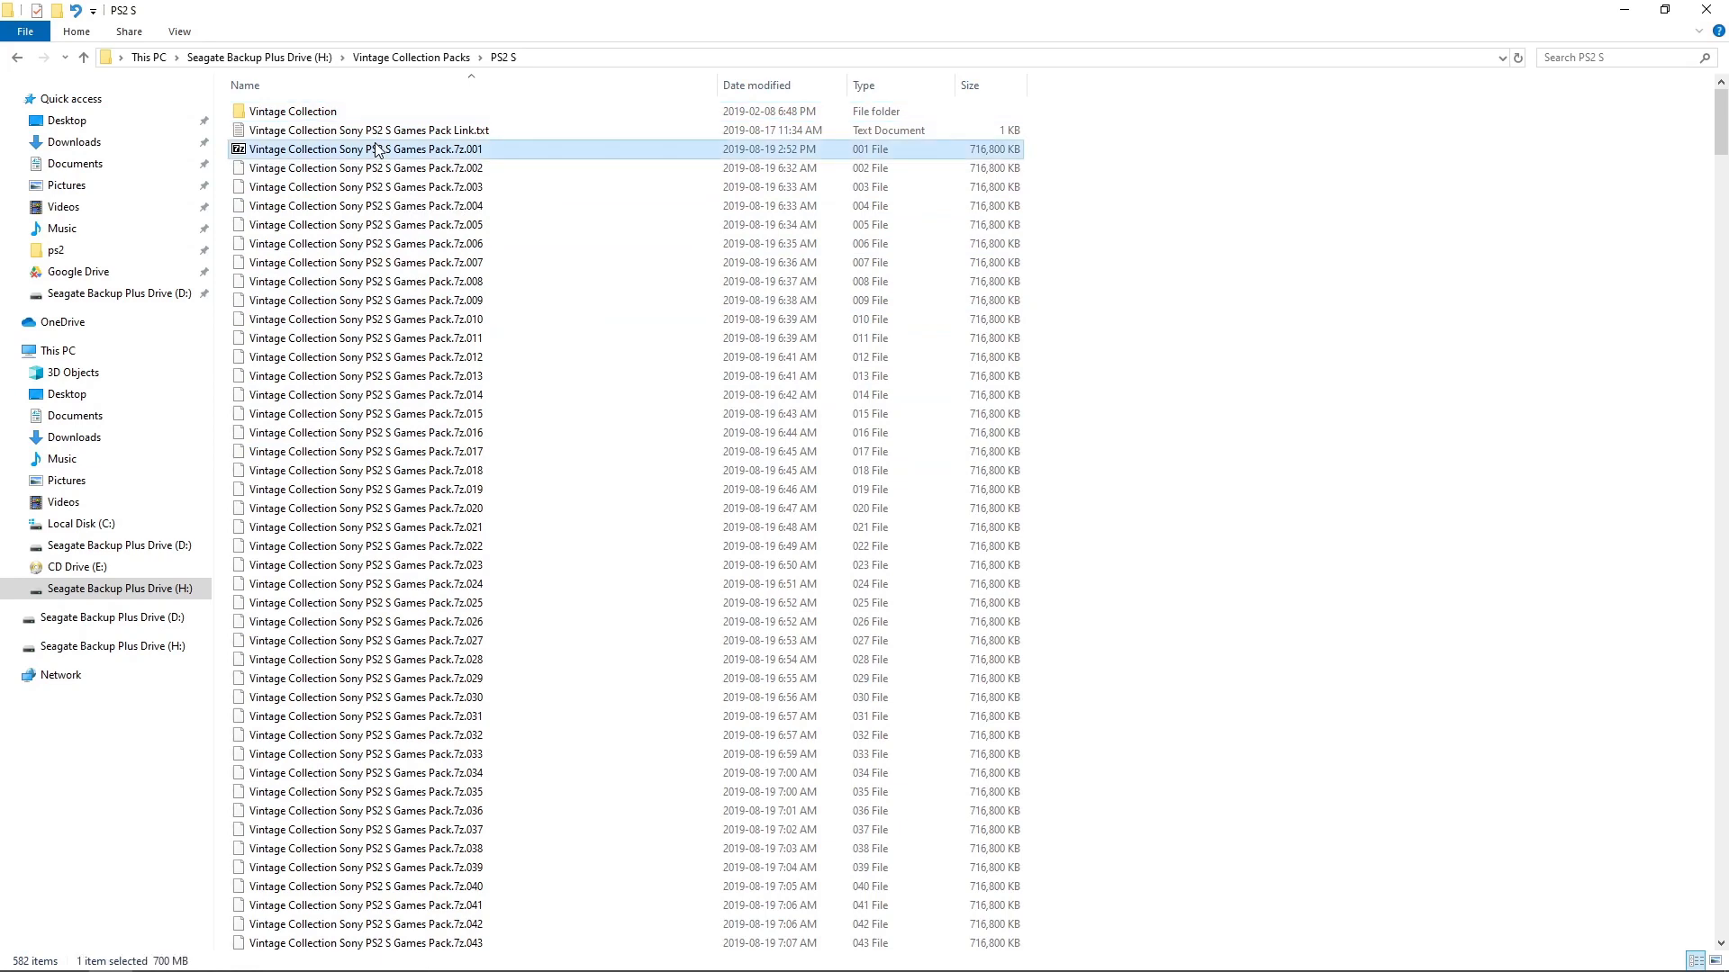
right_click(368, 149)
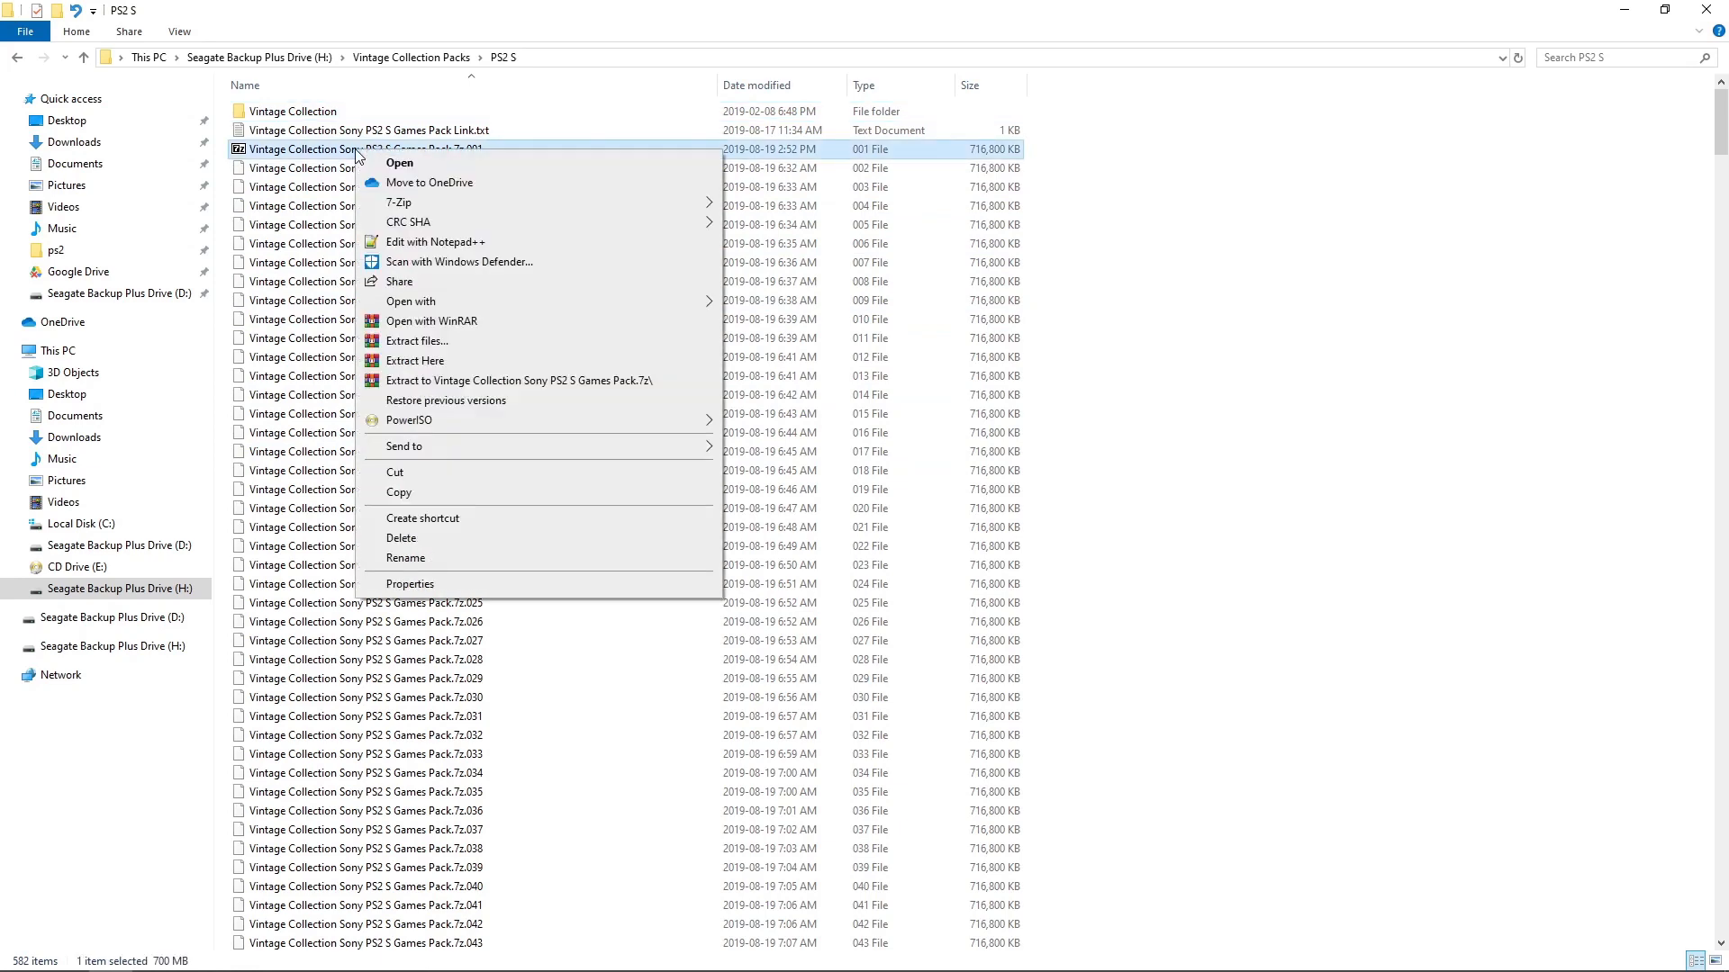
mouse_move(522, 30)
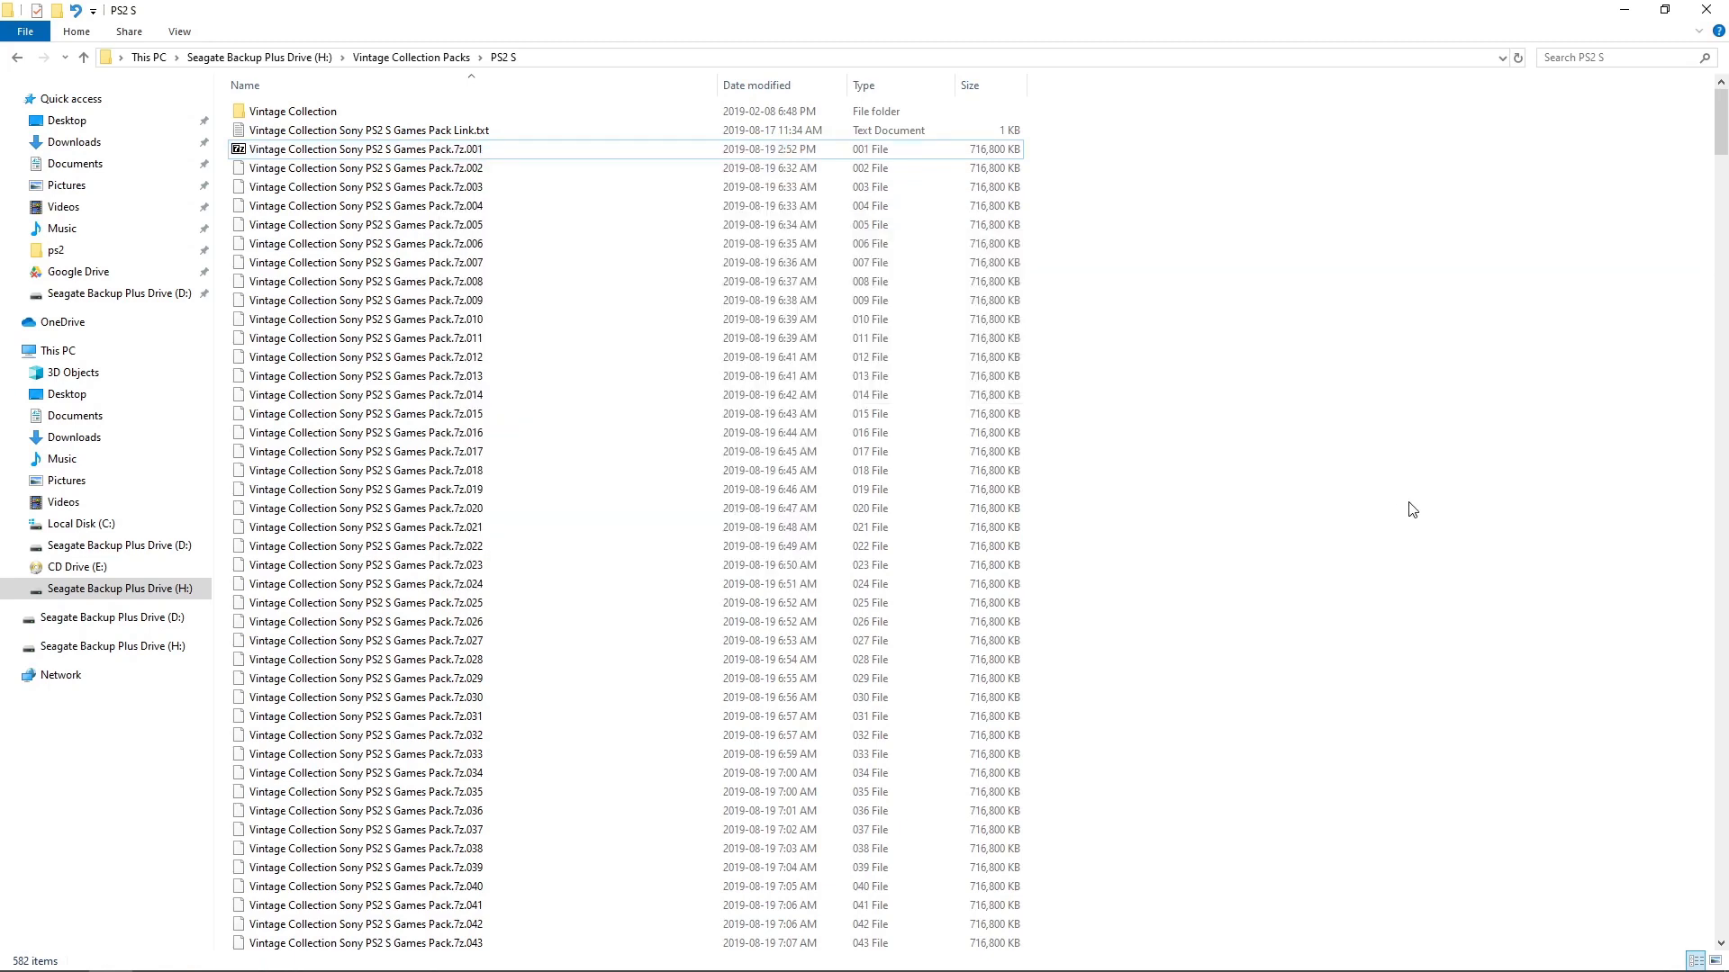
mouse_move(291, 110)
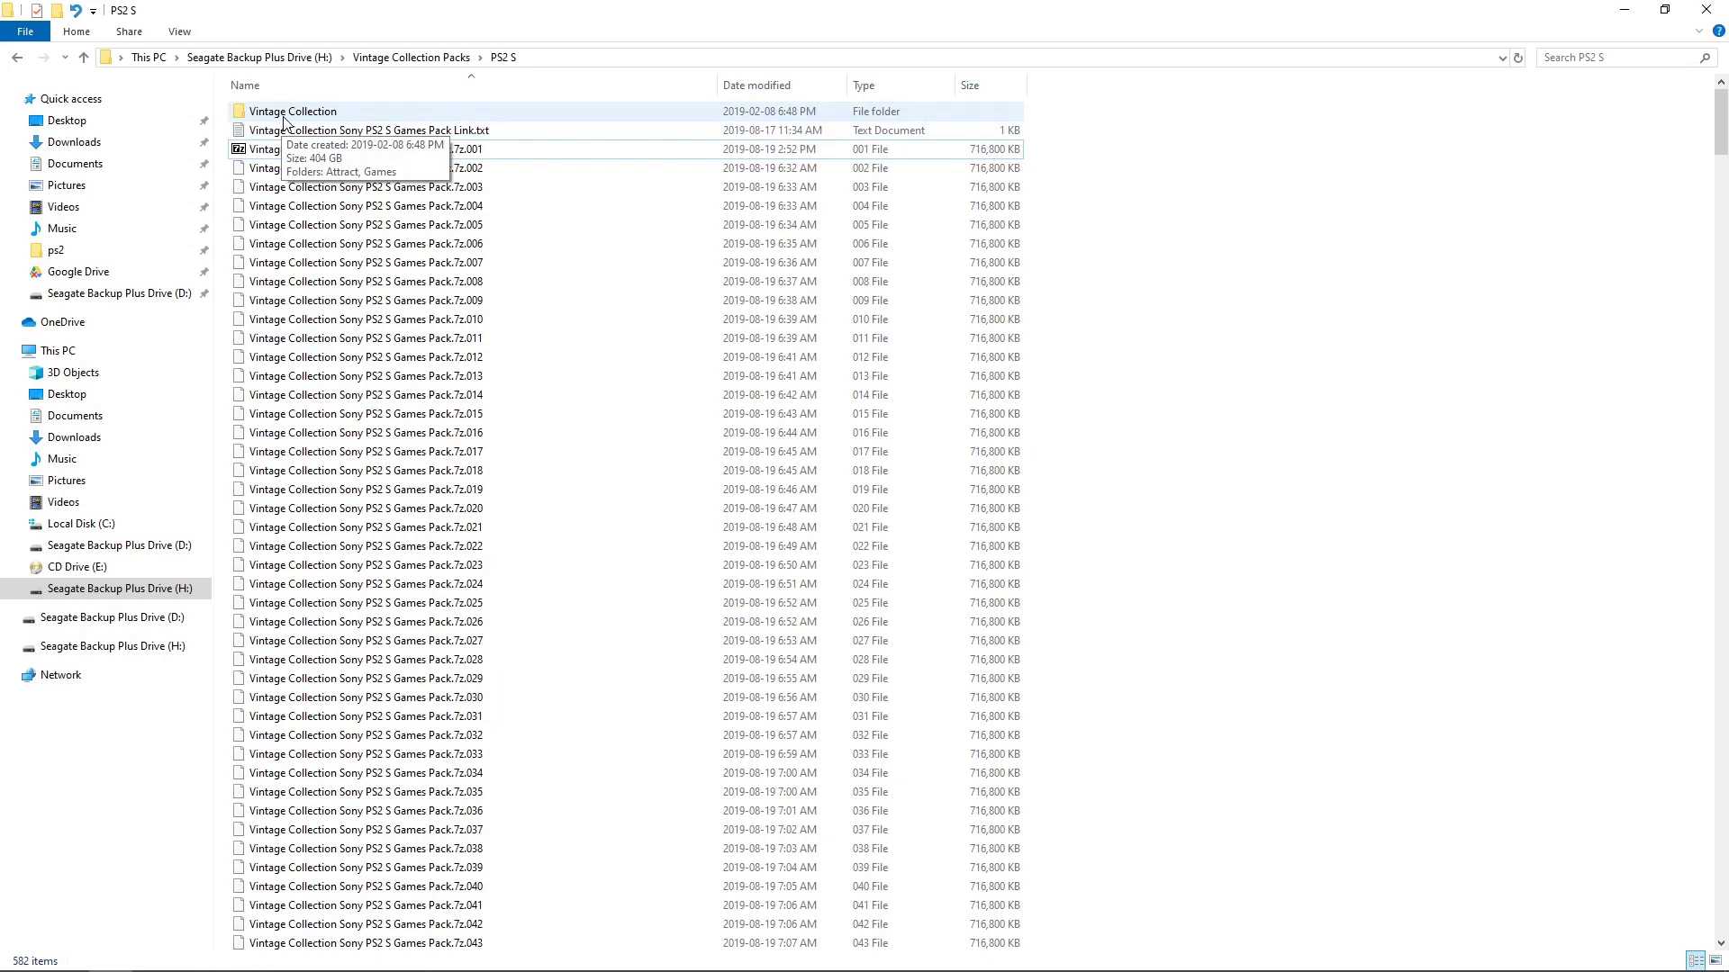
click(291, 109)
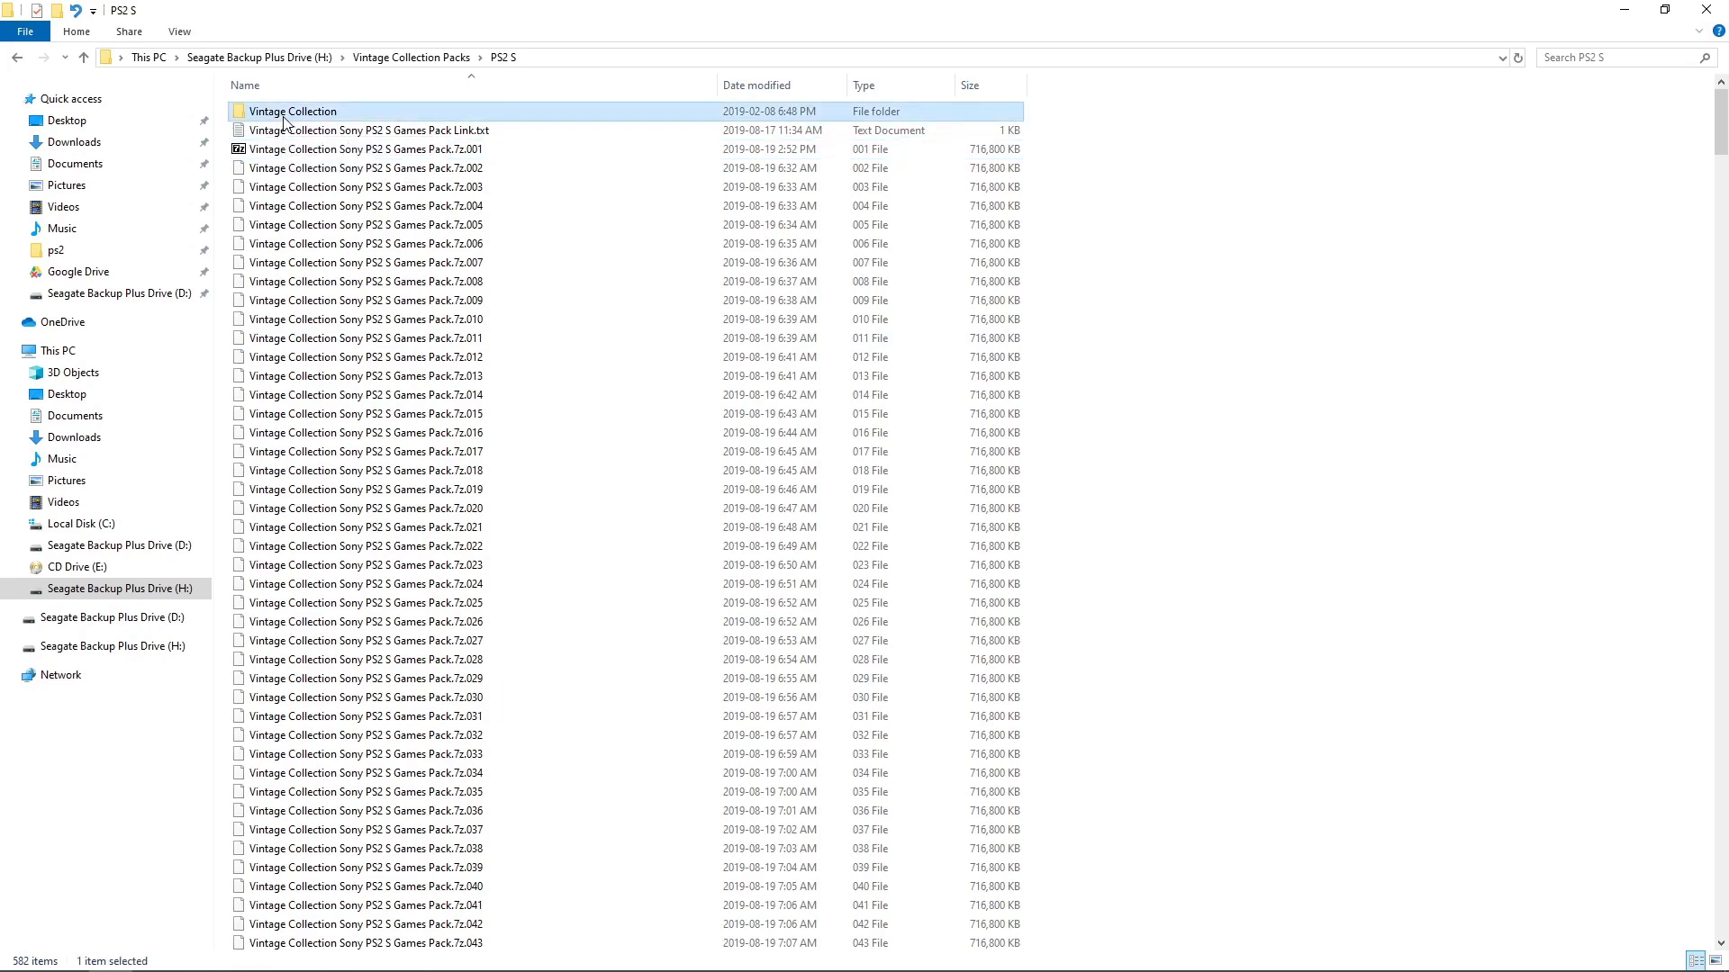
right_click(291, 110)
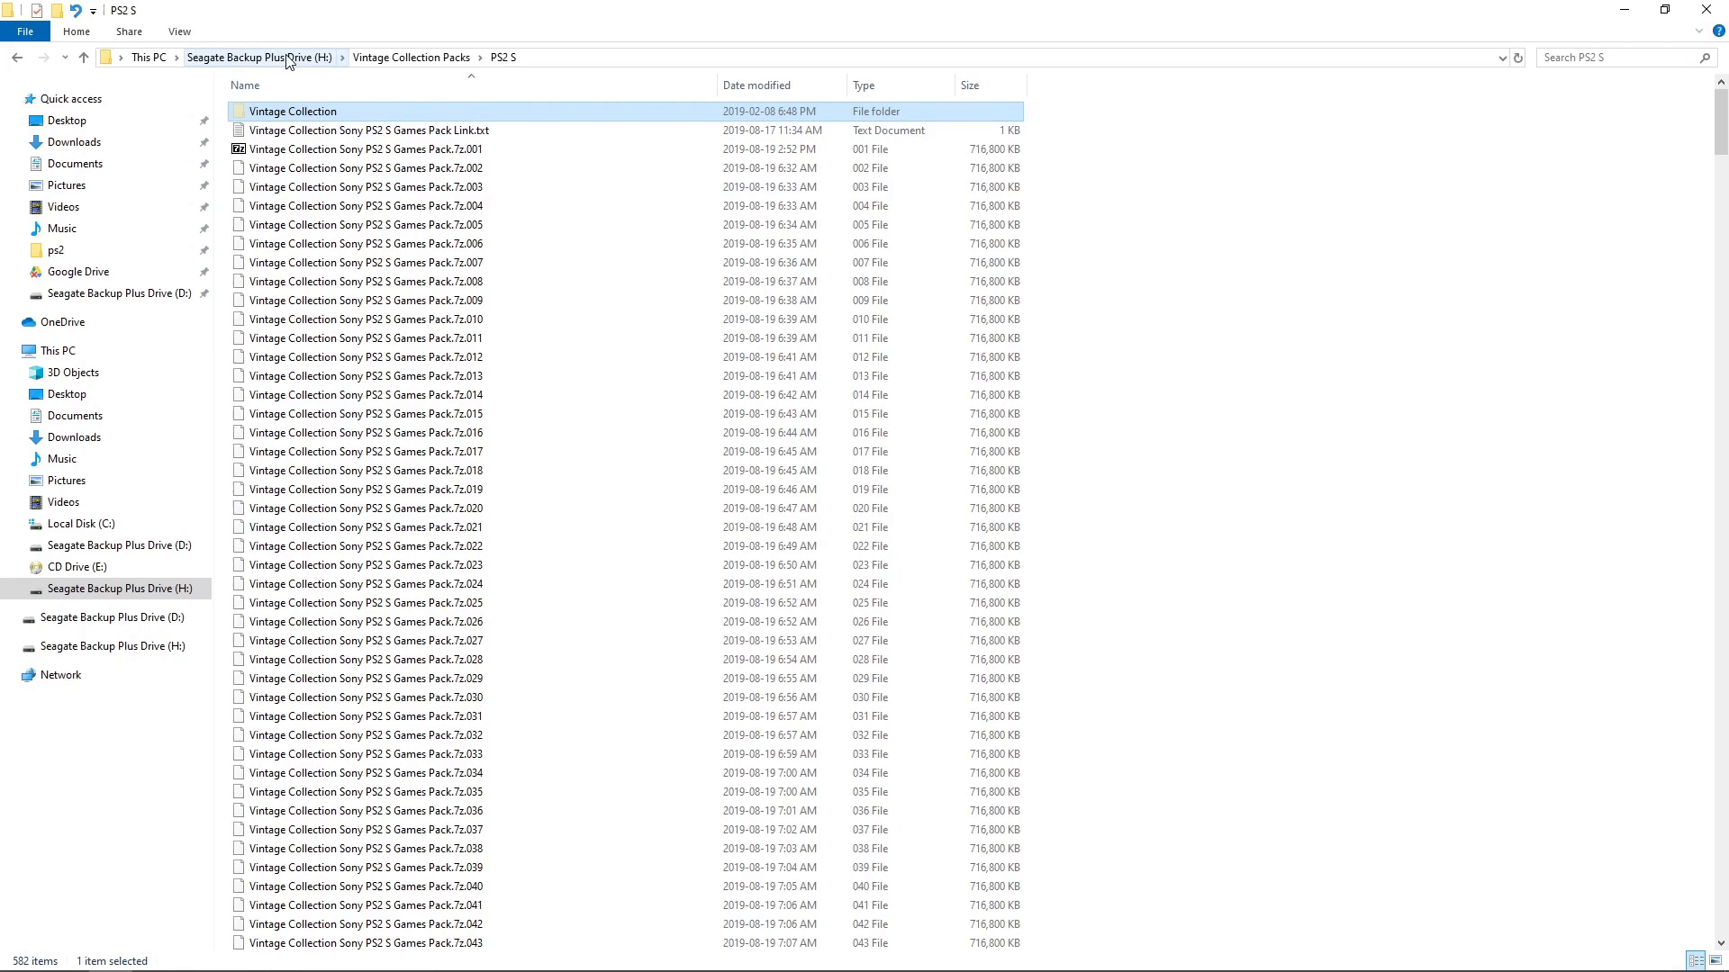
Paste the Vintage Collection folder into the H: drive root, replacing existing files
click(261, 57)
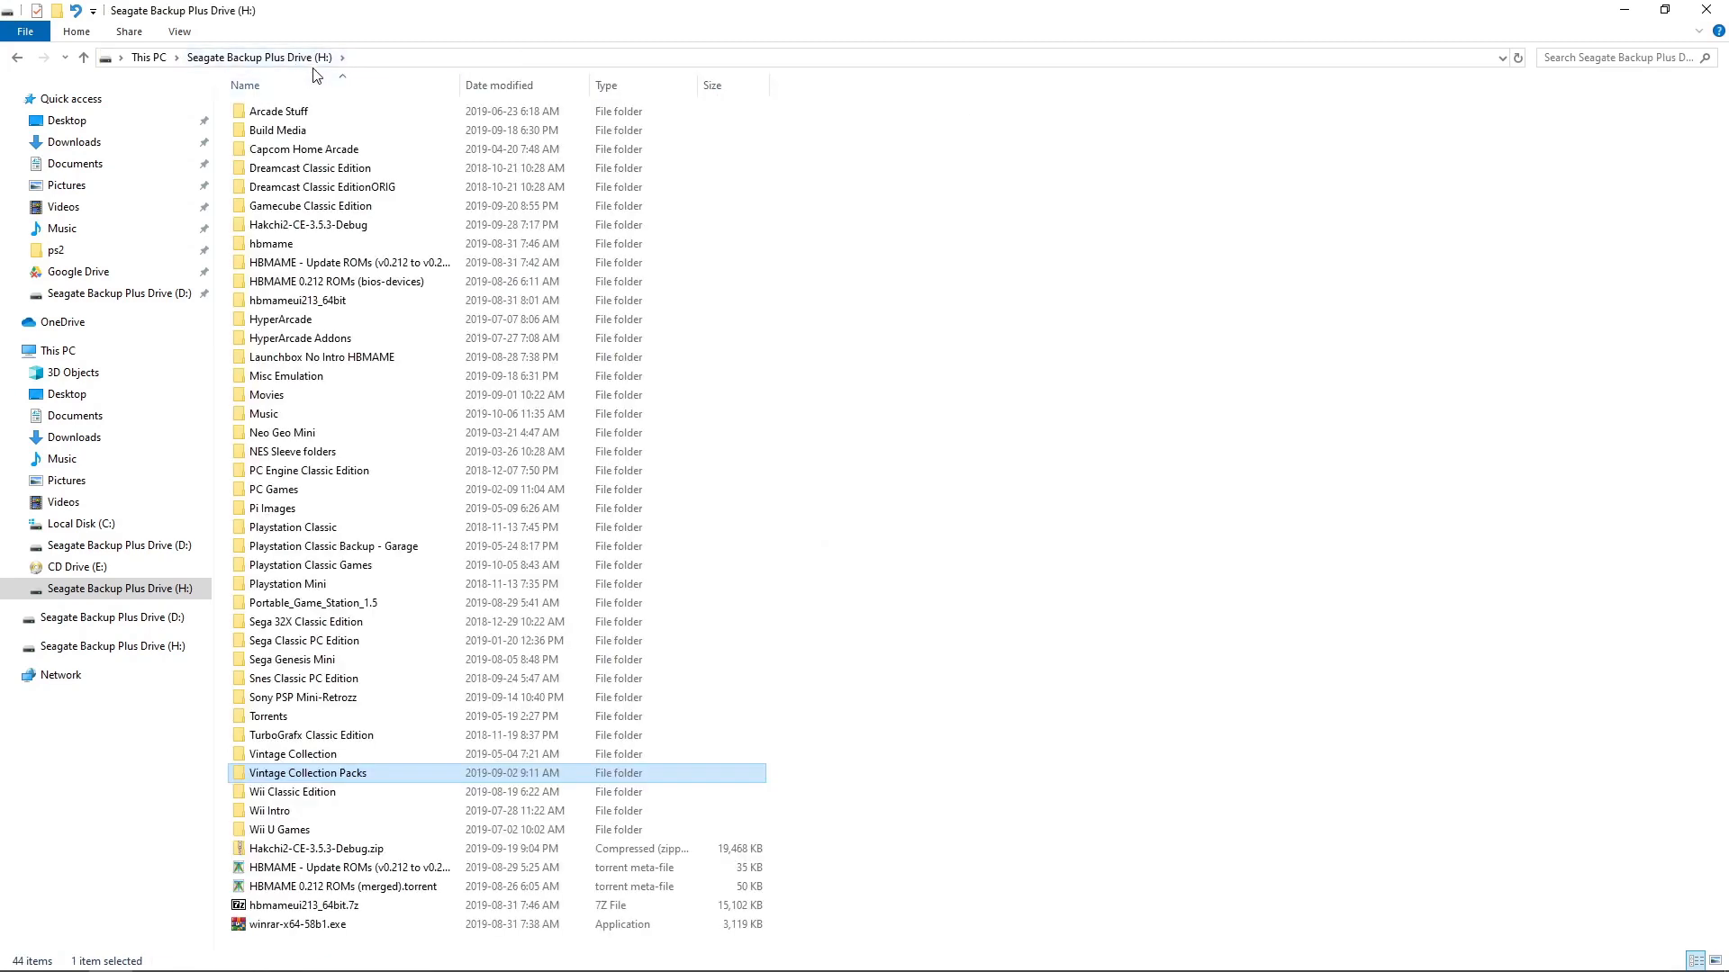
double_click(291, 754)
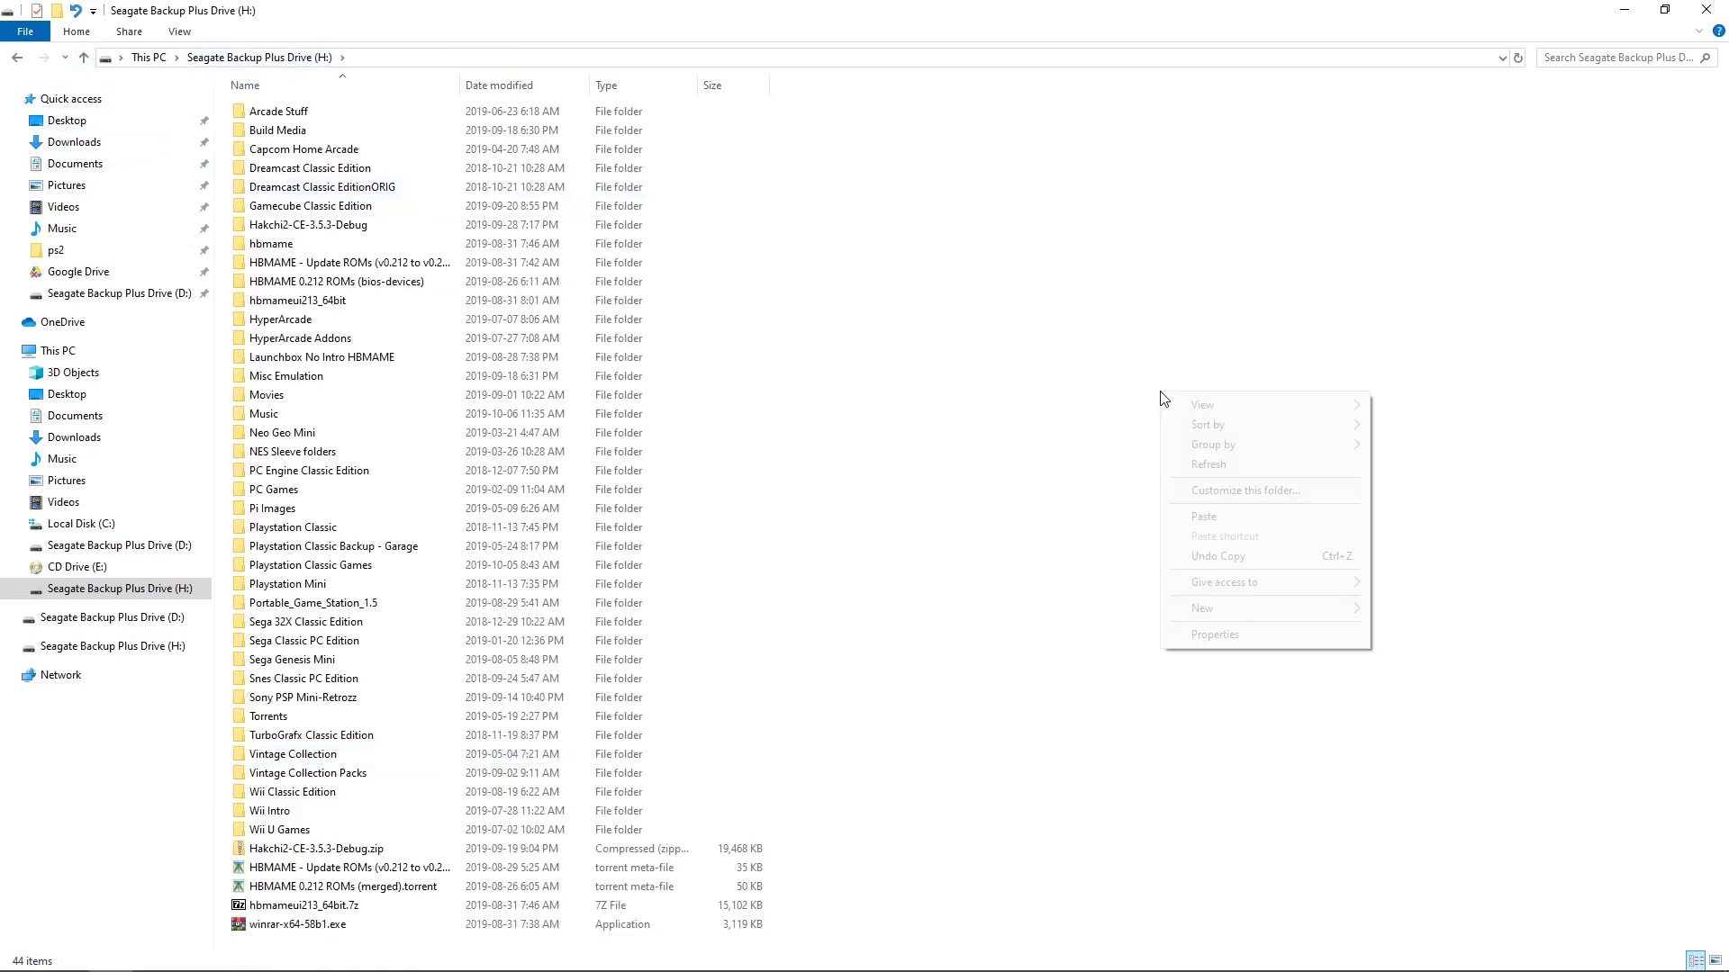
click(1207, 518)
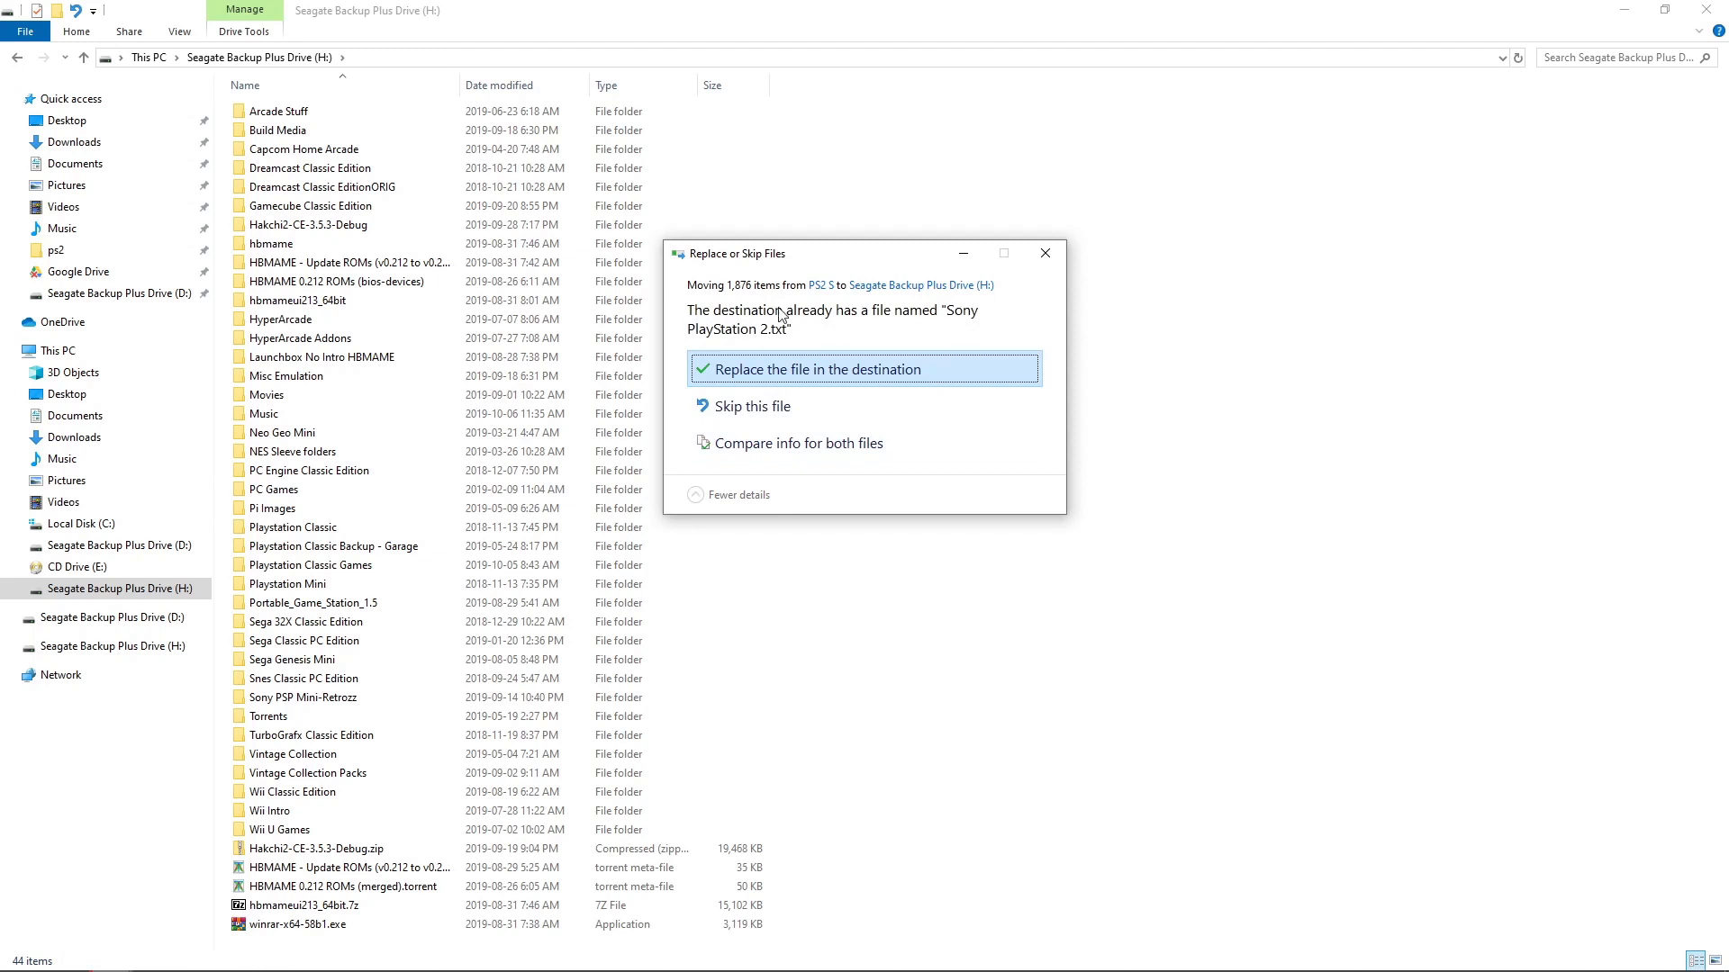
mouse_move(780, 336)
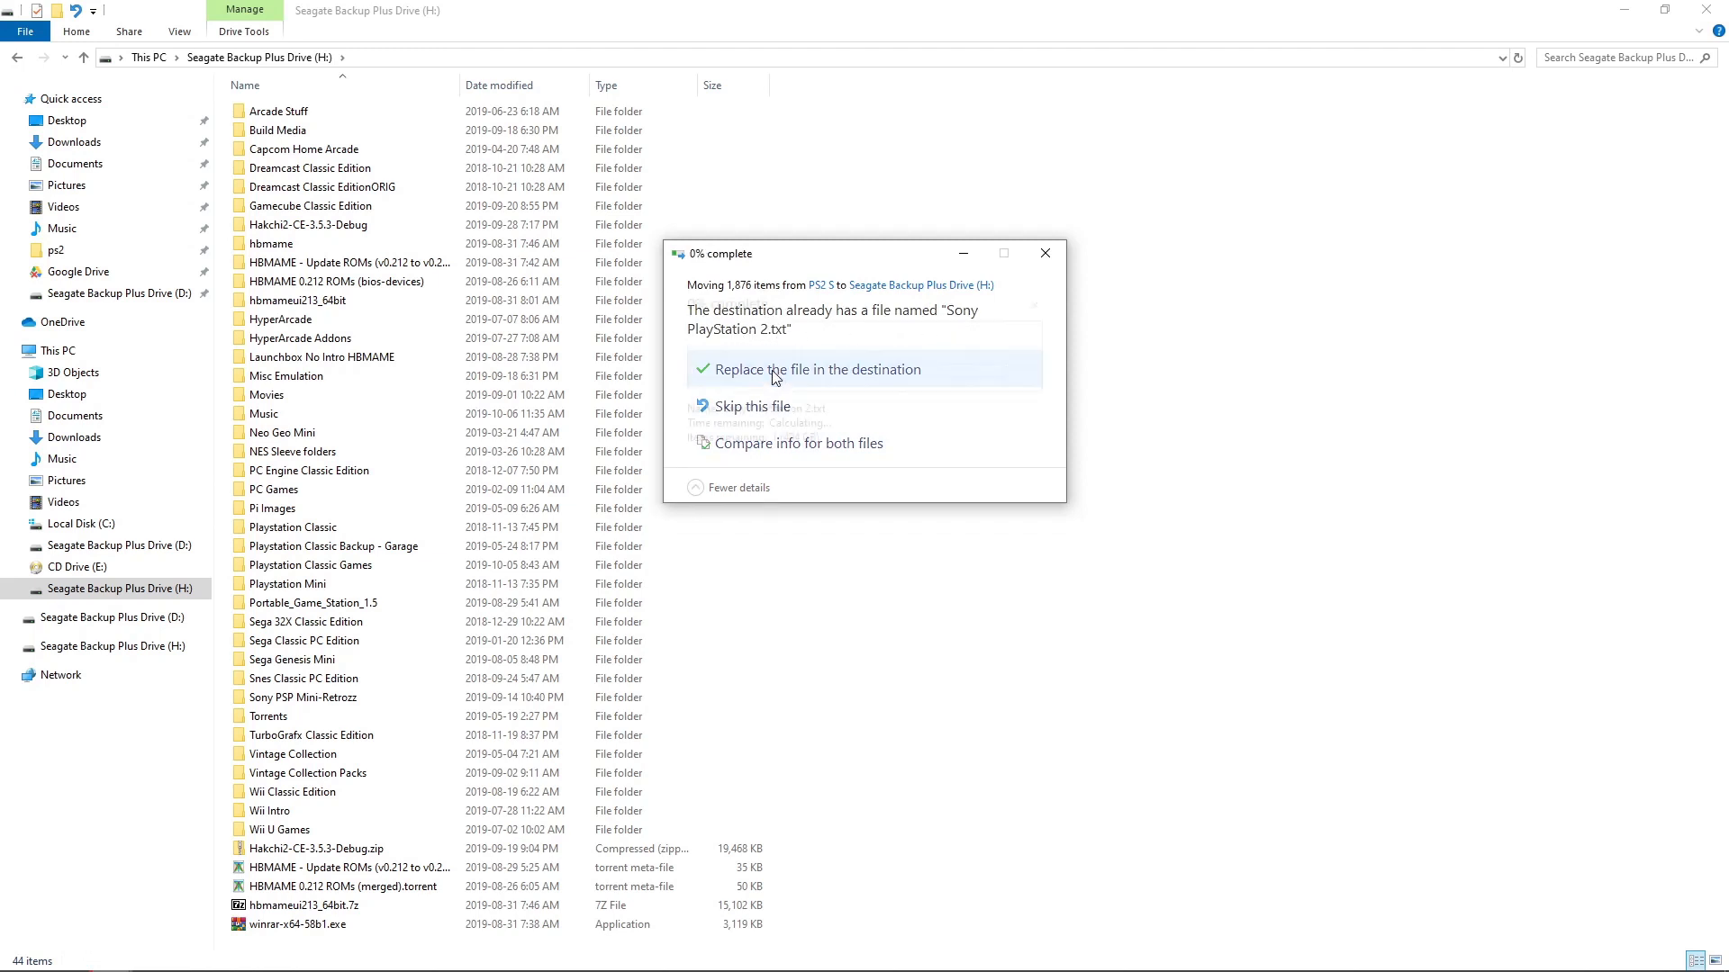
click(815, 369)
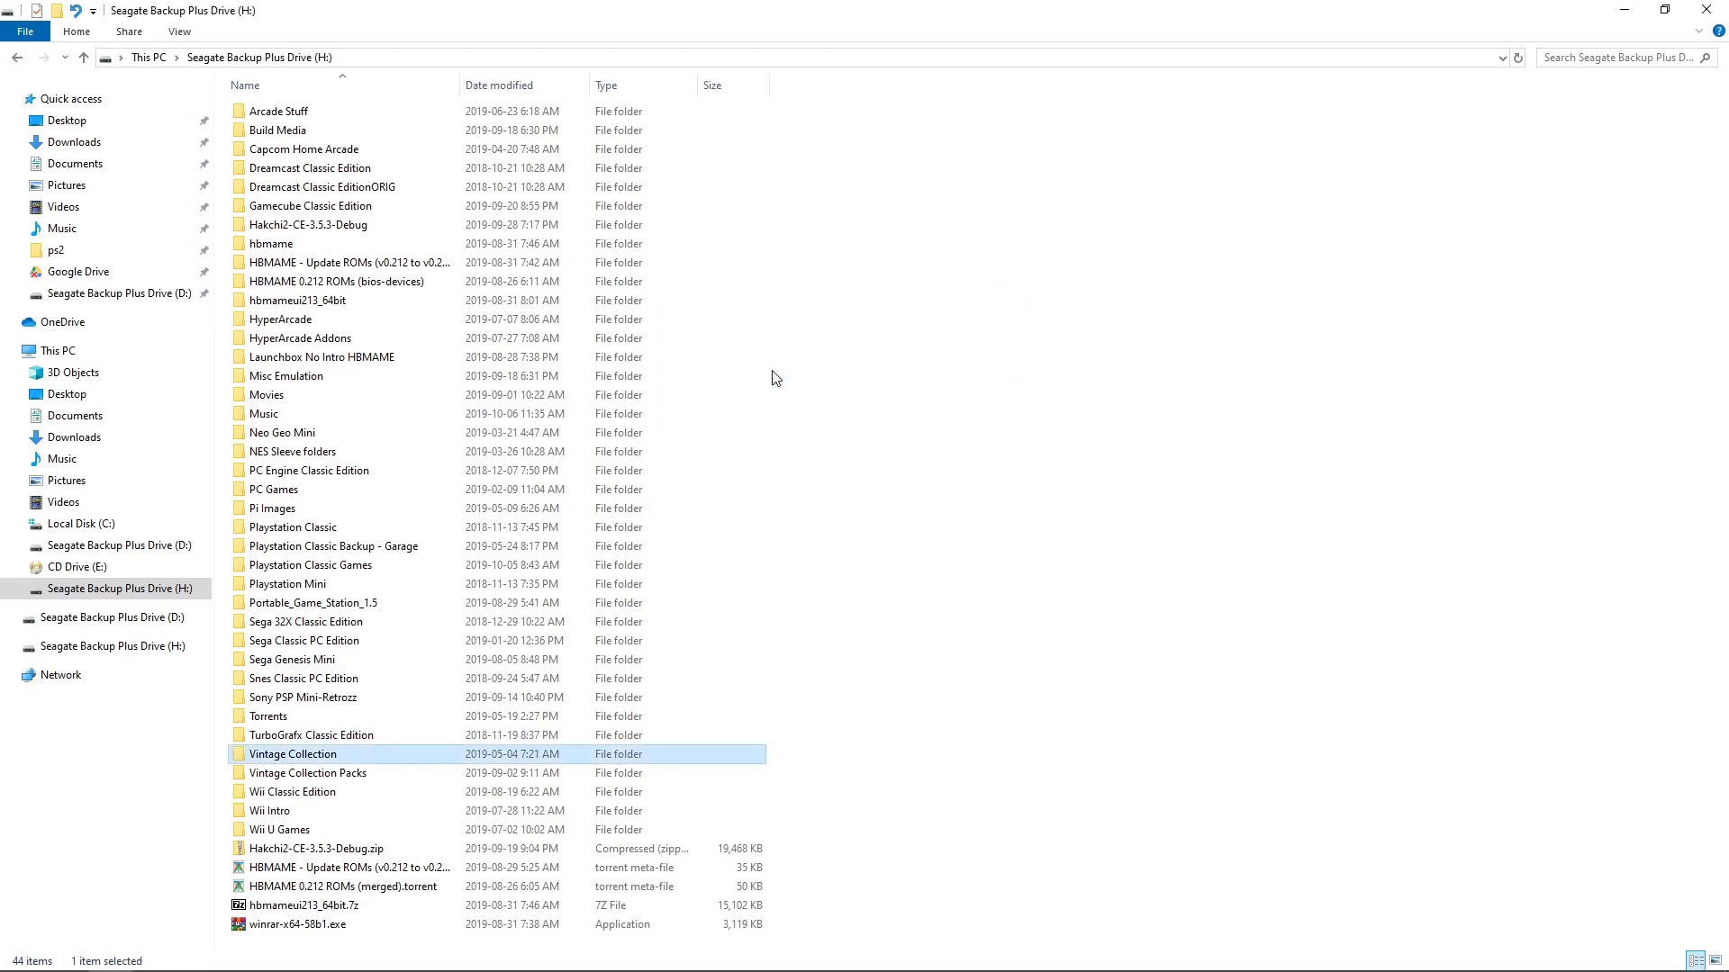
mouse_move(334, 757)
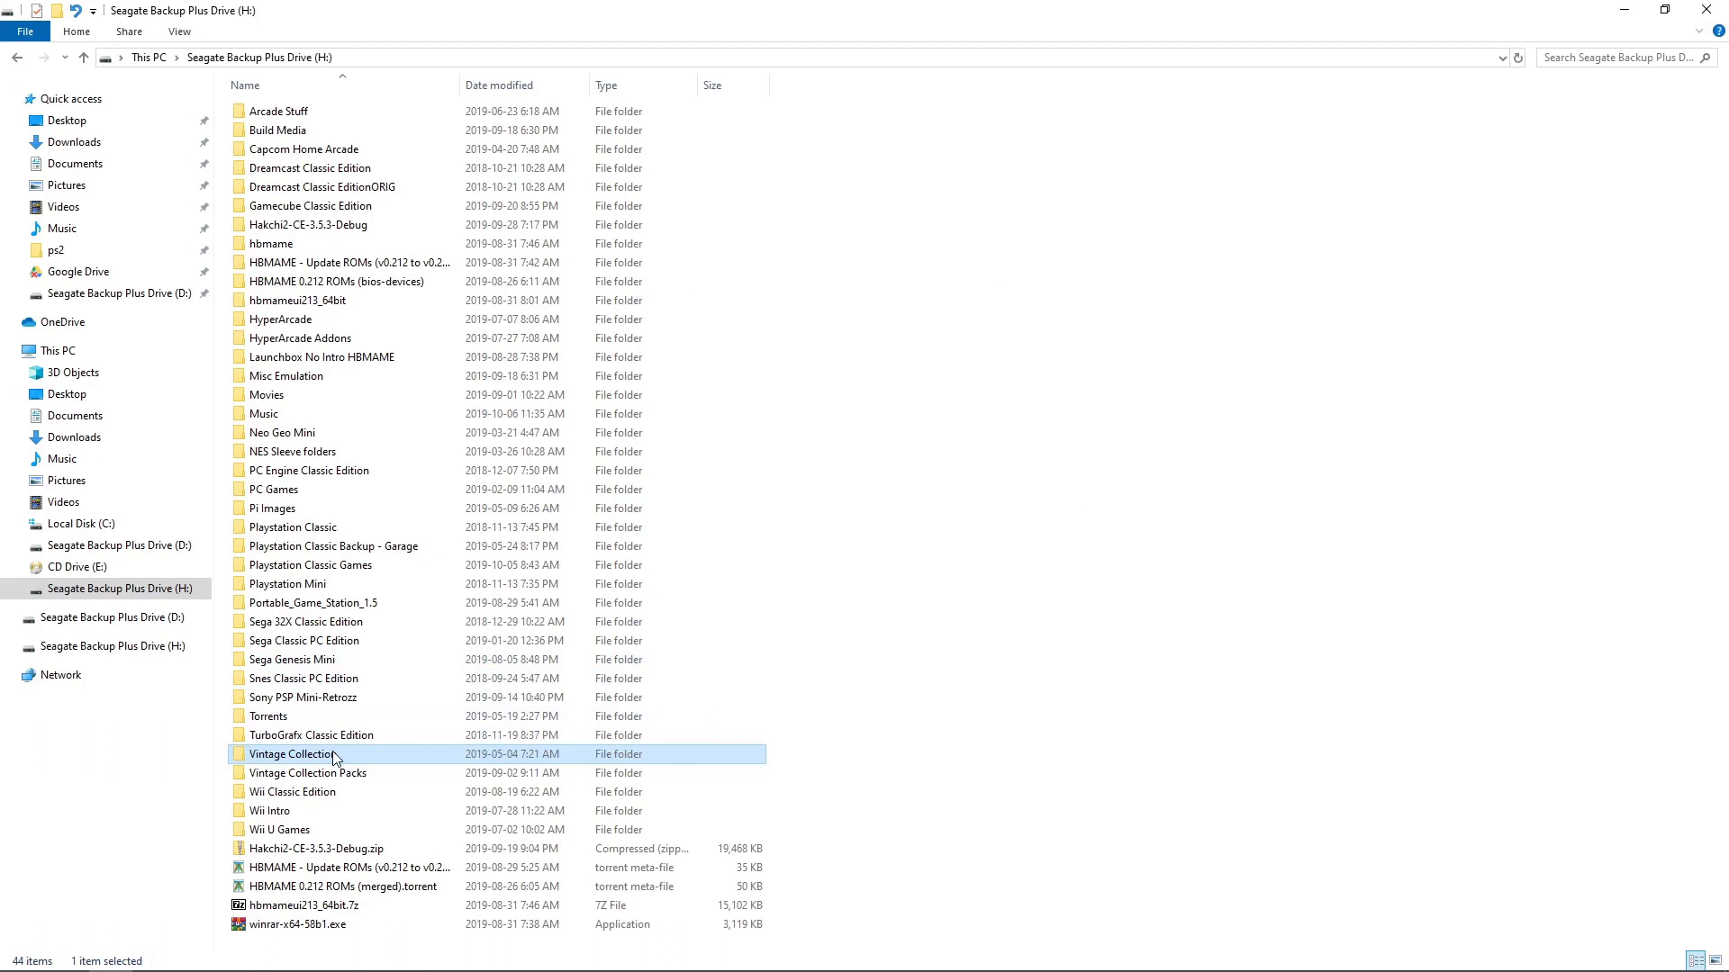
Launch attract.exe from Vintage Collection > Attract to show the PS2 games
double_click(295, 753)
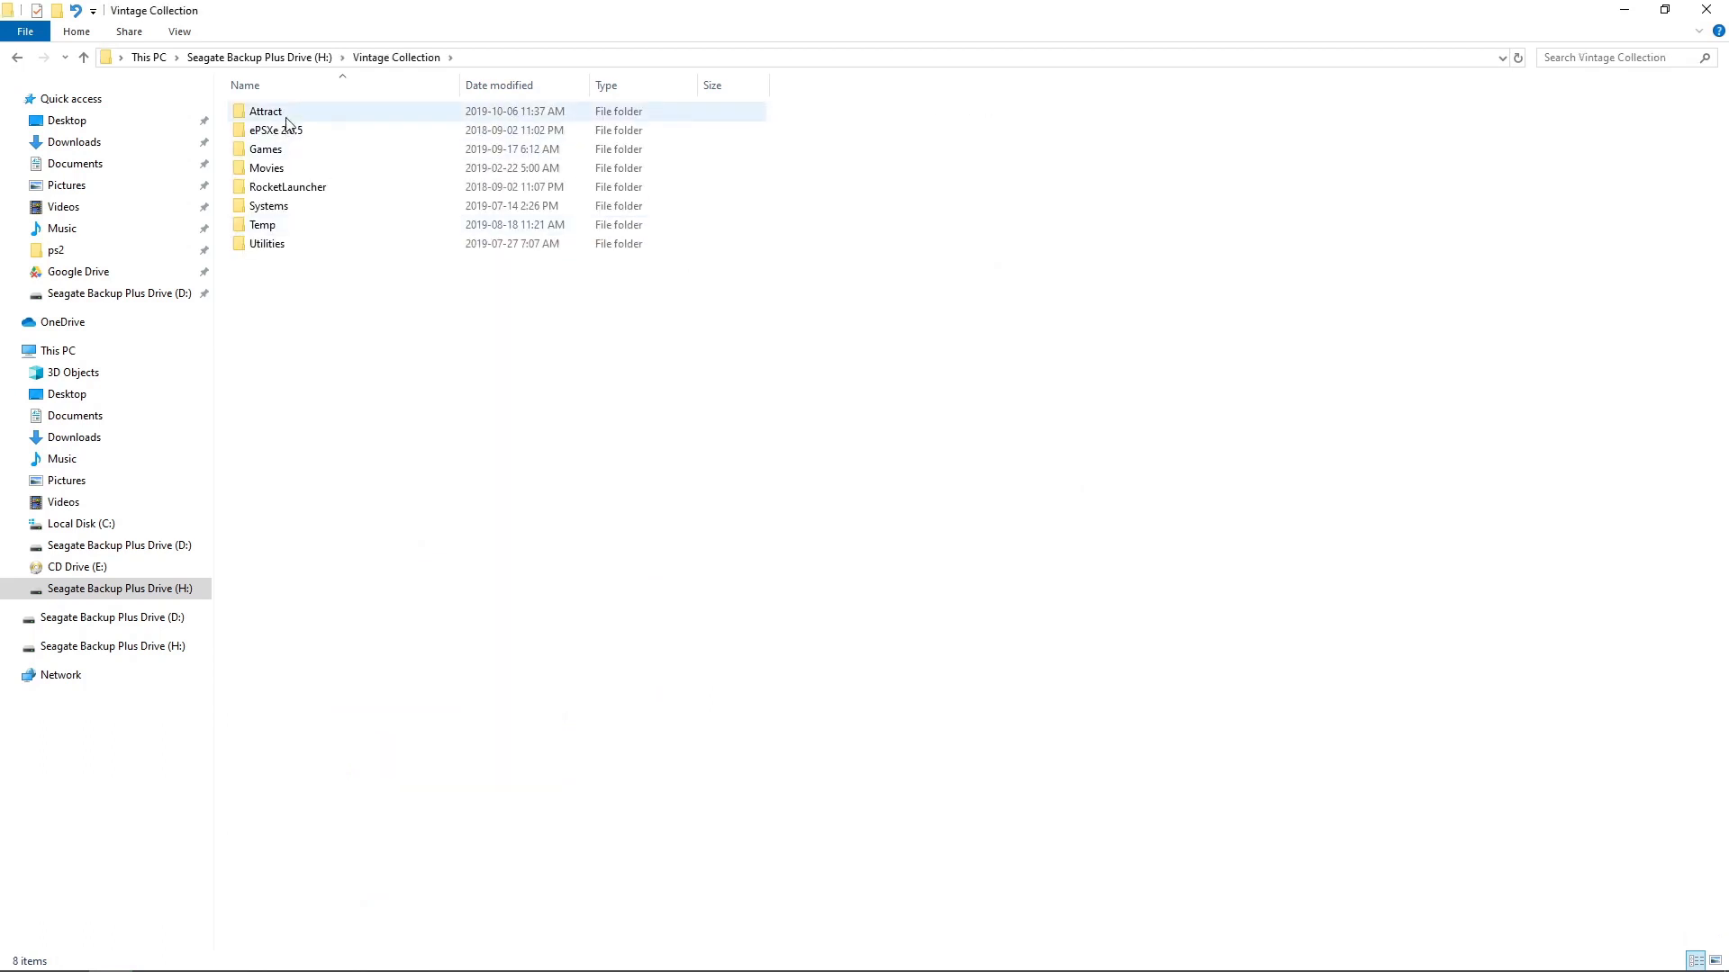
double_click(265, 110)
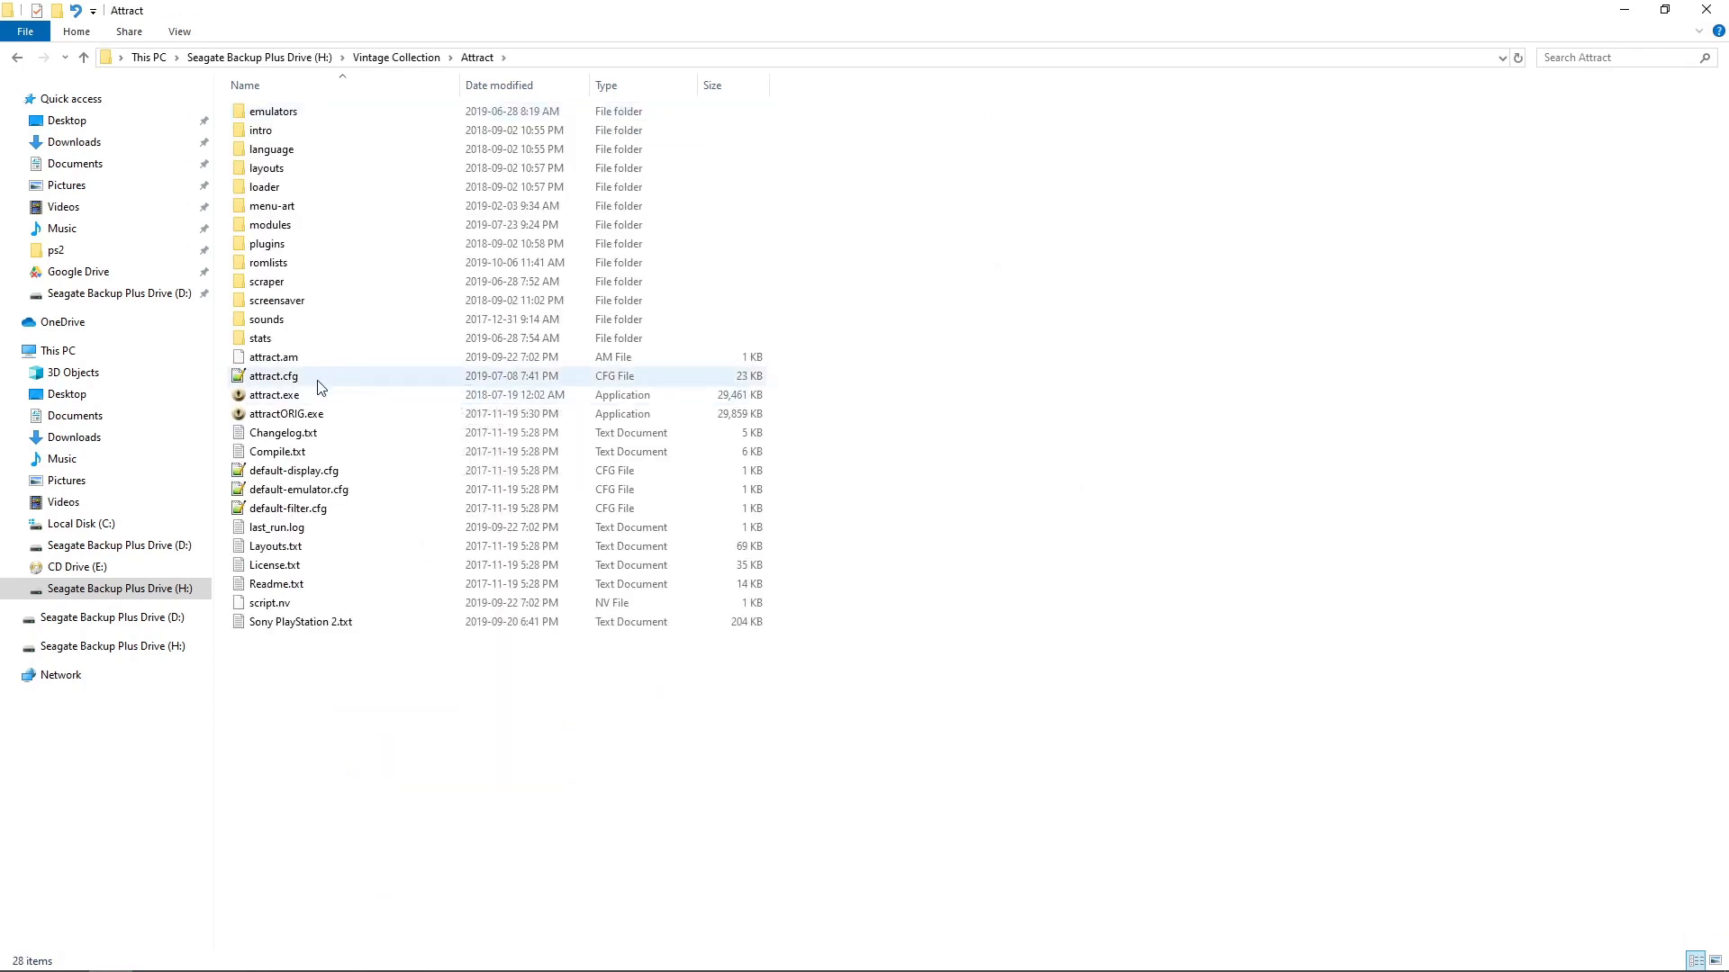
mouse_move(276, 394)
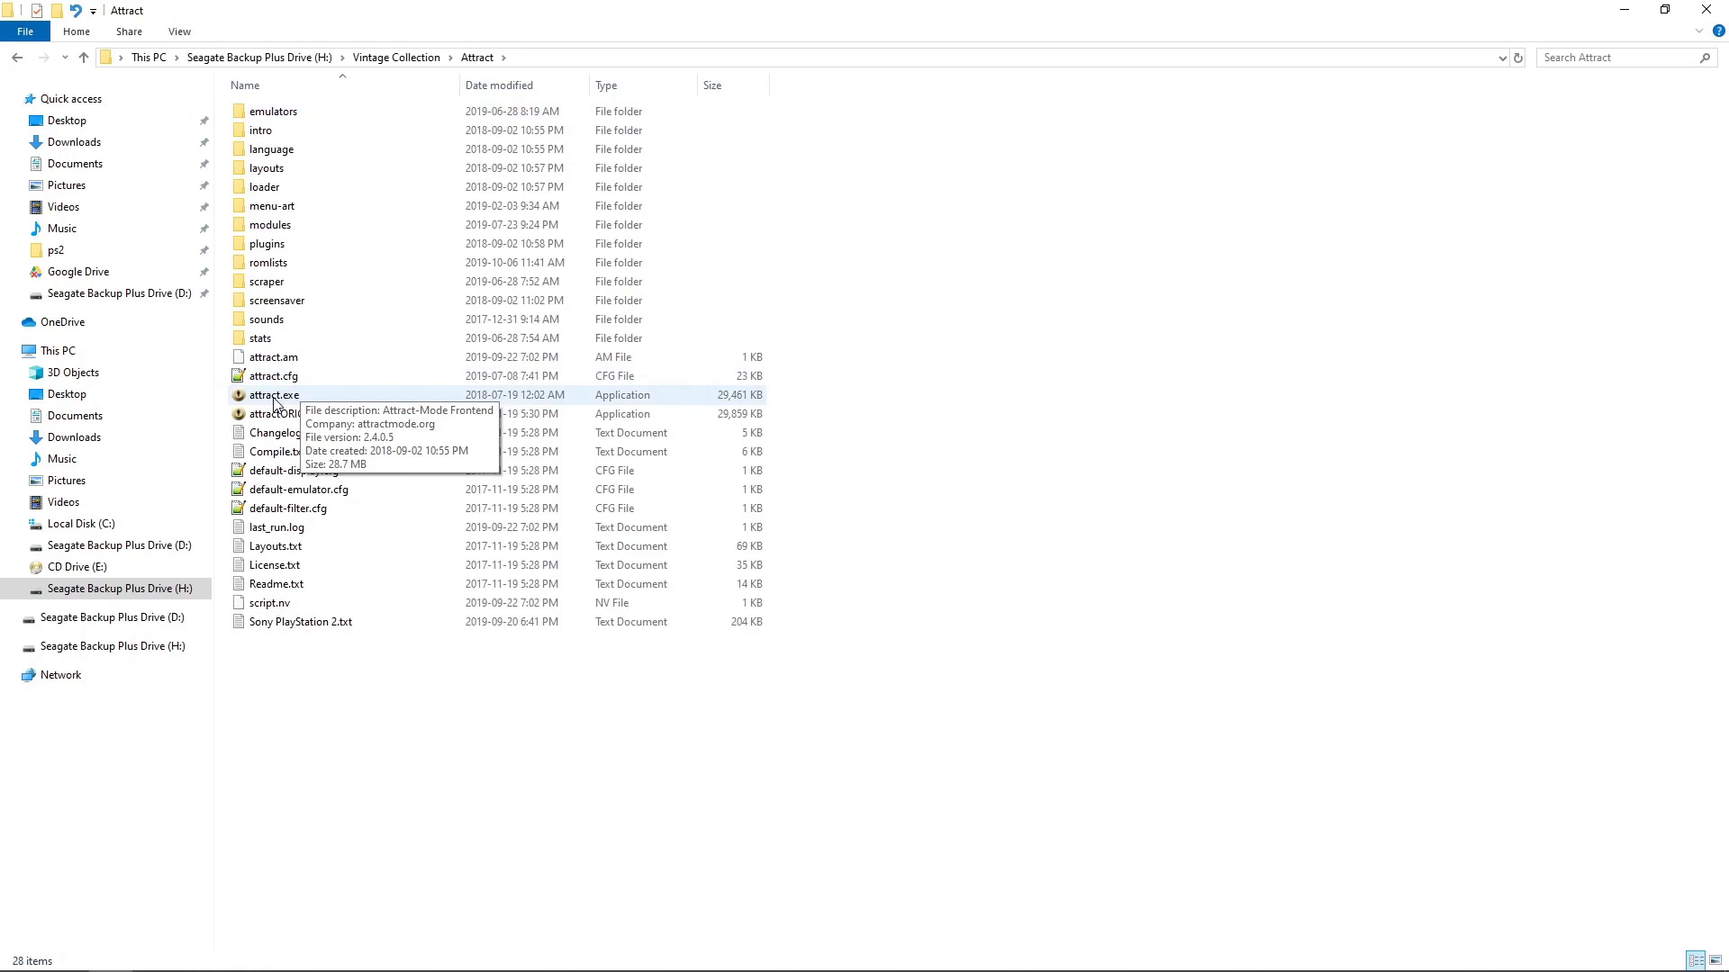
double_click(275, 394)
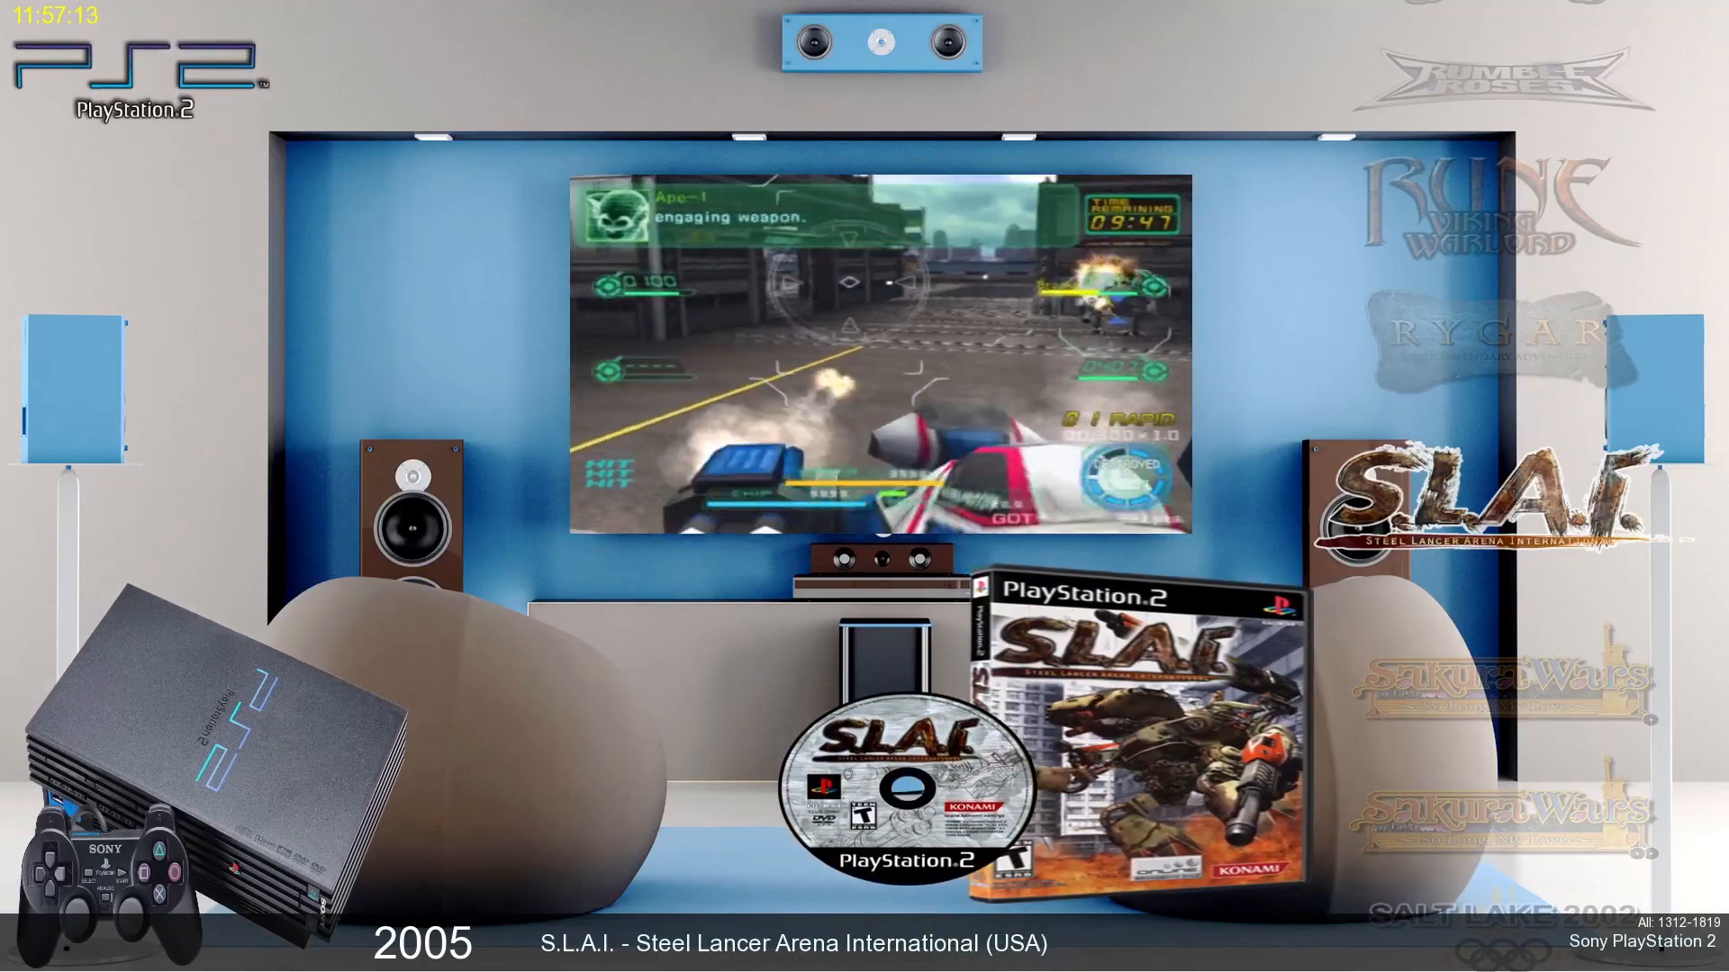